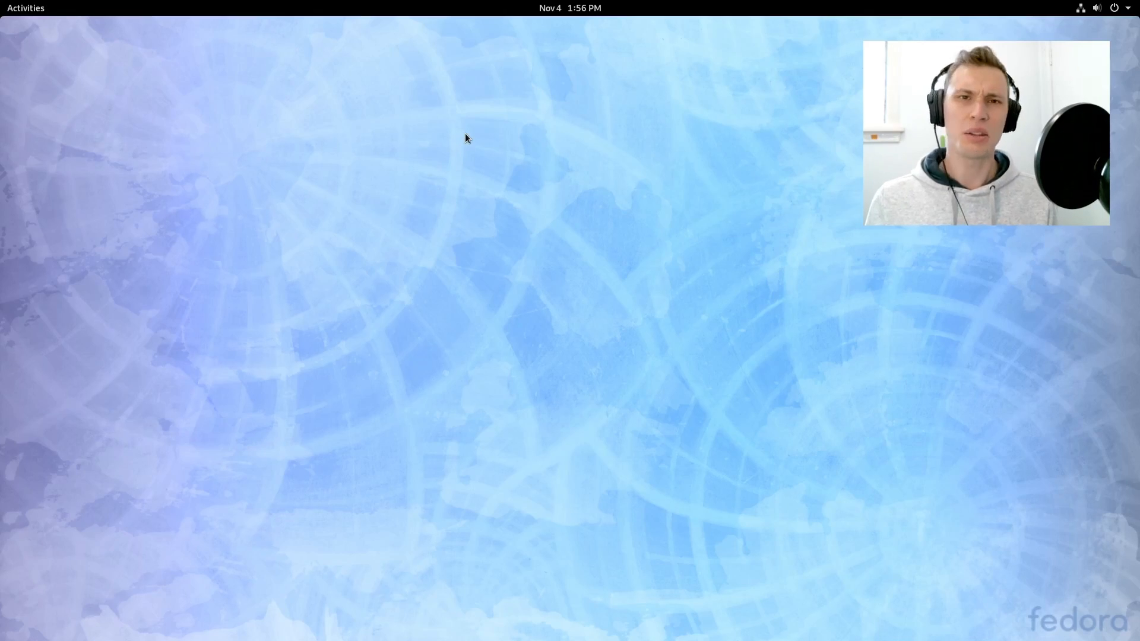
Browse the Activities overview and the full grid of installed applications.
{"action": "left_click", "coordinate": [568, 8]}
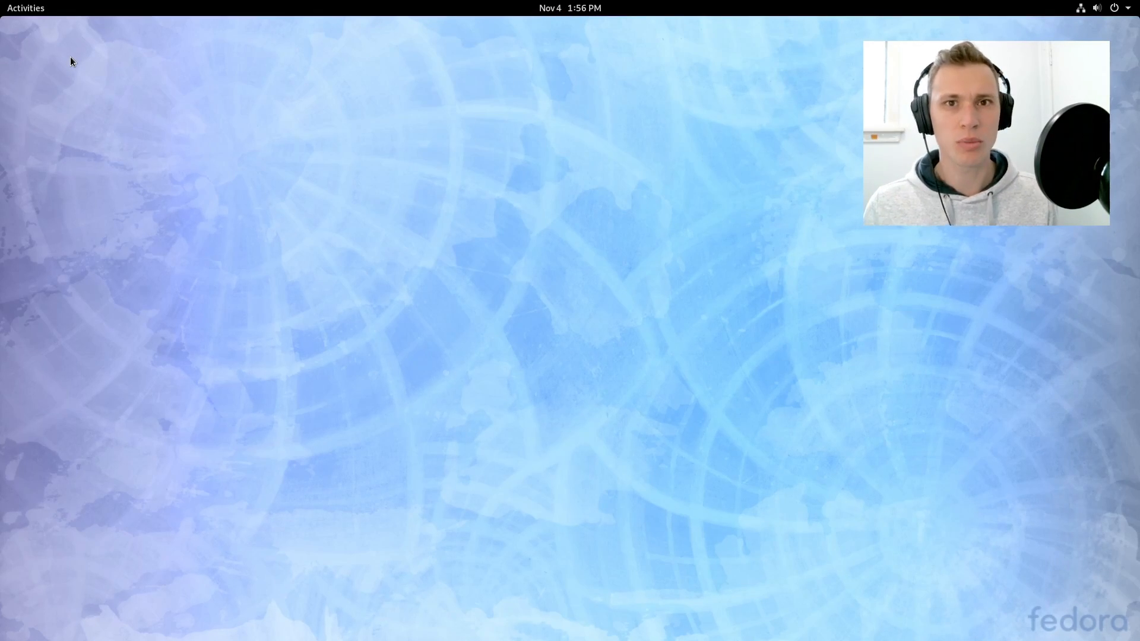
{"action": "mouse_move", "coordinate": [764, 171]}
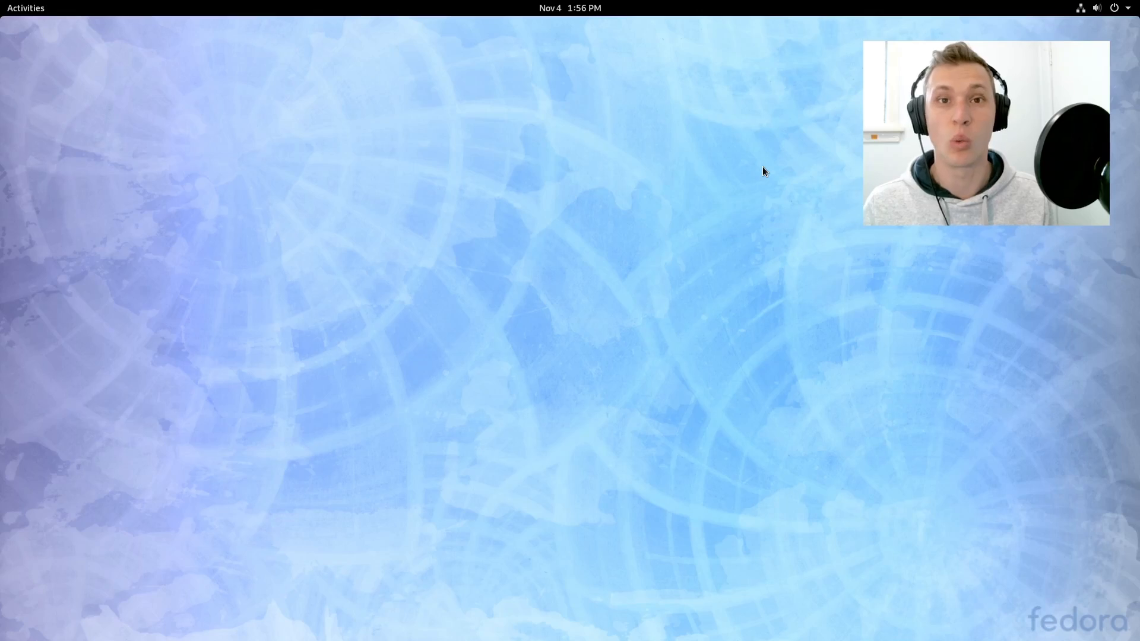
{"action": "mouse_move", "coordinate": [514, 224]}
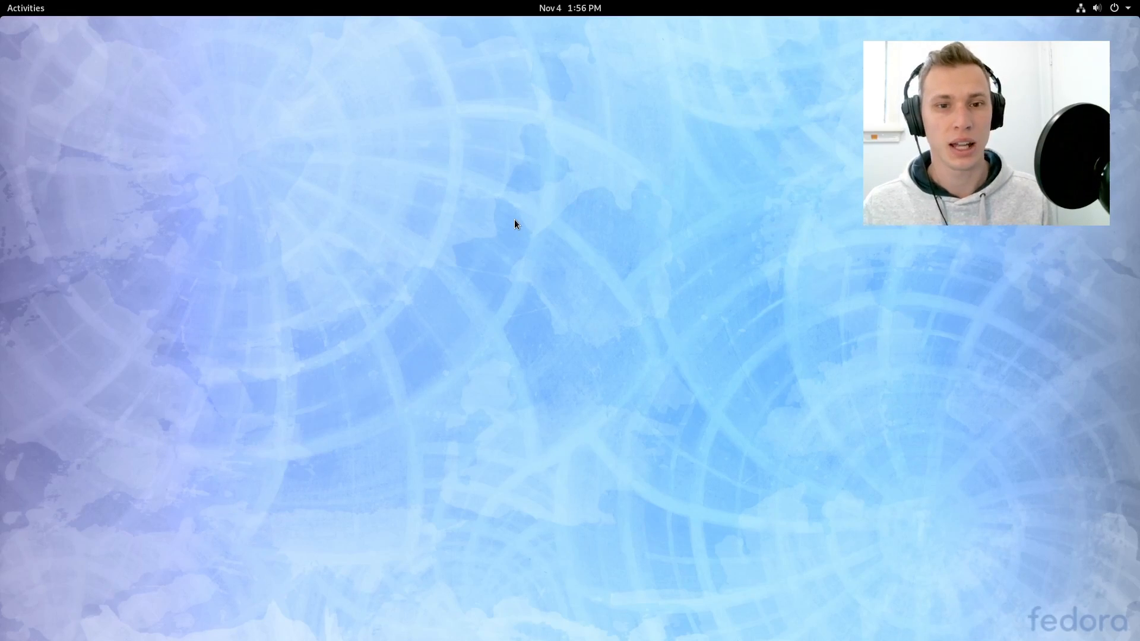
{"action": "mouse_move", "coordinate": [458, 207]}
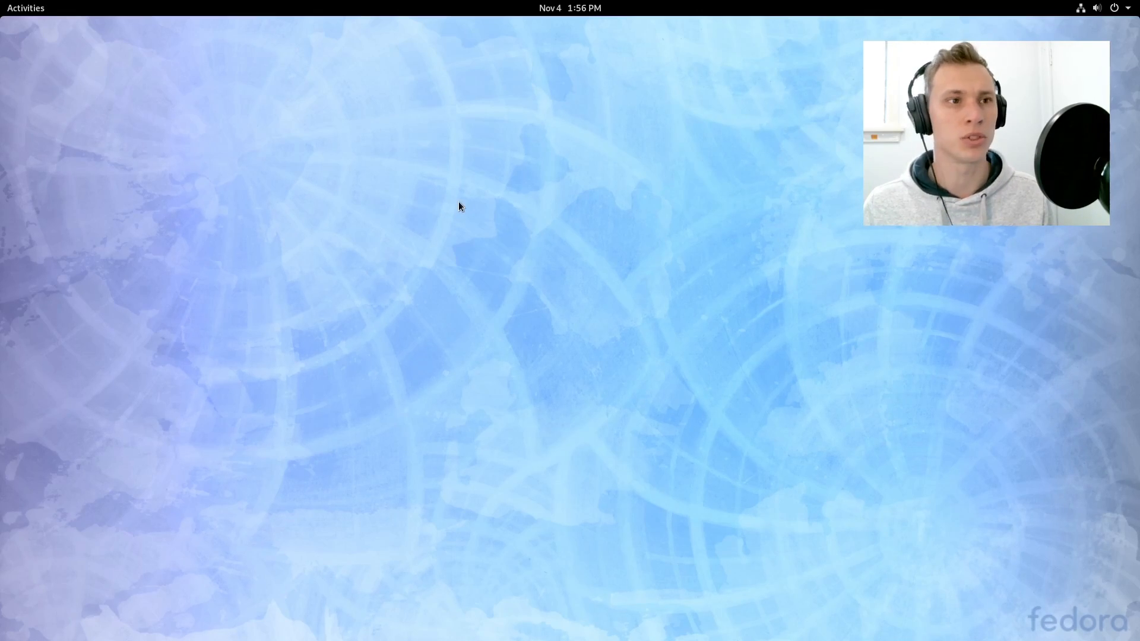
{"action": "mouse_move", "coordinate": [464, 197]}
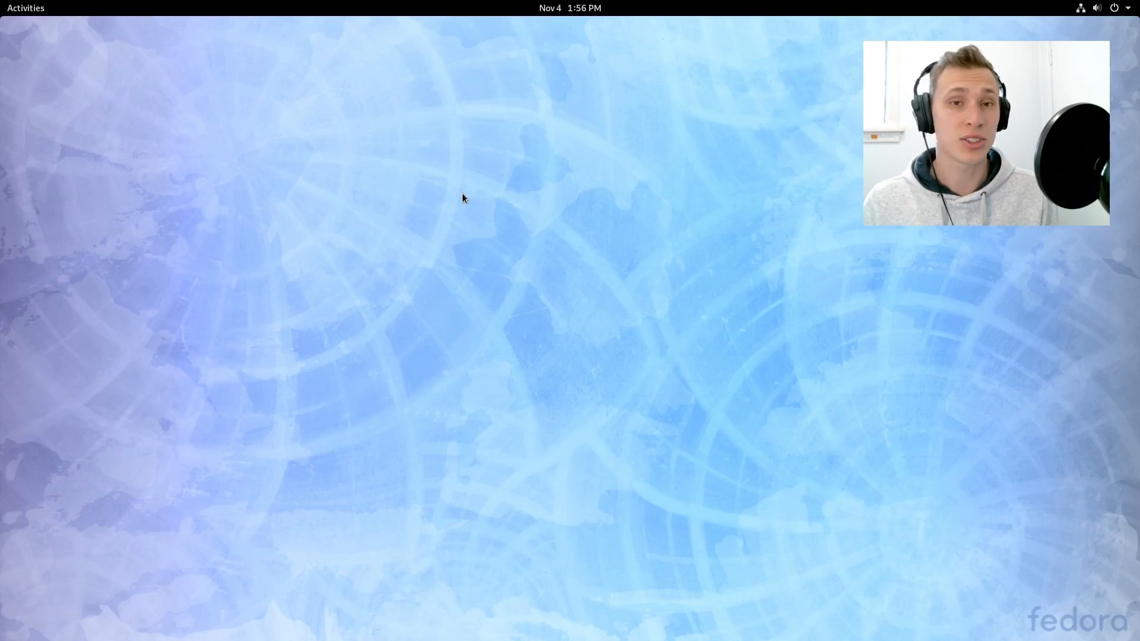
{"action": "mouse_move", "coordinate": [413, 357]}
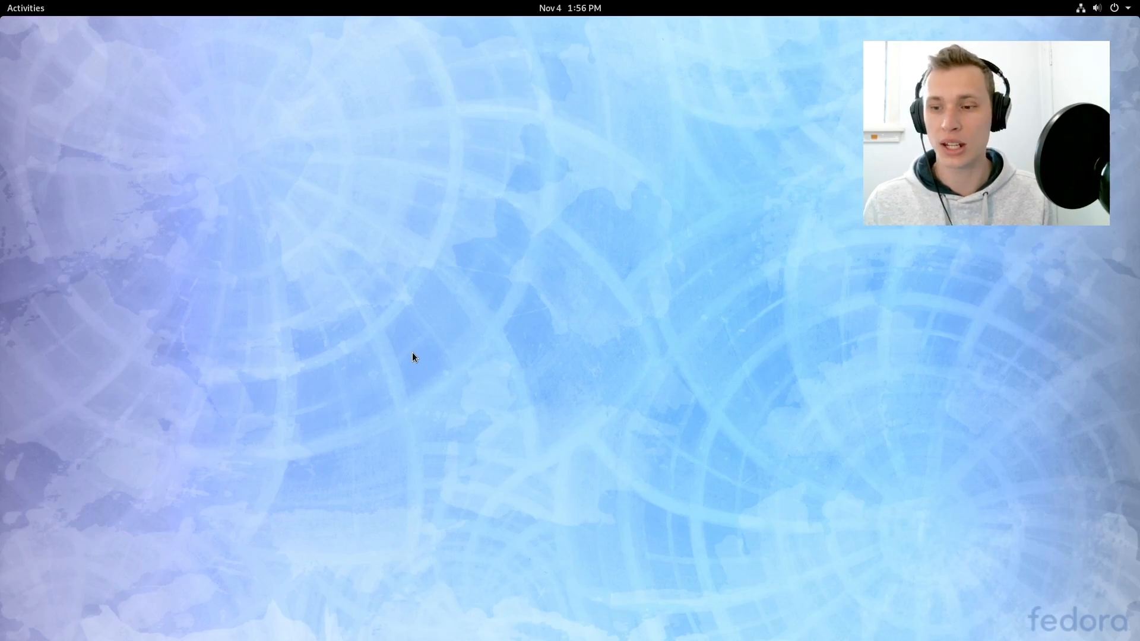
{"action": "left_click", "coordinate": [25, 8]}
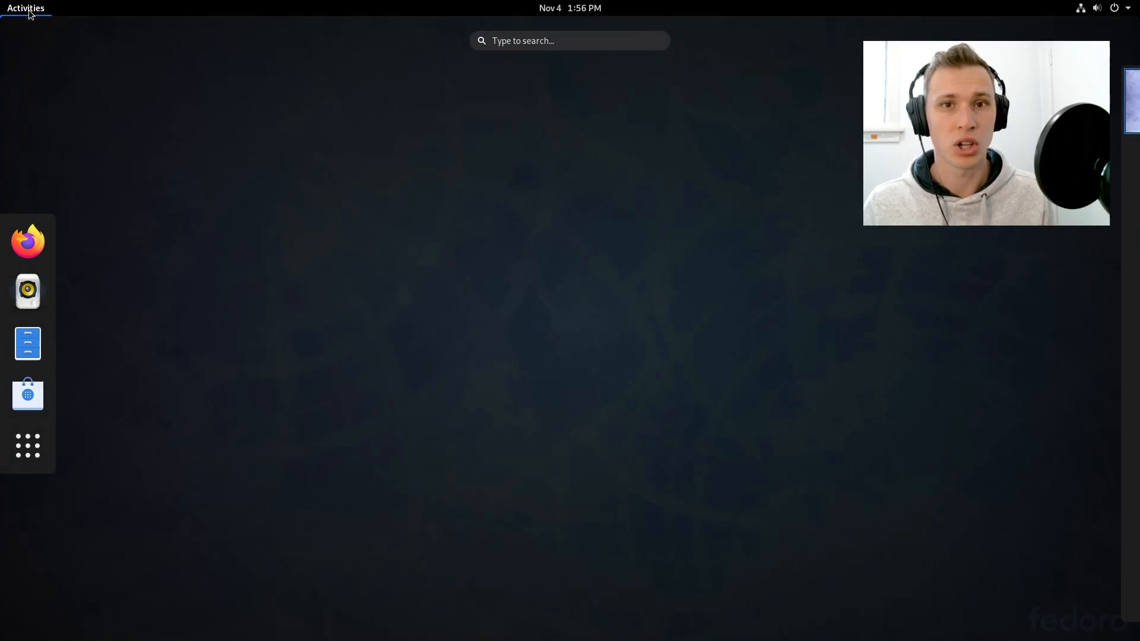
{"action": "left_click", "coordinate": [28, 445]}
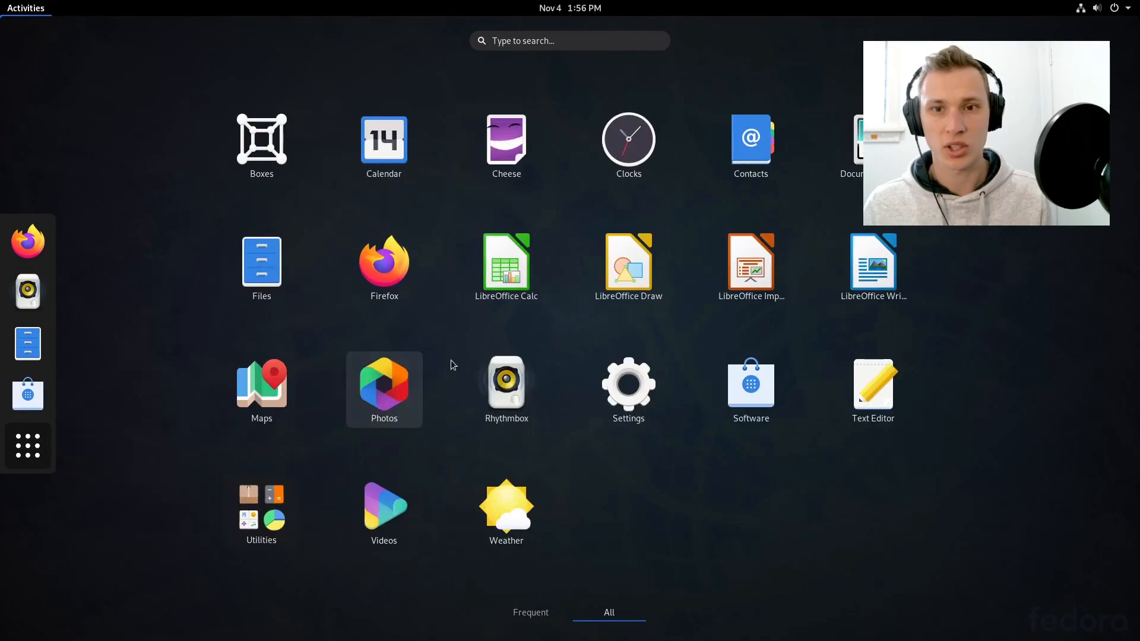
{"action": "mouse_move", "coordinate": [470, 435]}
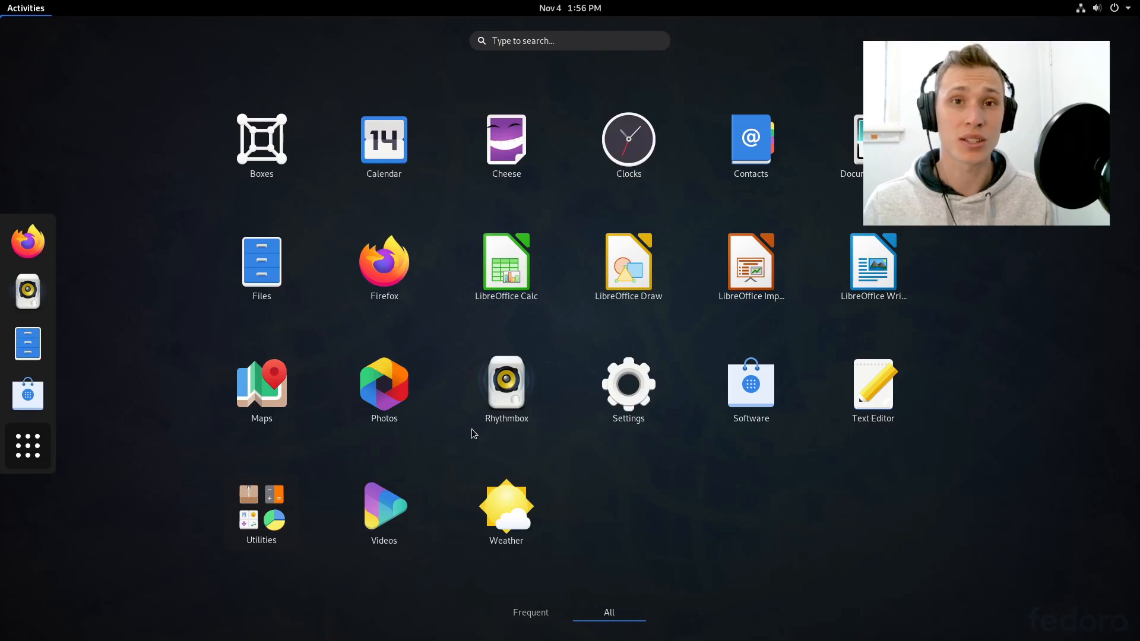
{"action": "mouse_move", "coordinate": [261, 385]}
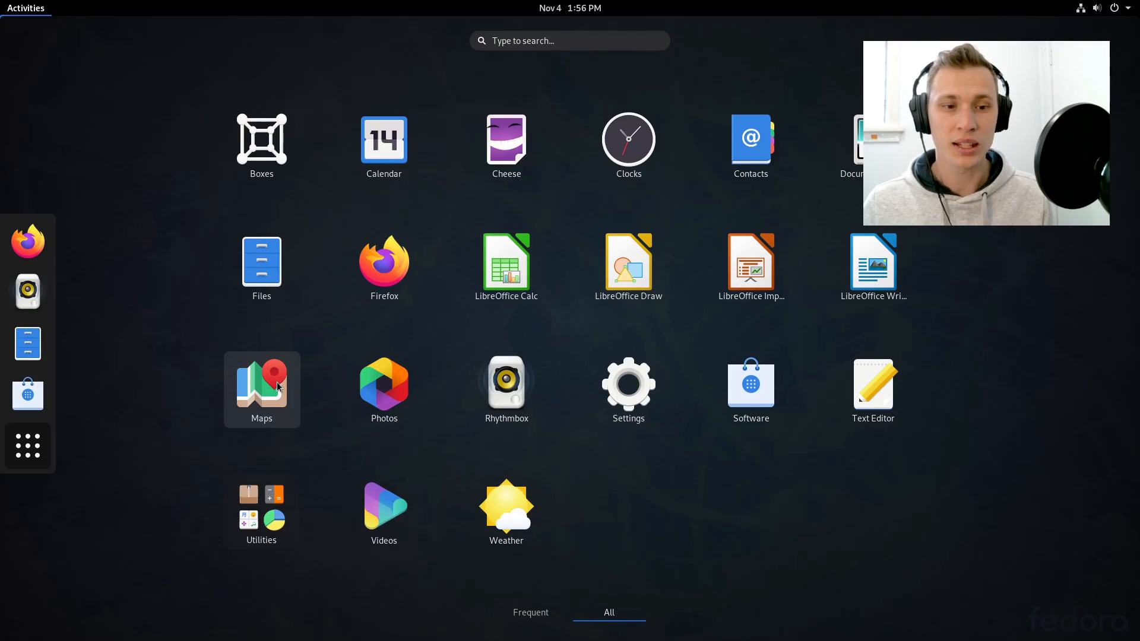
{"action": "mouse_move", "coordinate": [907, 295]}
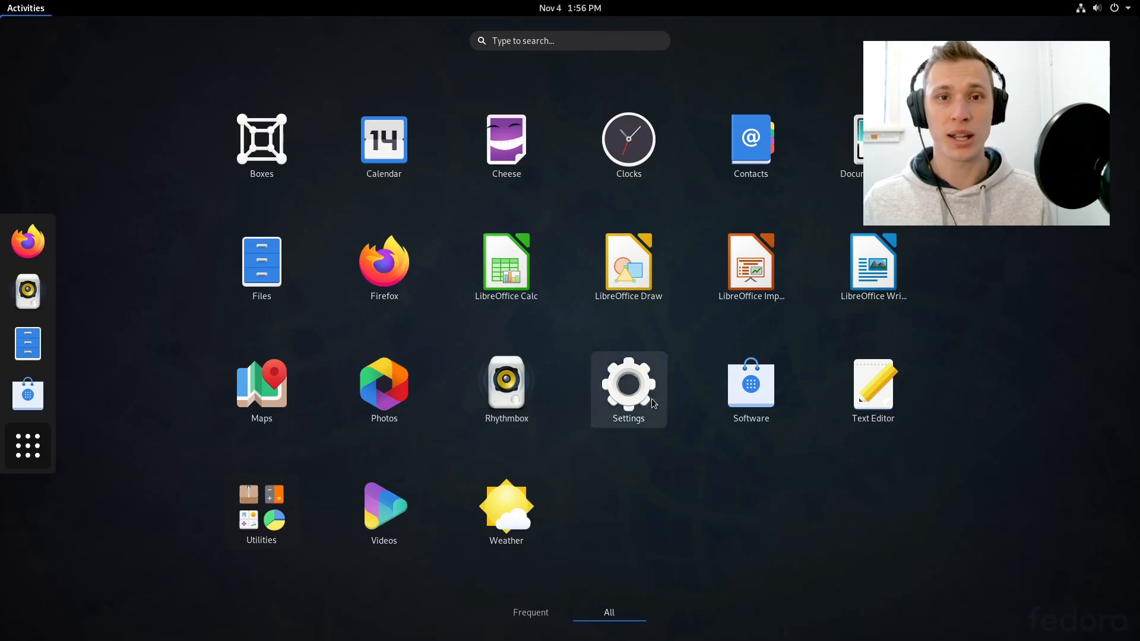
{"action": "mouse_move", "coordinate": [261, 267]}
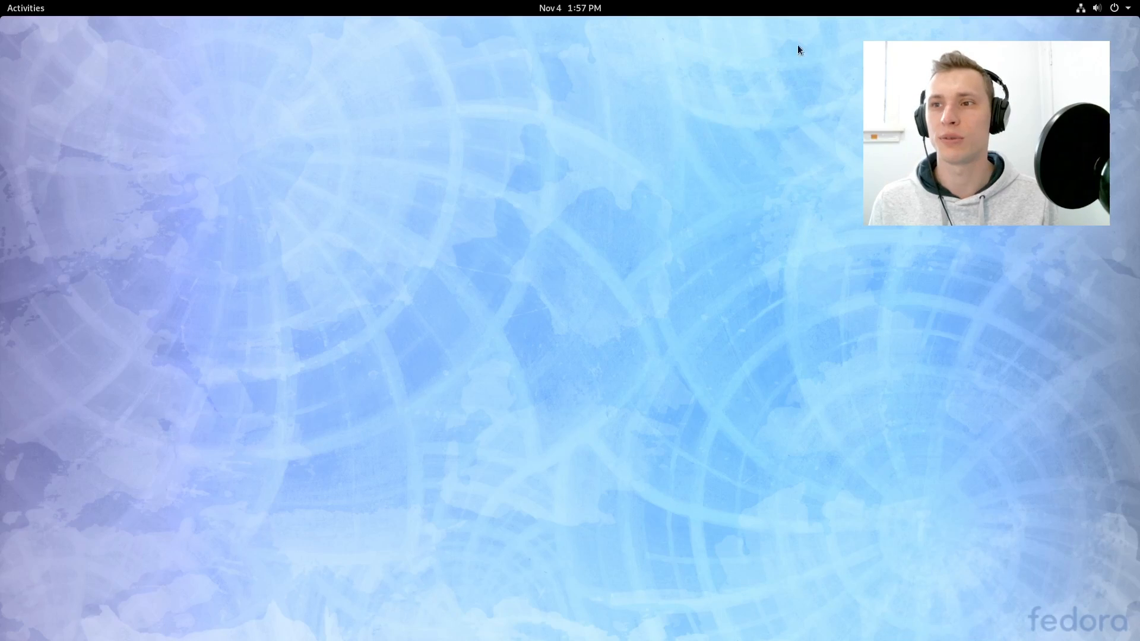
{"action": "mouse_move", "coordinate": [559, 413]}
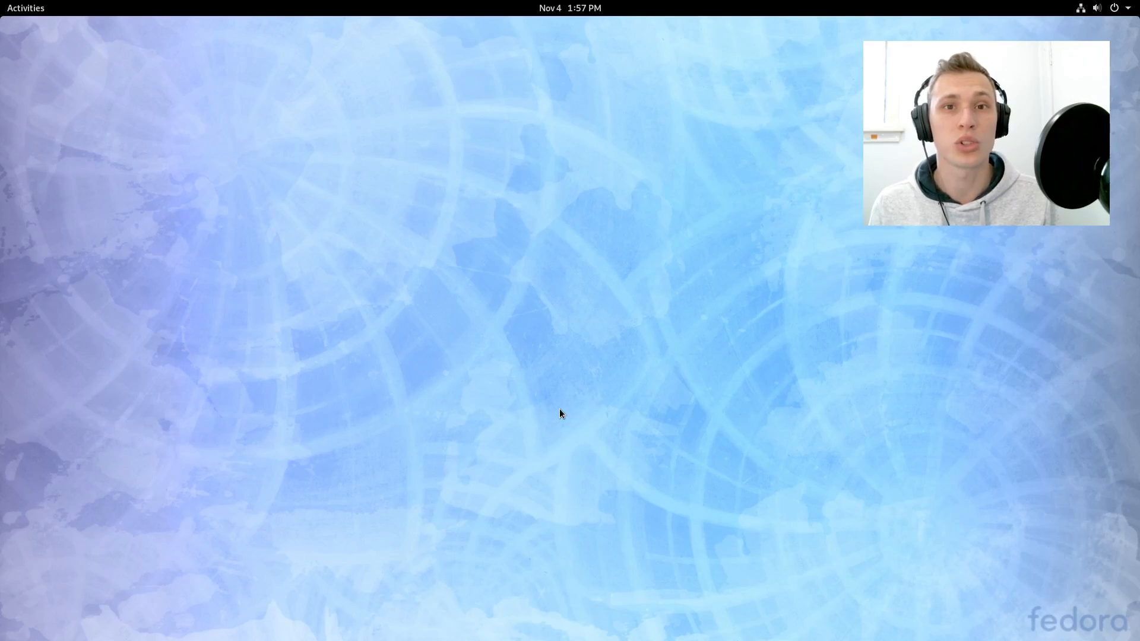
{"action": "mouse_move", "coordinate": [807, 390]}
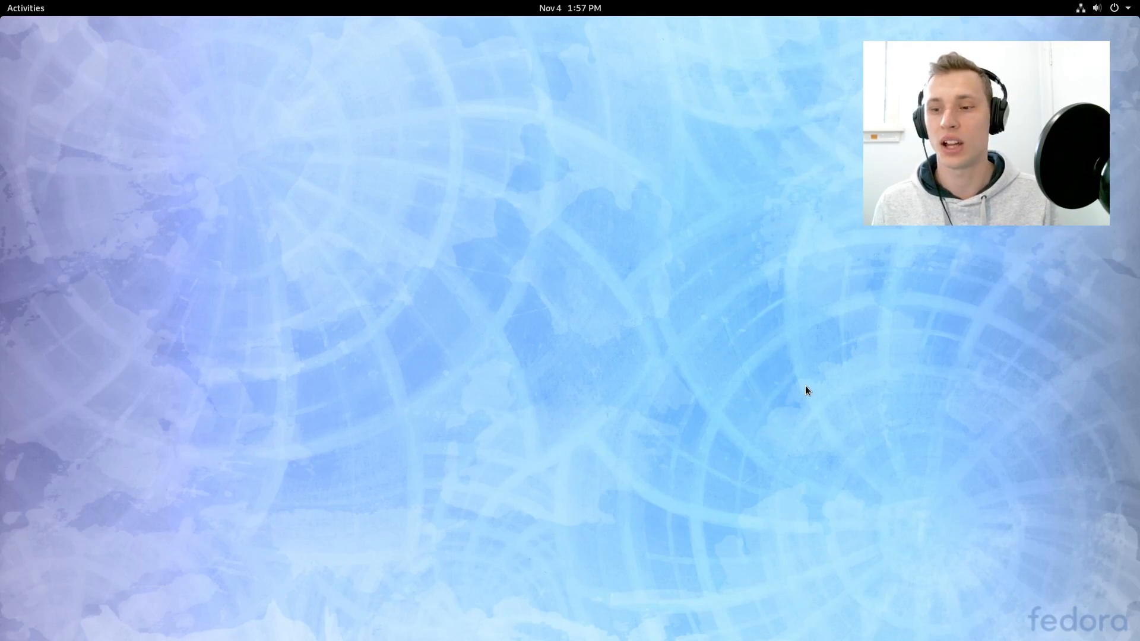
{"action": "mouse_move", "coordinate": [620, 116]}
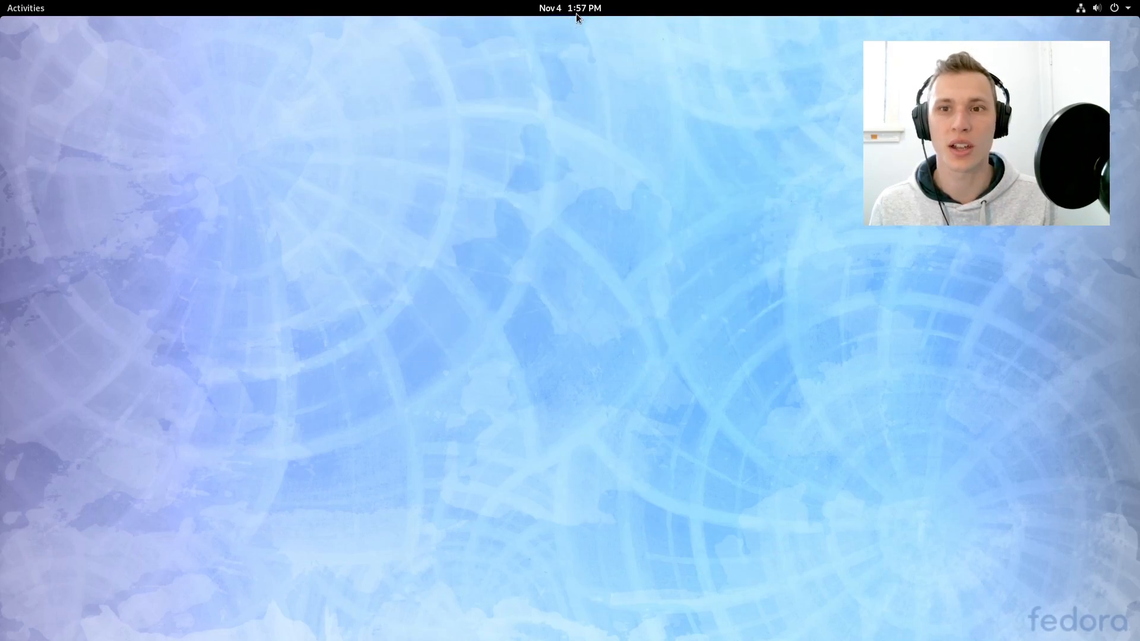
{"action": "mouse_move", "coordinate": [715, 121]}
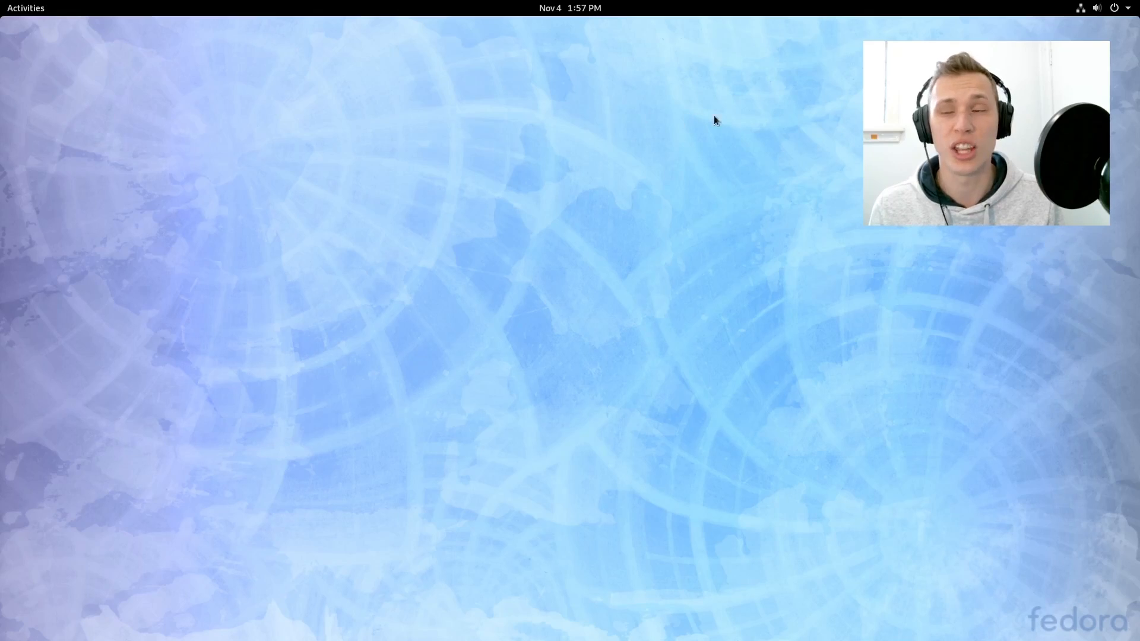
{"action": "left_click", "coordinate": [1122, 8]}
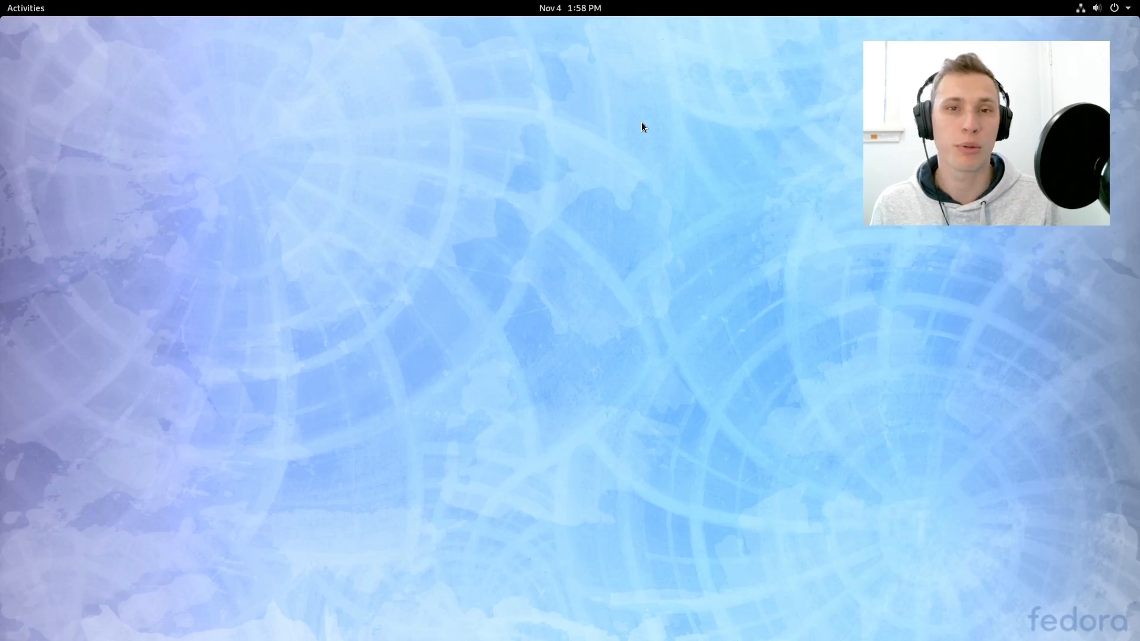
{"action": "mouse_move", "coordinate": [551, 127]}
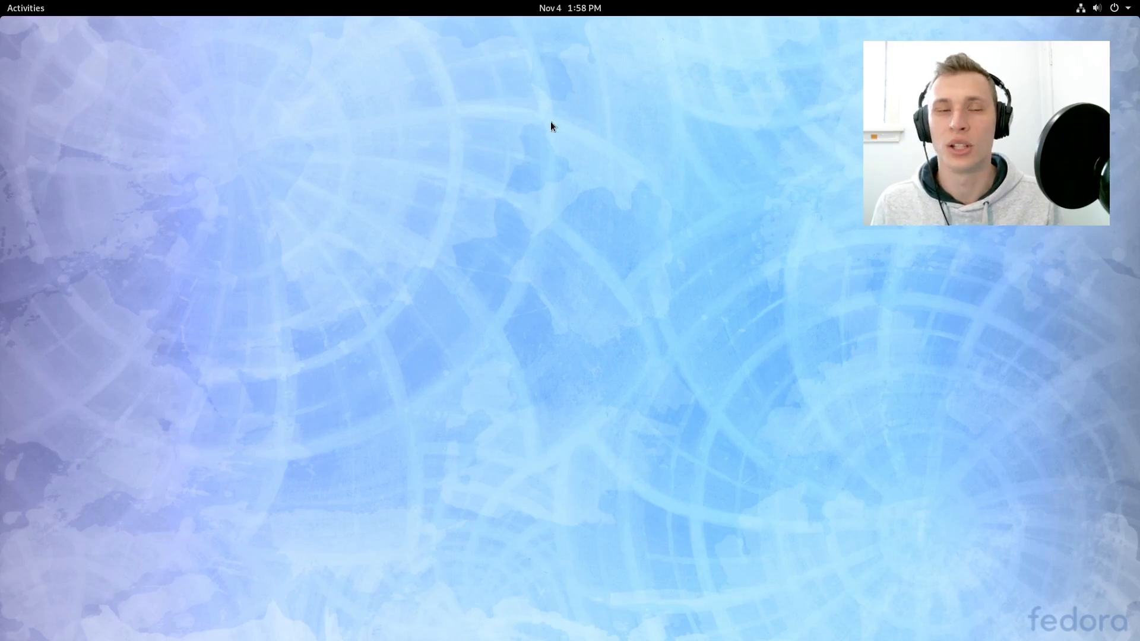
{"action": "left_click", "coordinate": [25, 8]}
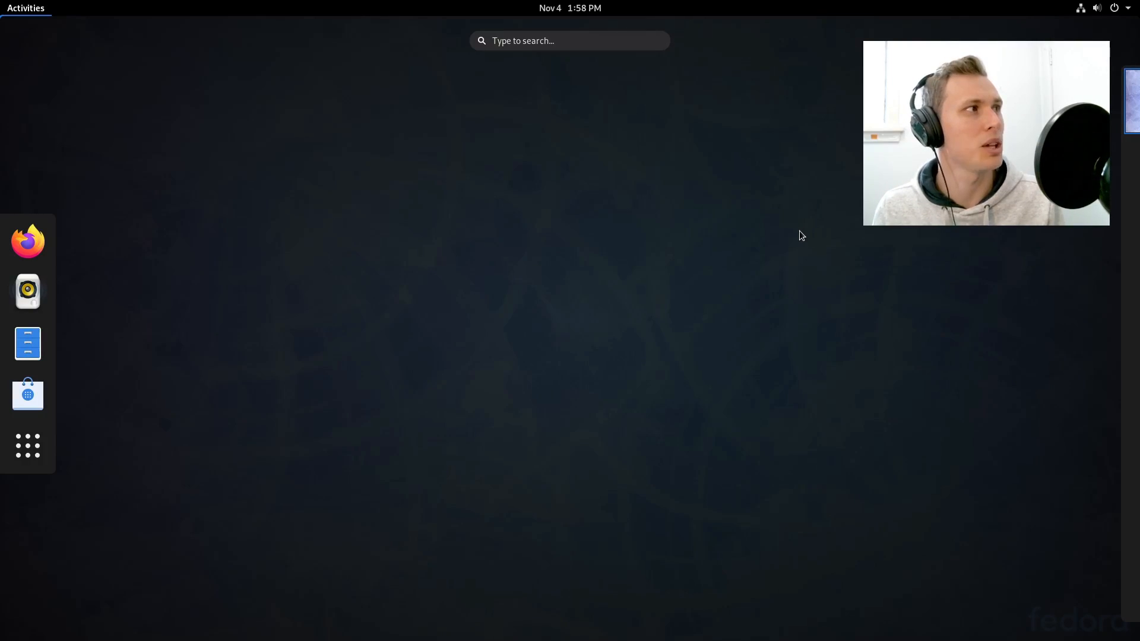
{"action": "mouse_move", "coordinate": [111, 34]}
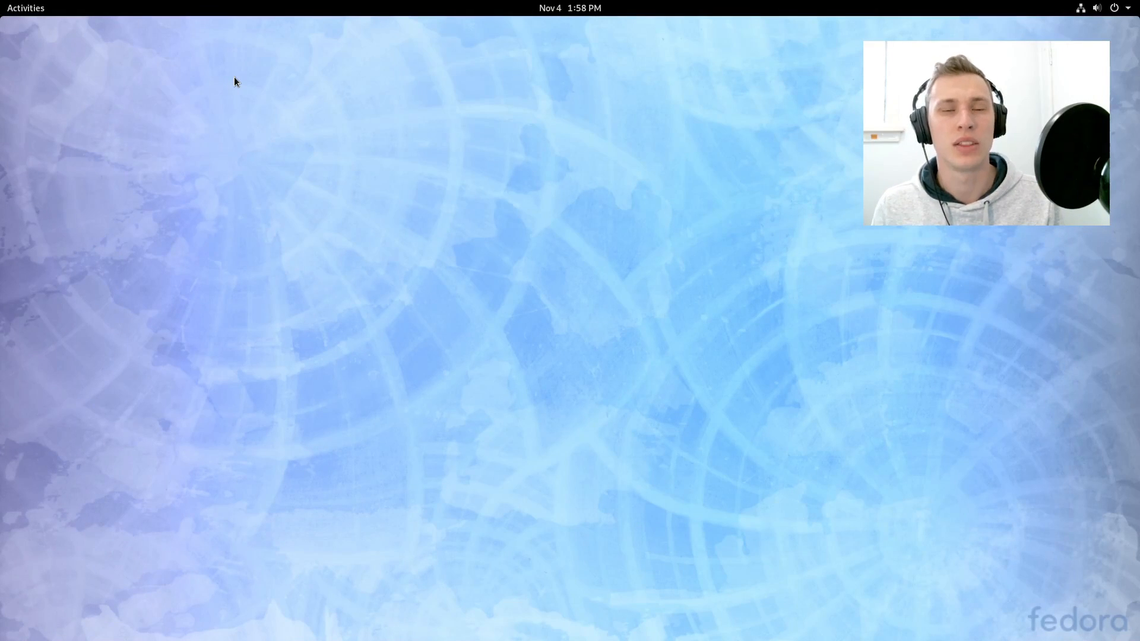
{"action": "mouse_move", "coordinate": [303, 82]}
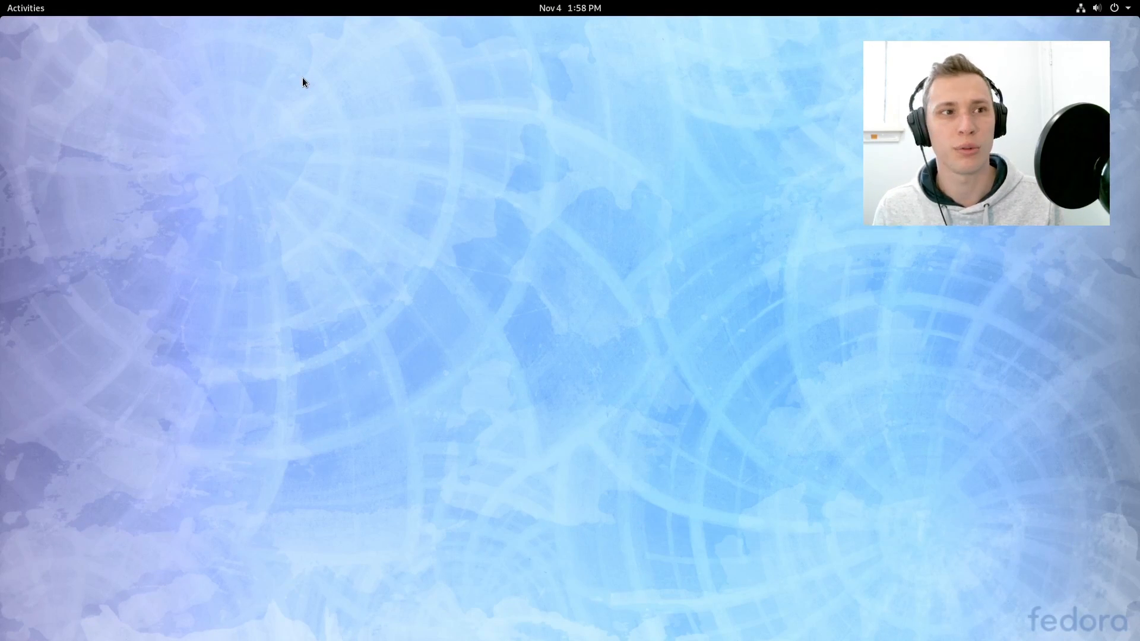
{"action": "mouse_move", "coordinate": [220, 92]}
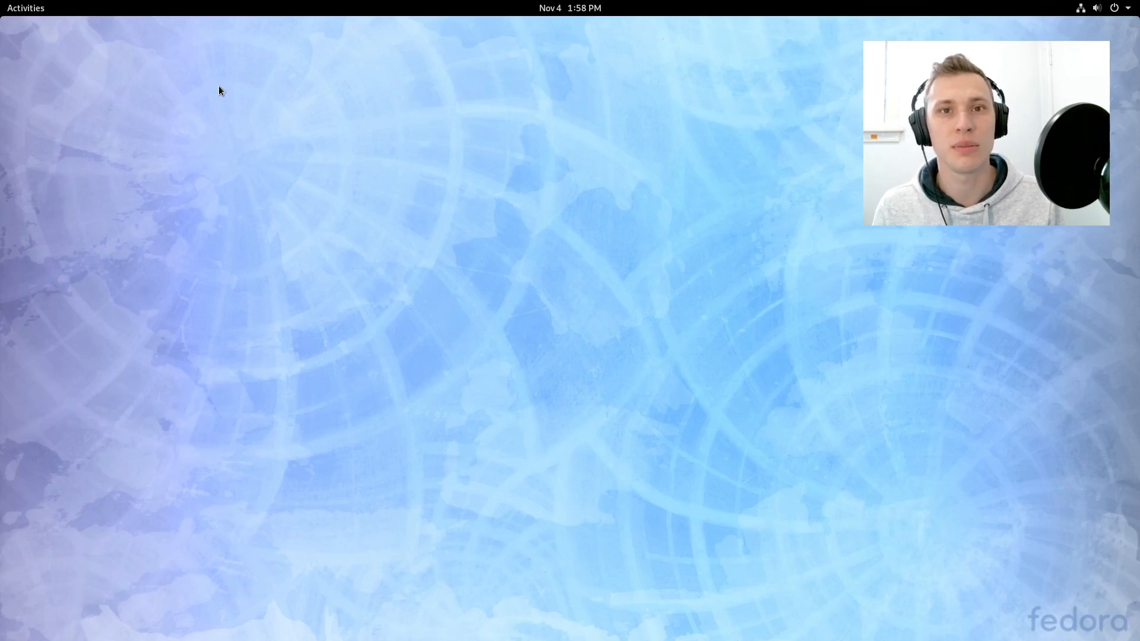
Launch Files and Software from the app grid and show both in the overview.
{"action": "left_click", "coordinate": [25, 8]}
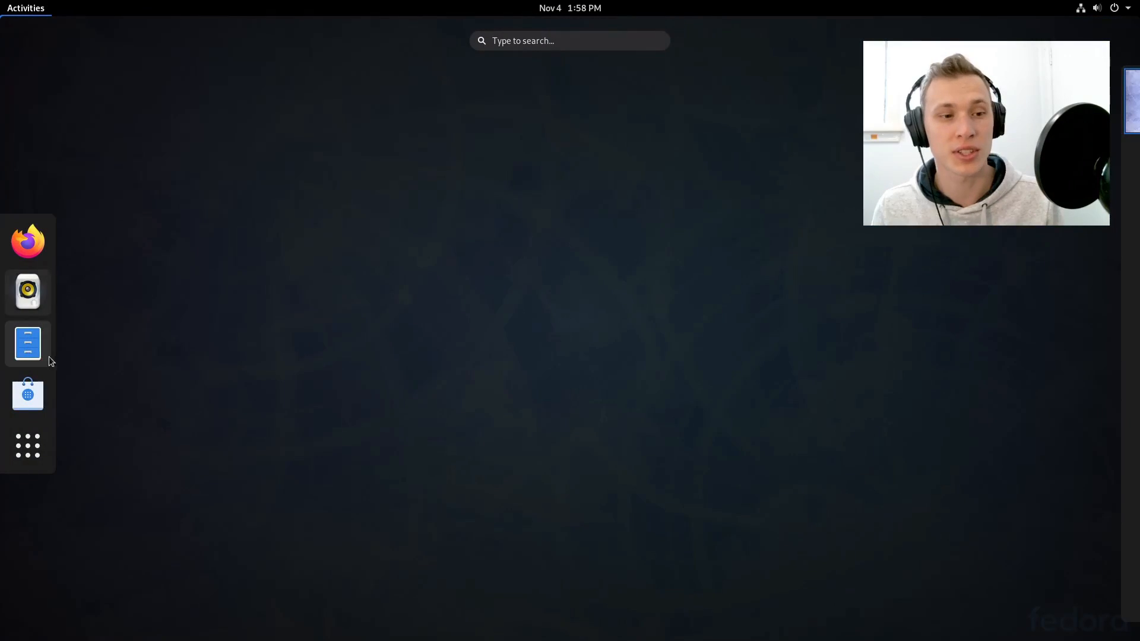
{"action": "left_click", "coordinate": [27, 445]}
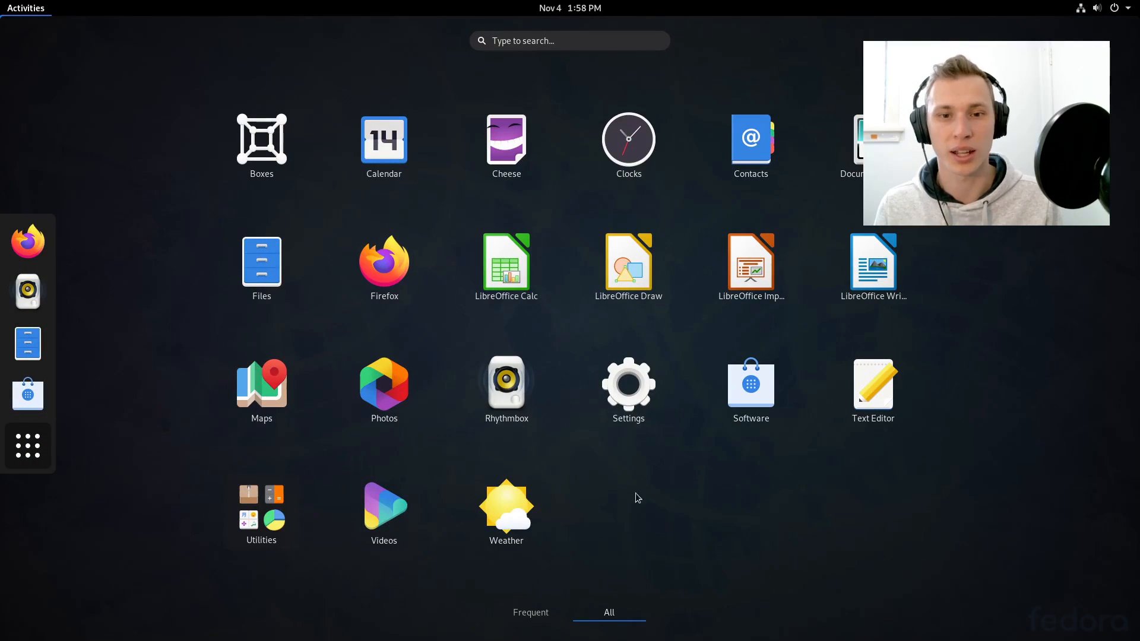
{"action": "mouse_move", "coordinate": [713, 429]}
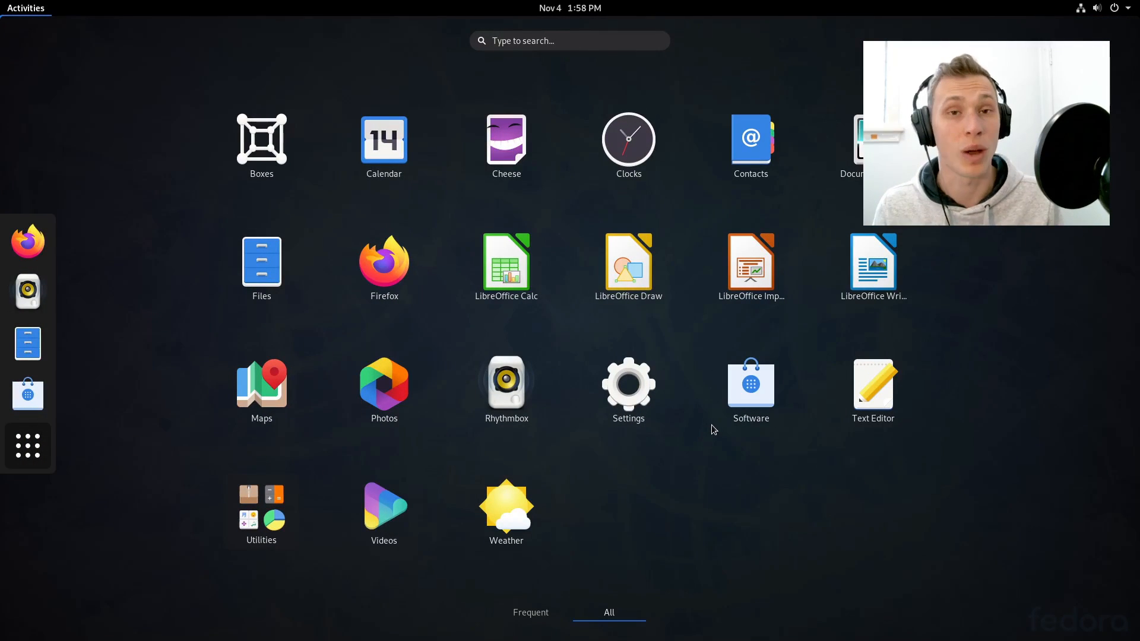
{"action": "mouse_move", "coordinate": [769, 464]}
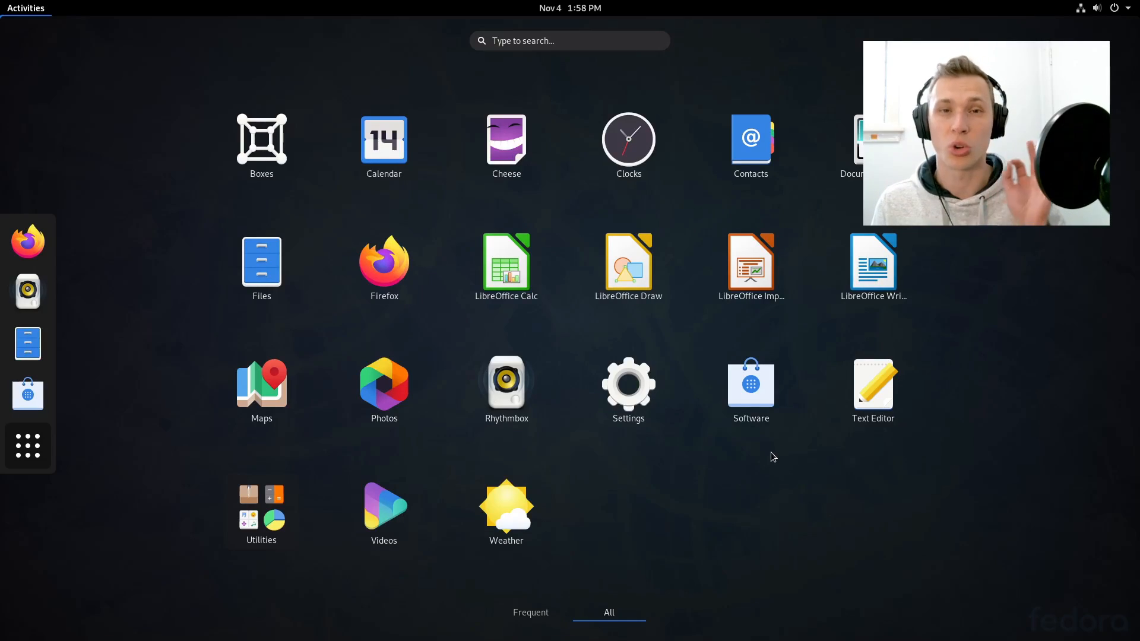
{"action": "mouse_move", "coordinate": [559, 522]}
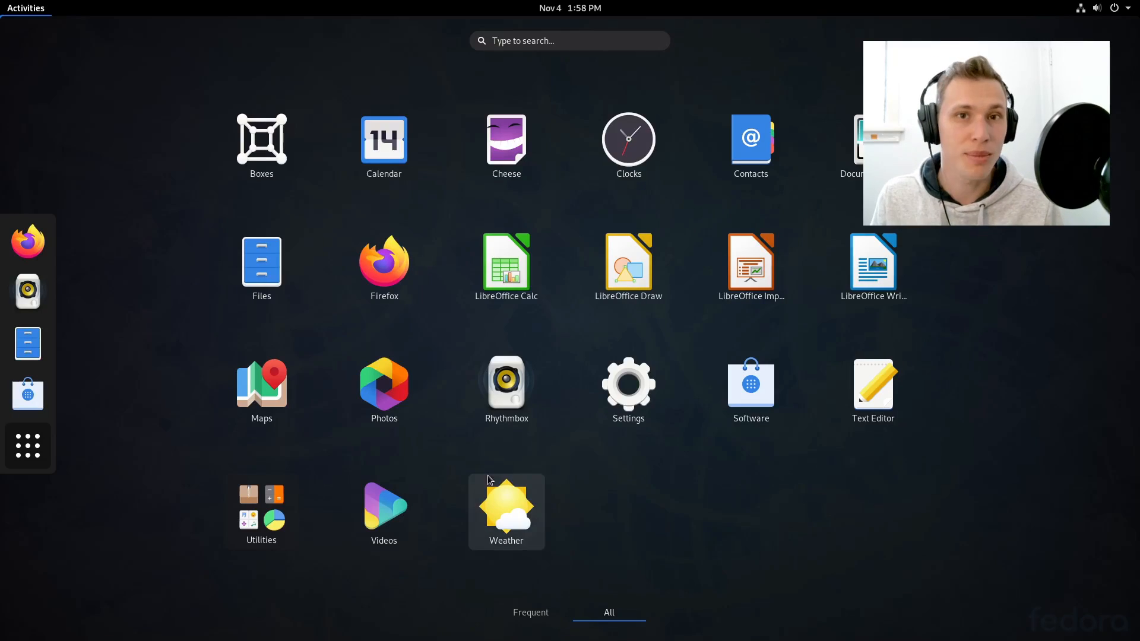
{"action": "mouse_move", "coordinate": [24, 464]}
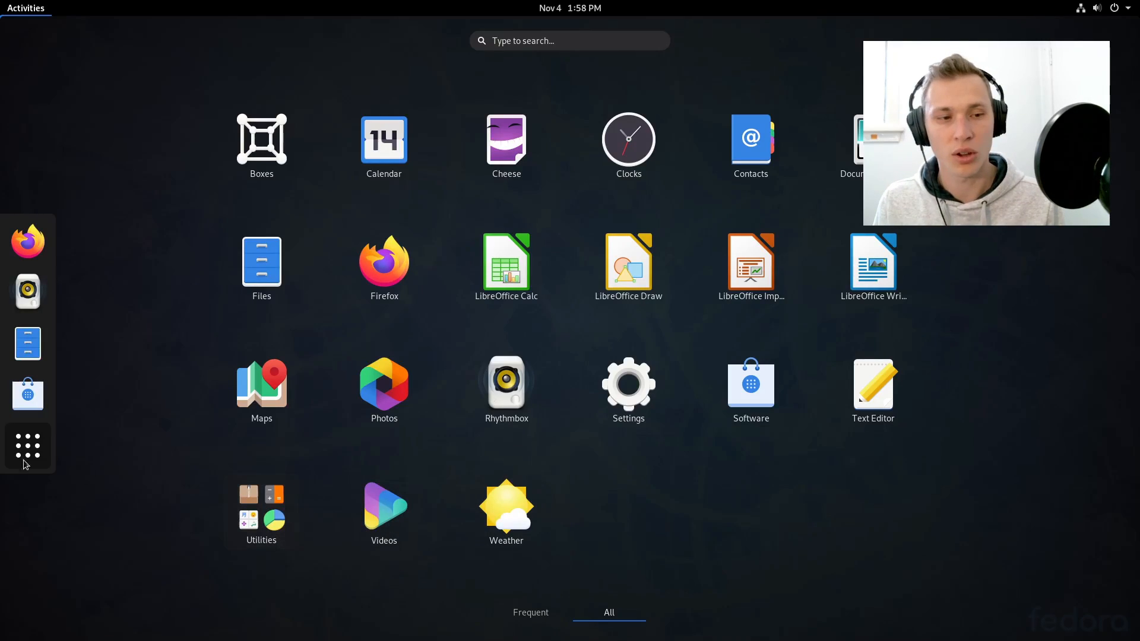
{"action": "mouse_move", "coordinate": [28, 445]}
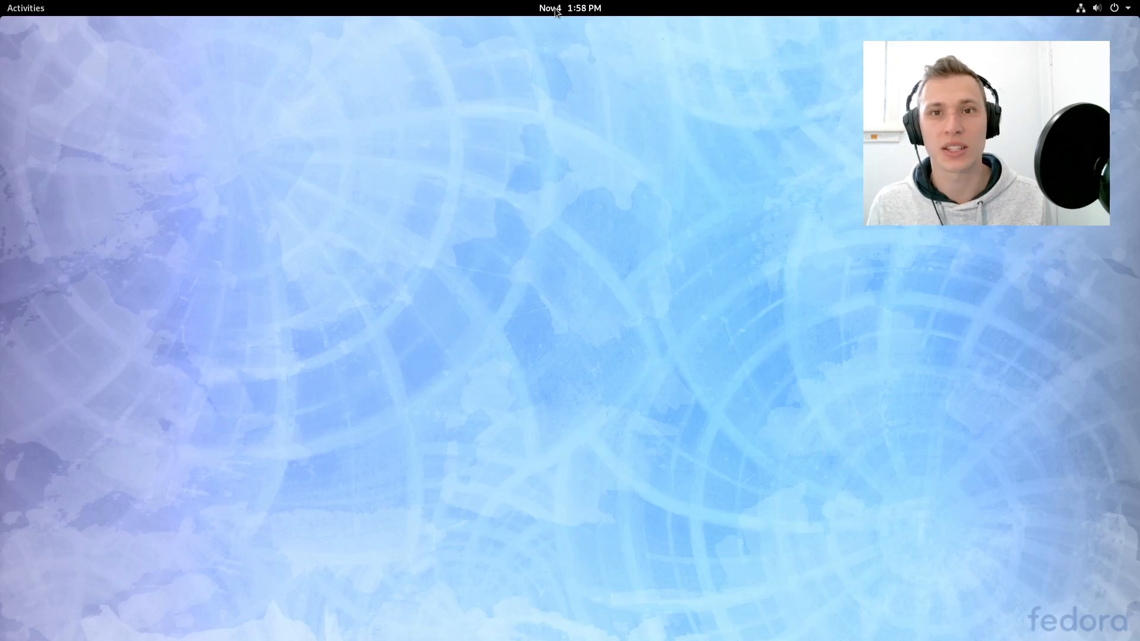
{"action": "left_click", "coordinate": [570, 8]}
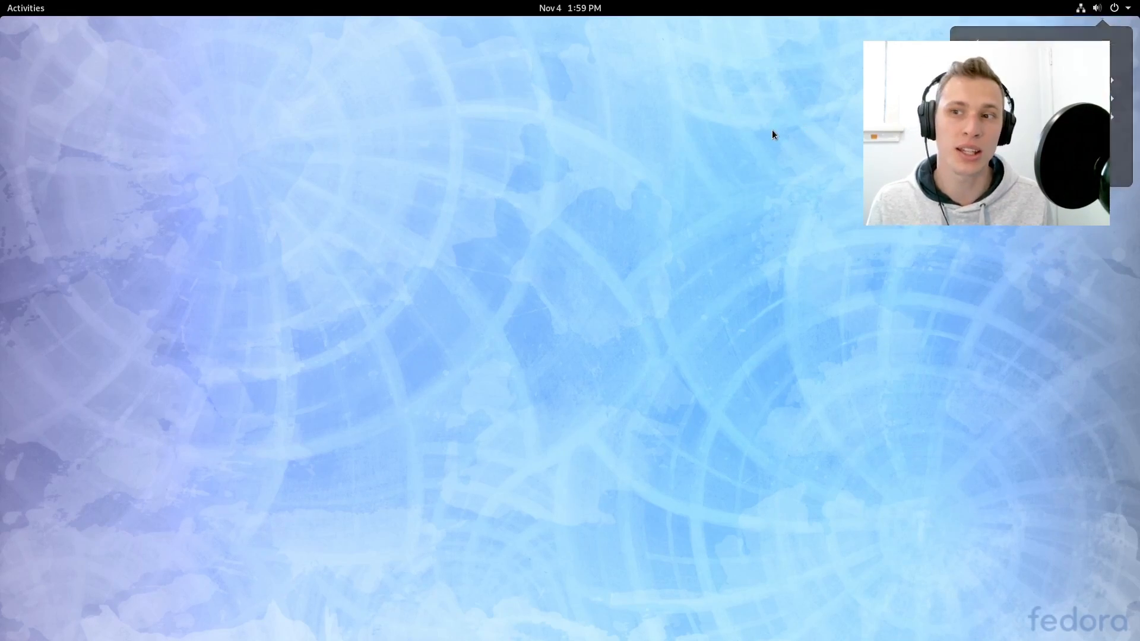
{"action": "left_click", "coordinate": [25, 8]}
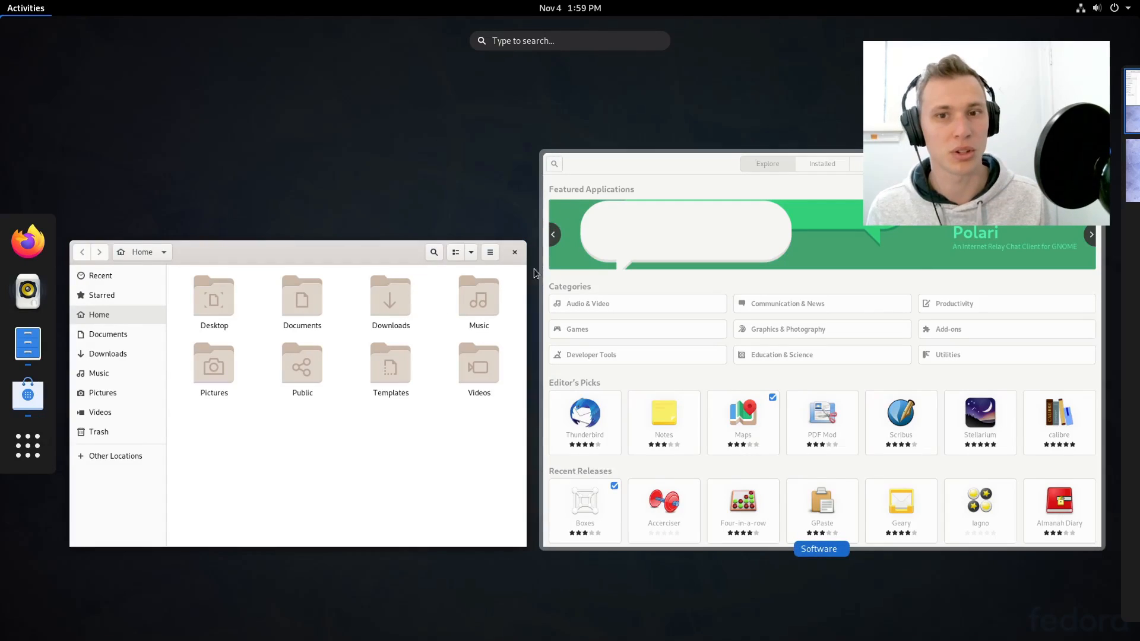
Switch to an empty workspace and show it in the Activities overview.
{"action": "left_click", "coordinate": [291, 252]}
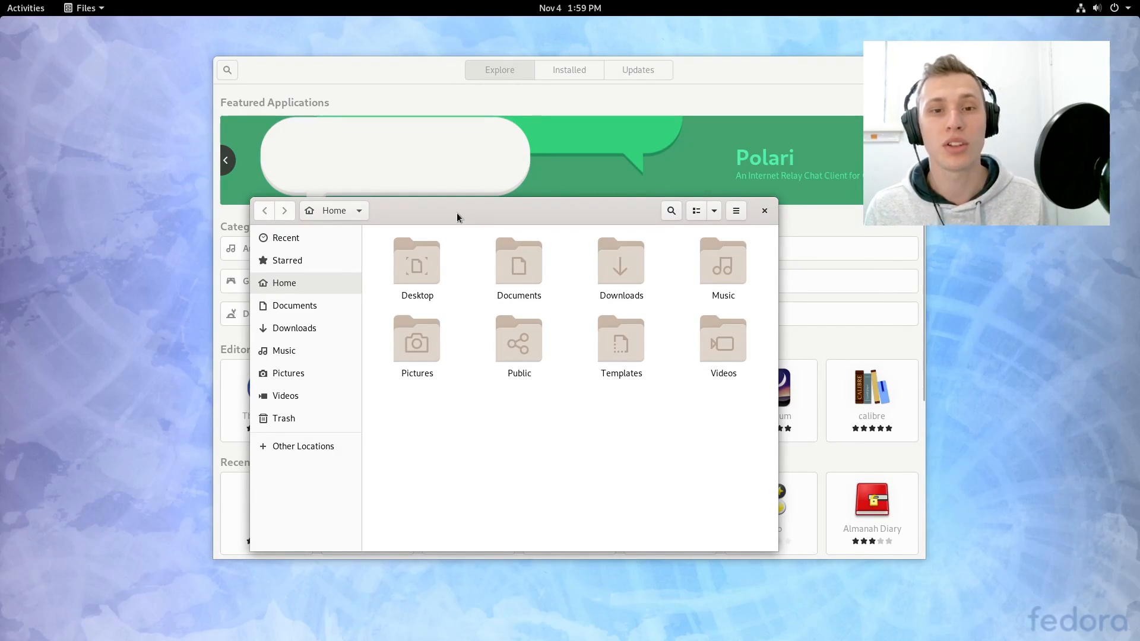
{"action": "left_click", "coordinate": [25, 9]}
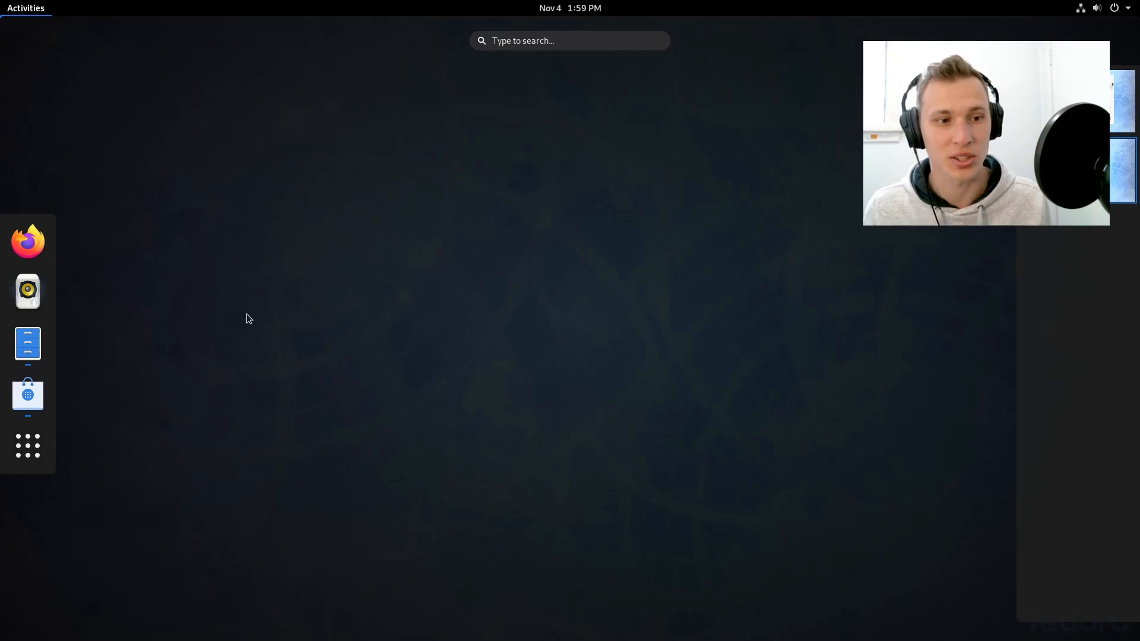
{"action": "mouse_move", "coordinate": [27, 241]}
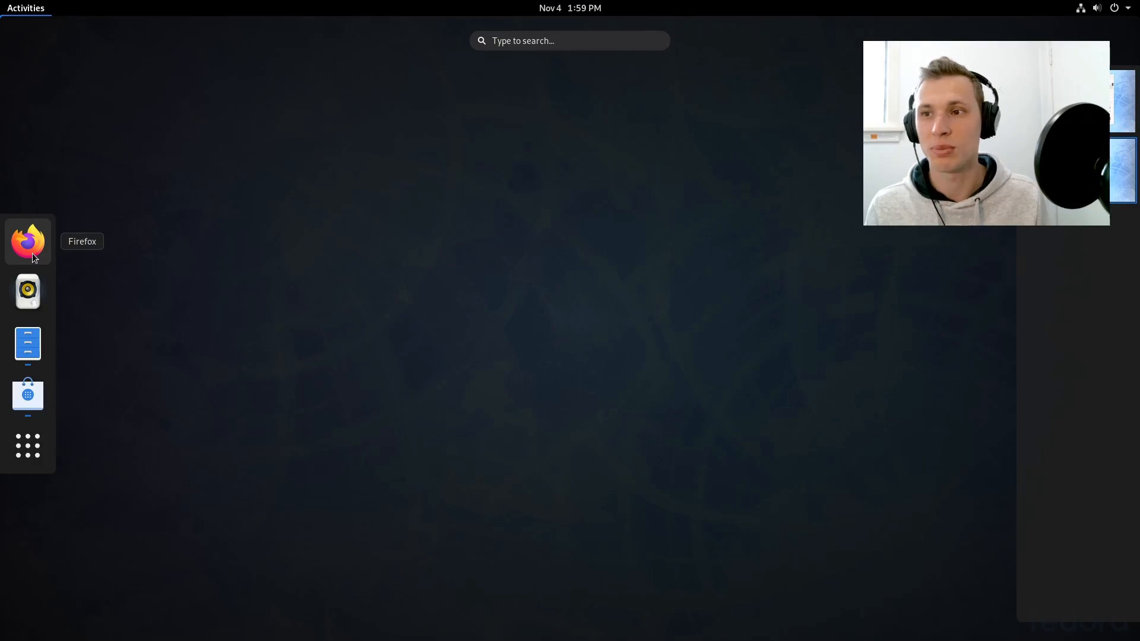
Launch Firefox on the Fedora start page and return to the window overview.
{"action": "left_click", "coordinate": [28, 241]}
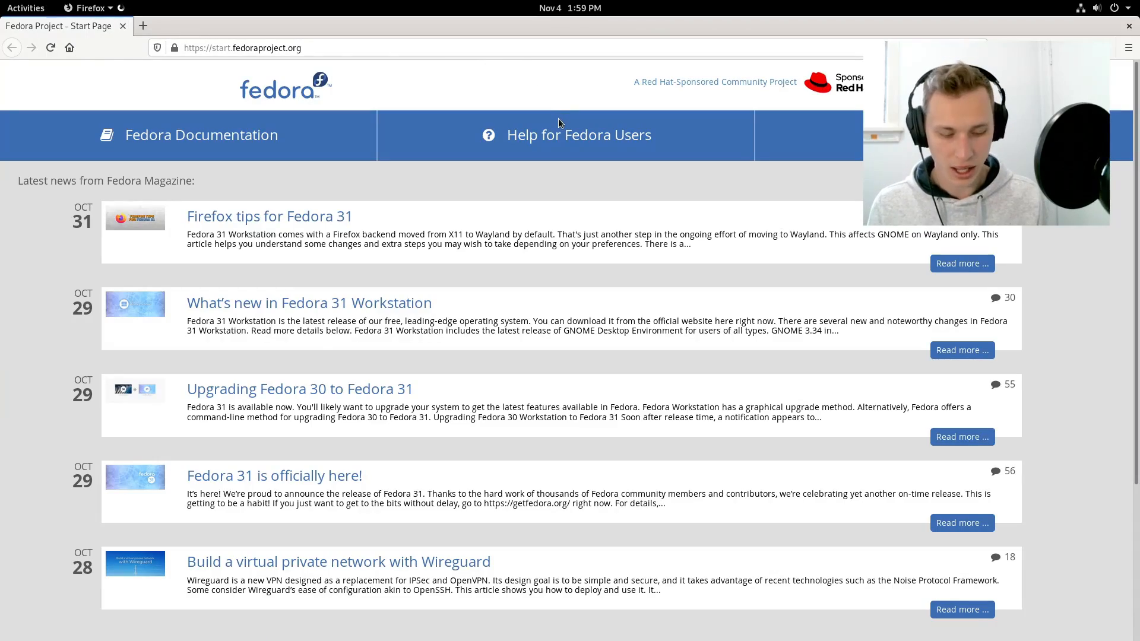
{"action": "left_click", "coordinate": [25, 8]}
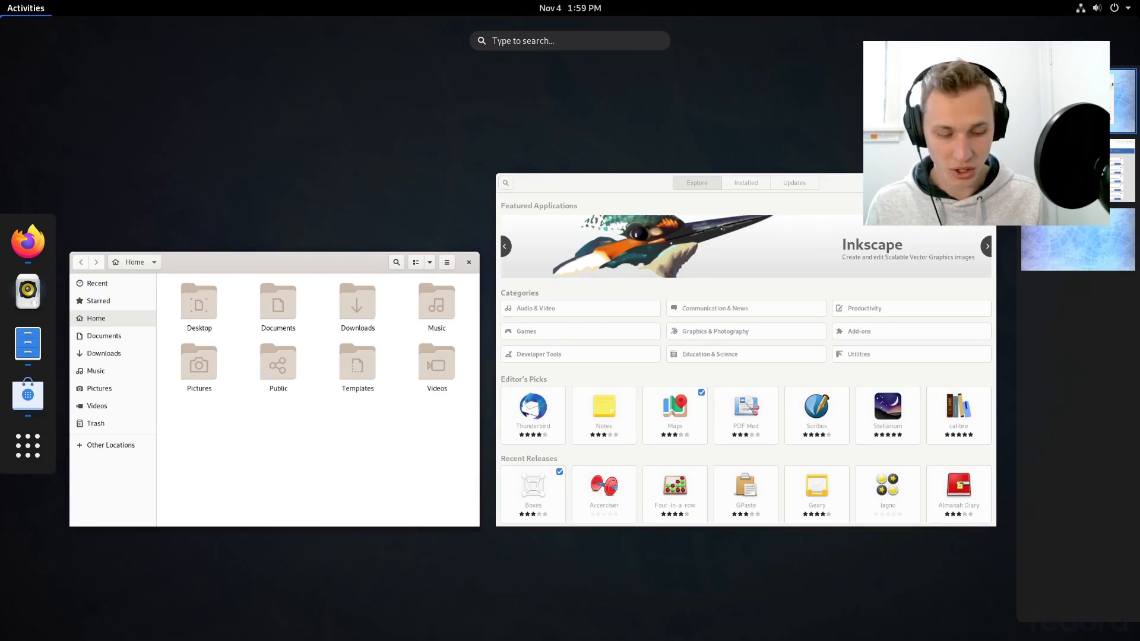
Bring Software forward and browse the Explore page down to recommended apps and games.
{"action": "left_click", "coordinate": [27, 446]}
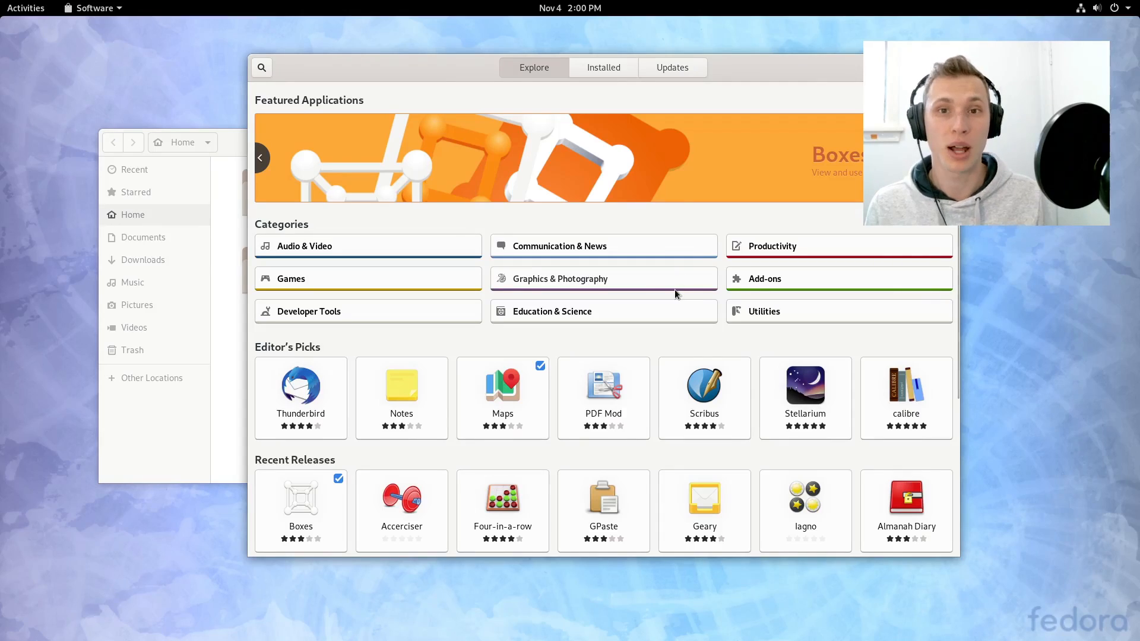
{"action": "scroll", "scroll_direction": "down", "scroll_amount": 3}
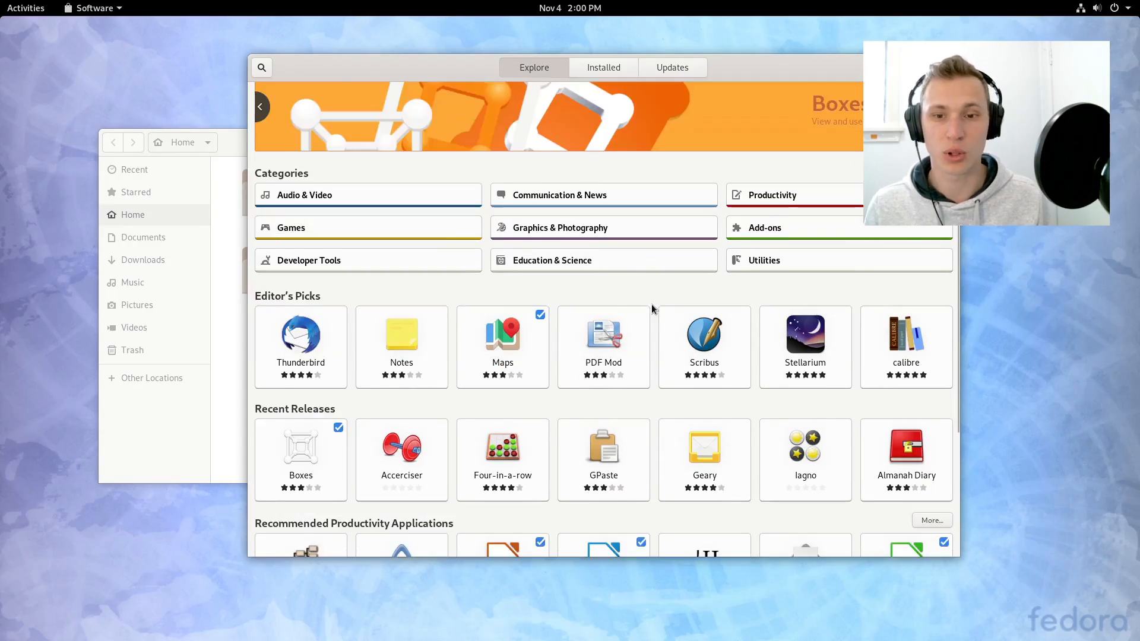
{"action": "scroll", "scroll_direction": "down", "scroll_amount": 3}
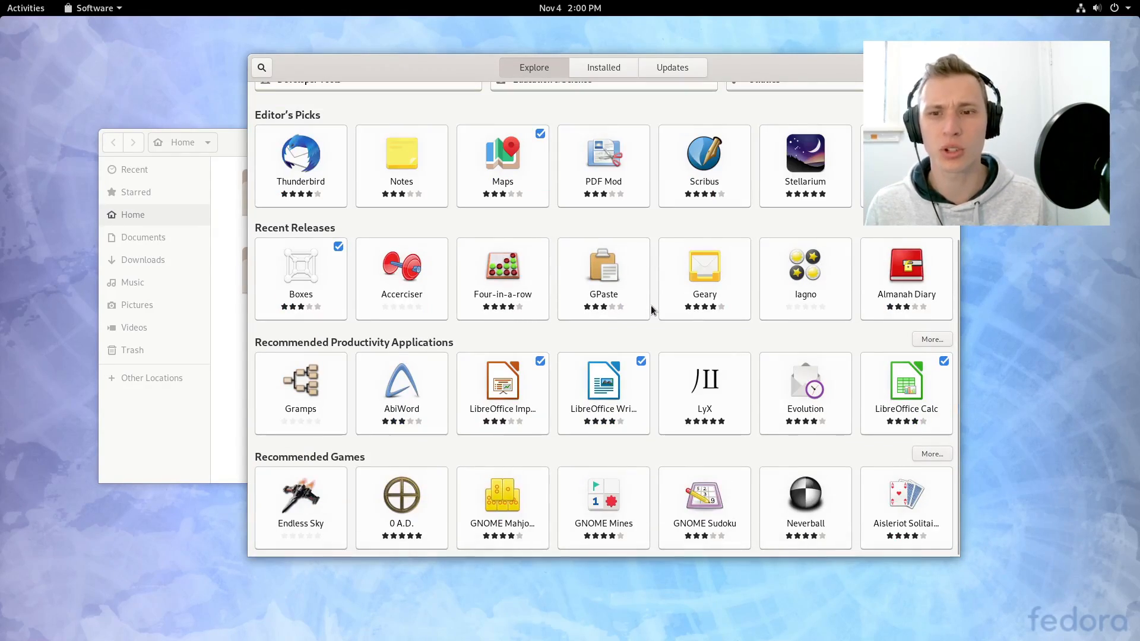
{"action": "scroll", "scroll_direction": "up", "scroll_amount": 3}
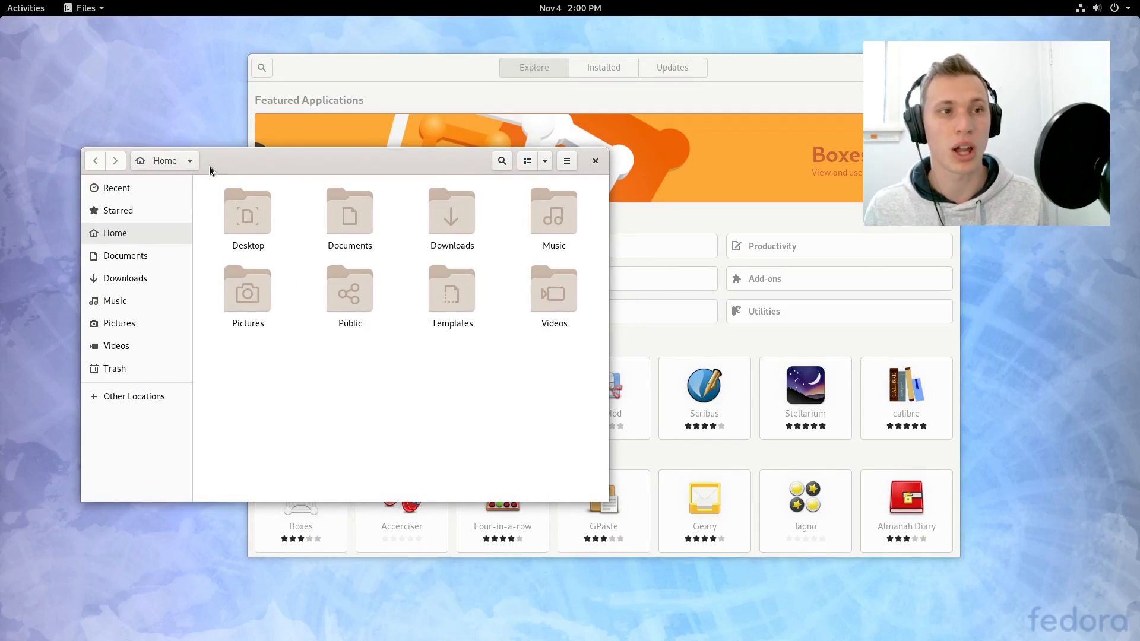
{"action": "mouse_move", "coordinate": [286, 157]}
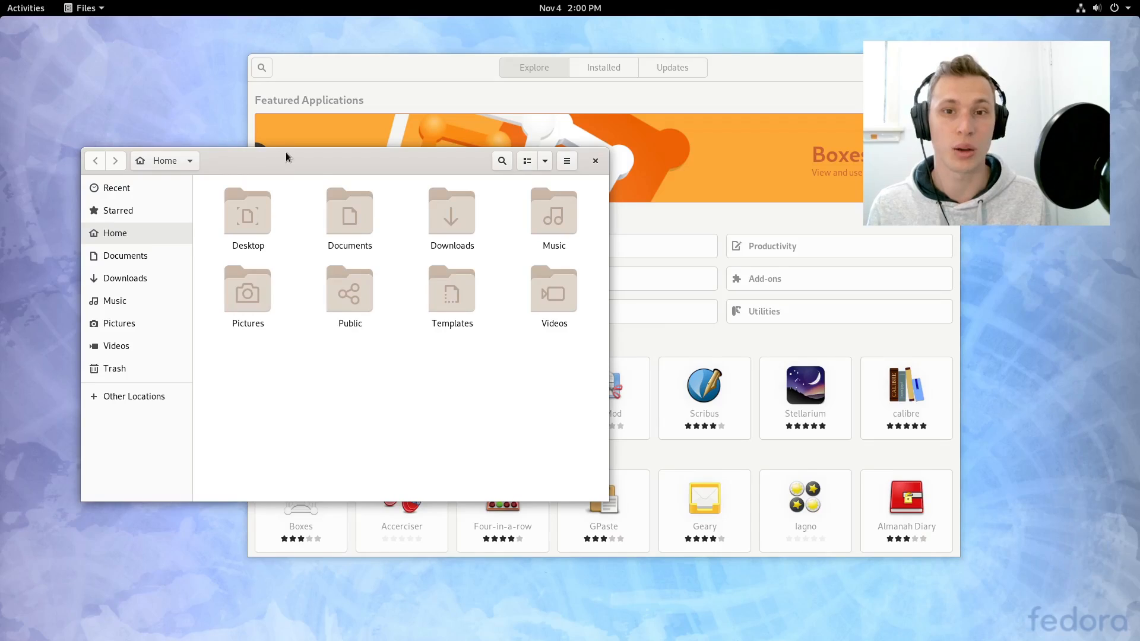
Reposition the Files home window on the desktop, then show the window overview.
{"action": "left_click_drag", "start_coordinate": [287, 157], "coordinate": [393, 187]}
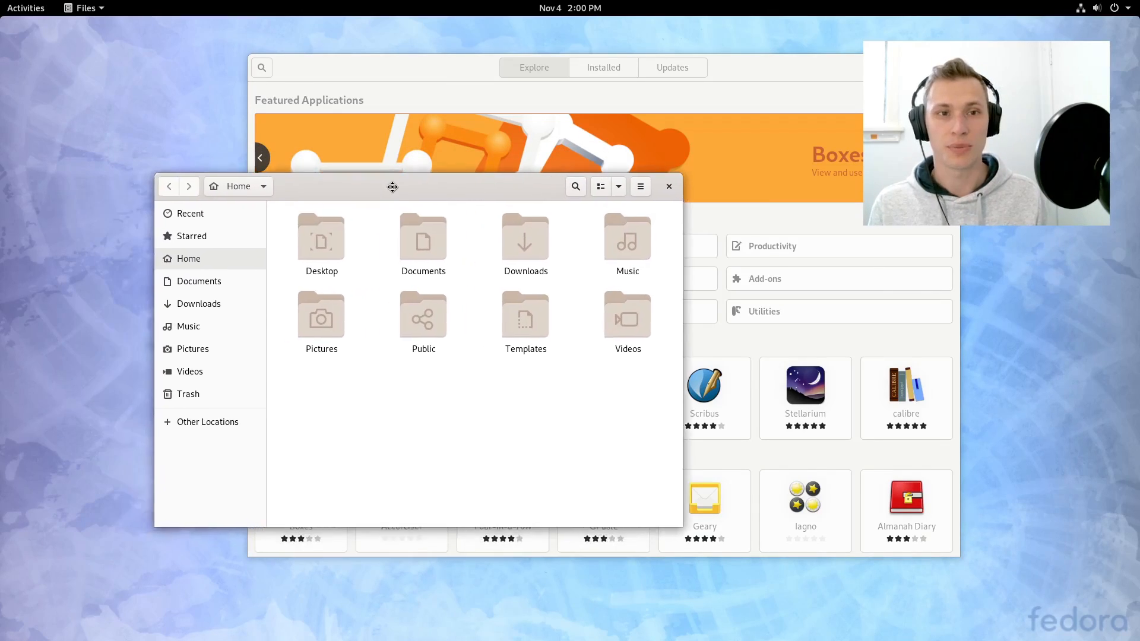
{"action": "left_click_drag", "start_coordinate": [392, 186], "coordinate": [302, 83]}
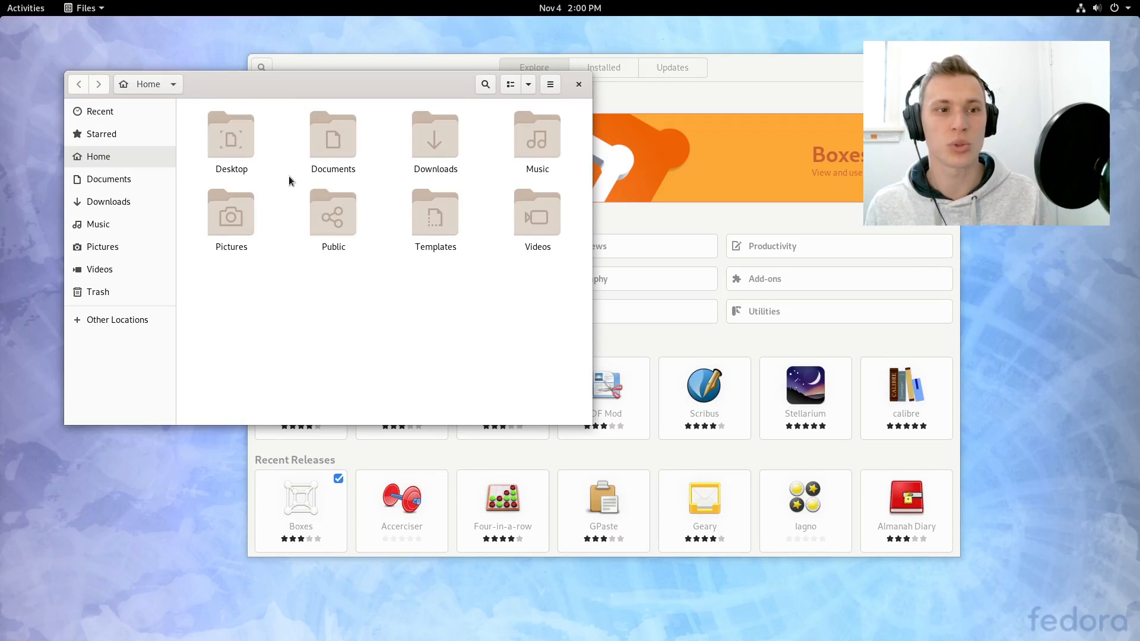
{"action": "left_click", "coordinate": [25, 9]}
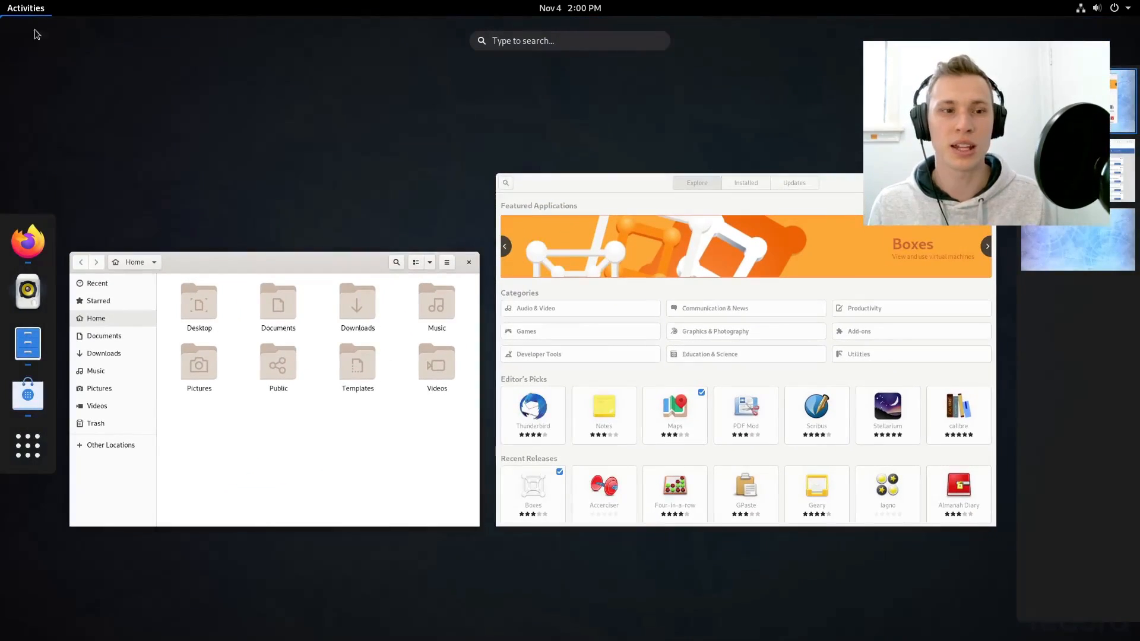
Check Firefox's version 70.0 (64-bit) in its About dialog and close it.
{"action": "left_click", "coordinate": [27, 243]}
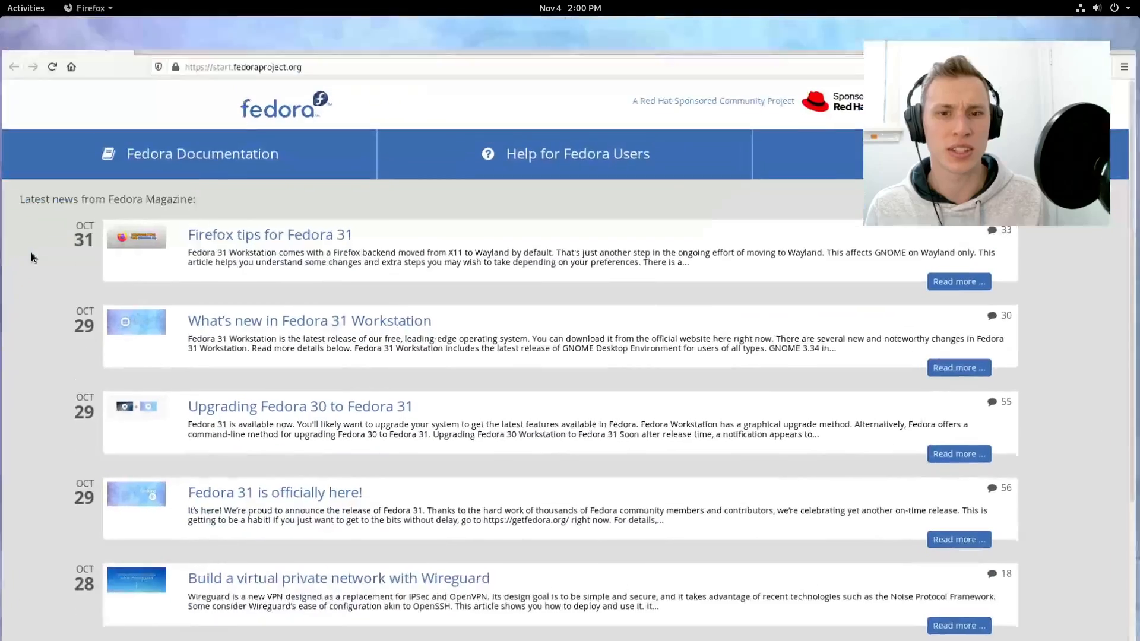
{"action": "left_click", "coordinate": [1124, 48]}
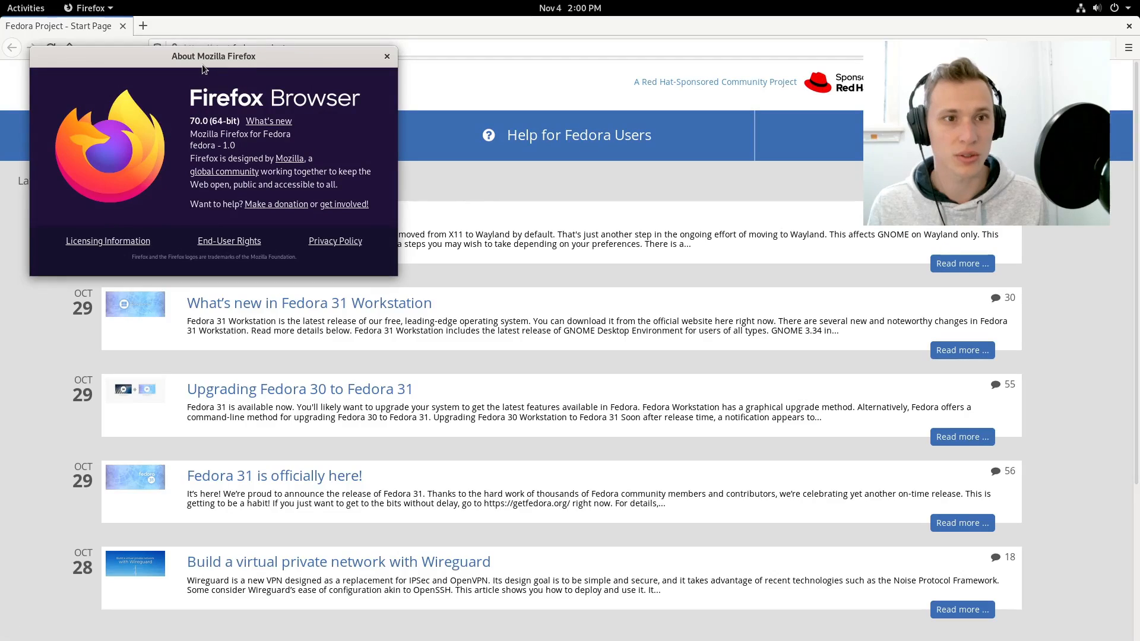
{"action": "left_click", "coordinate": [387, 56]}
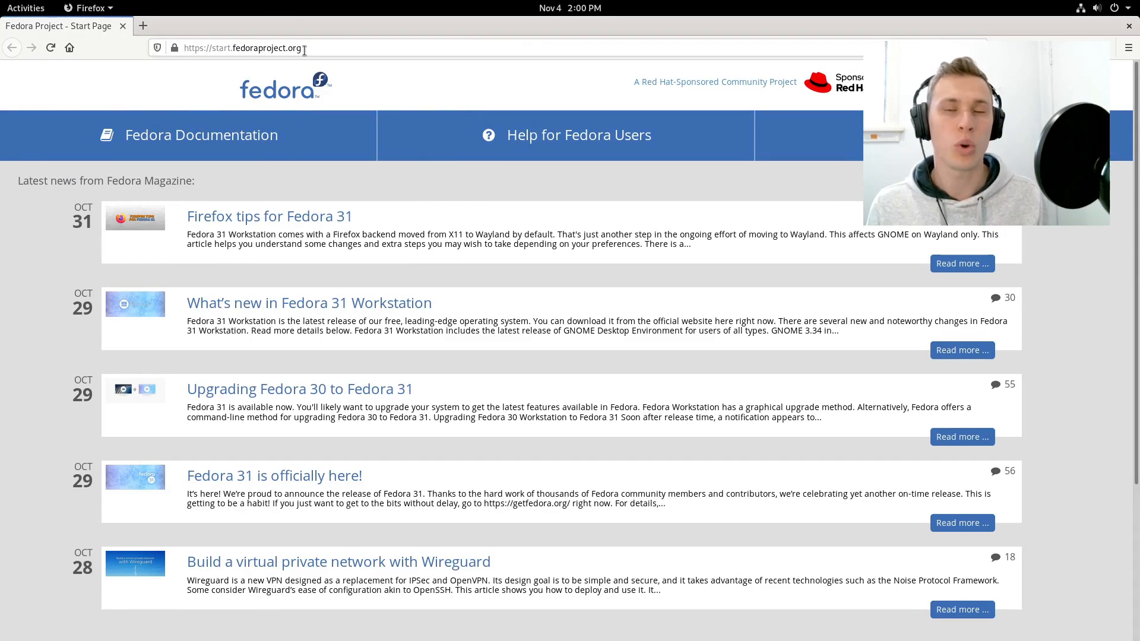
{"action": "mouse_move", "coordinate": [436, 36]}
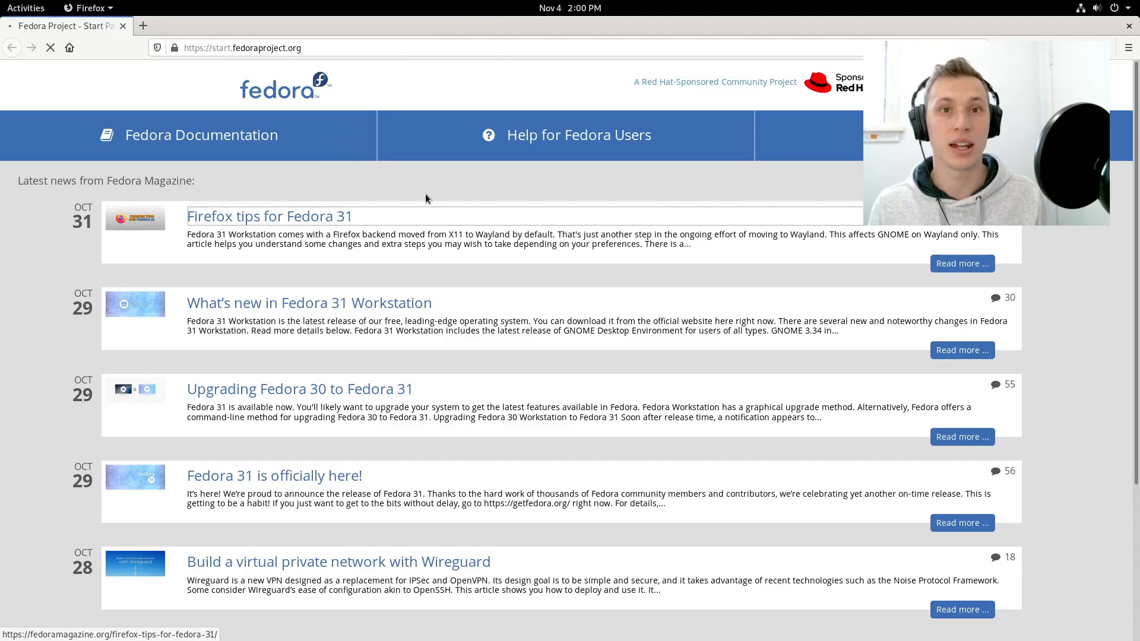
Read the 'Firefox tips for Fedora 31' article down to the safe-mode command.
{"action": "left_click", "coordinate": [269, 216]}
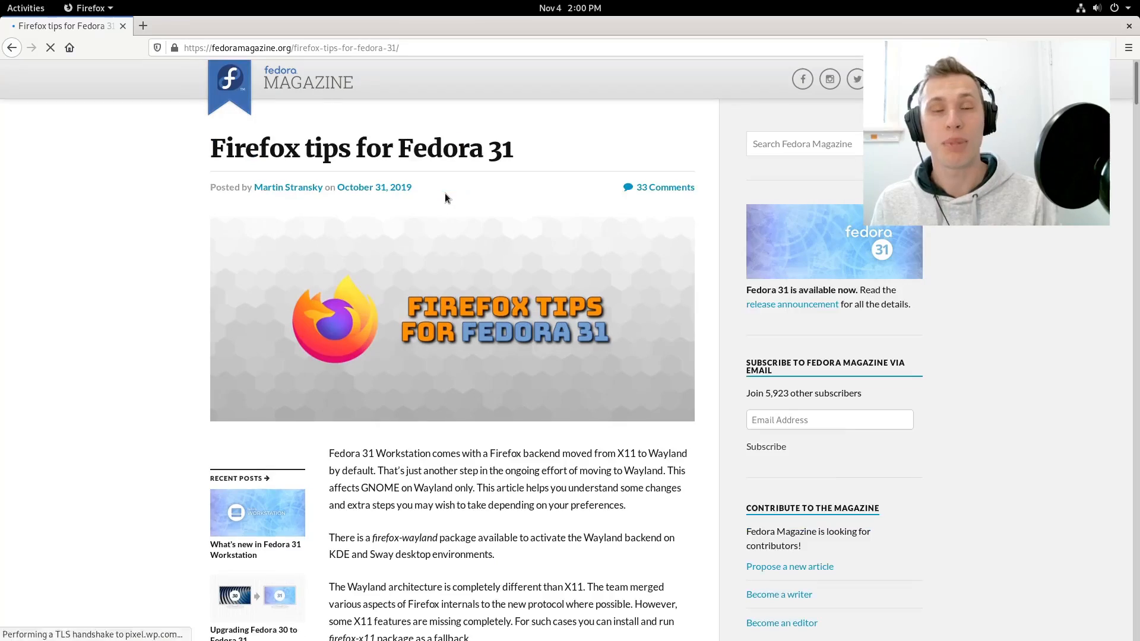
{"action": "scroll", "scroll_direction": "down", "scroll_amount": 3}
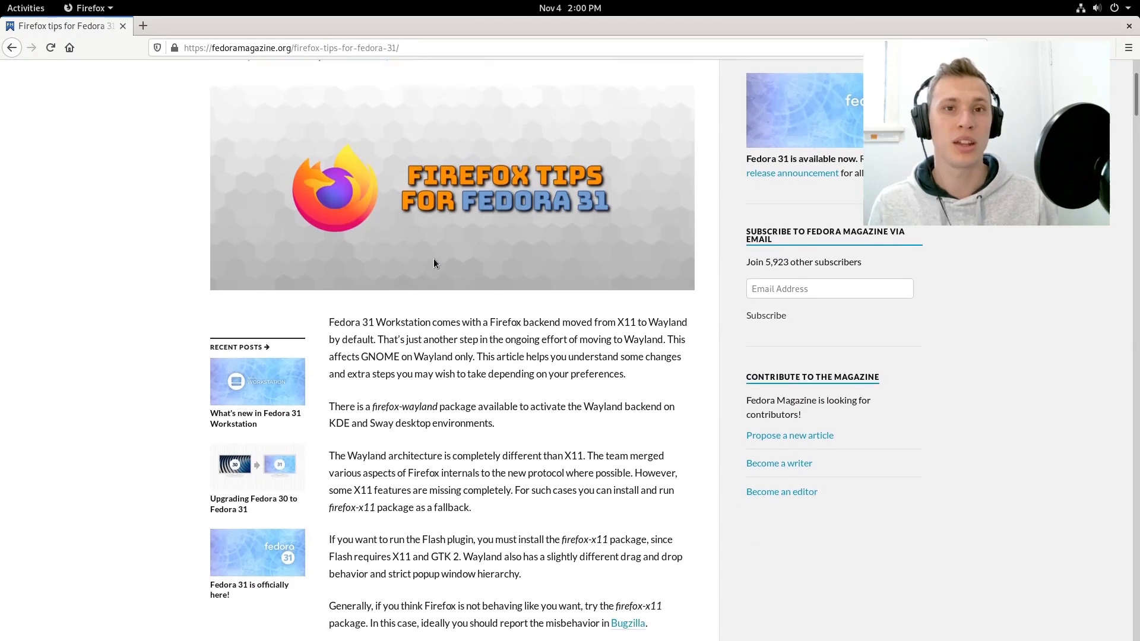
{"action": "scroll", "scroll_direction": "up", "scroll_amount": 3}
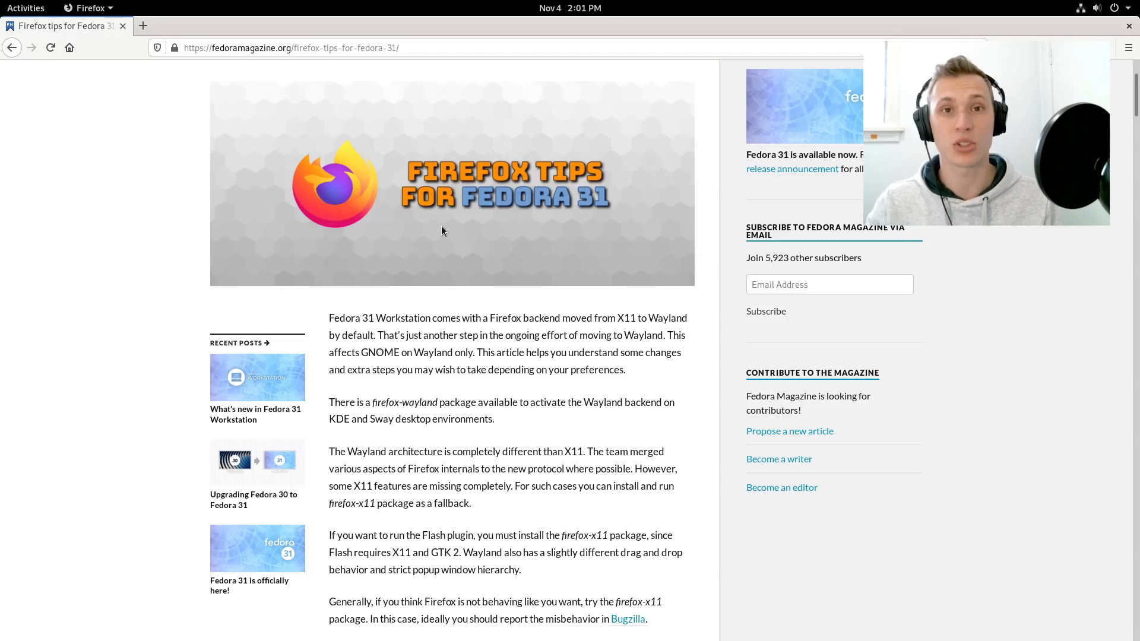
{"action": "scroll", "scroll_direction": "down", "scroll_amount": 3}
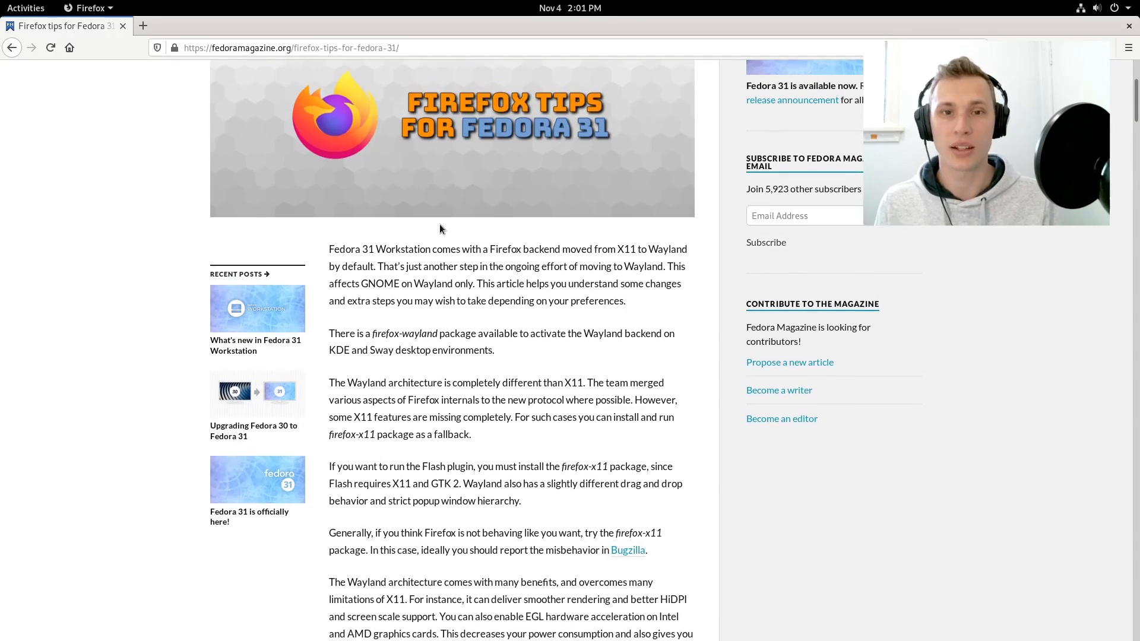
{"action": "scroll", "scroll_direction": "down", "scroll_amount": 3}
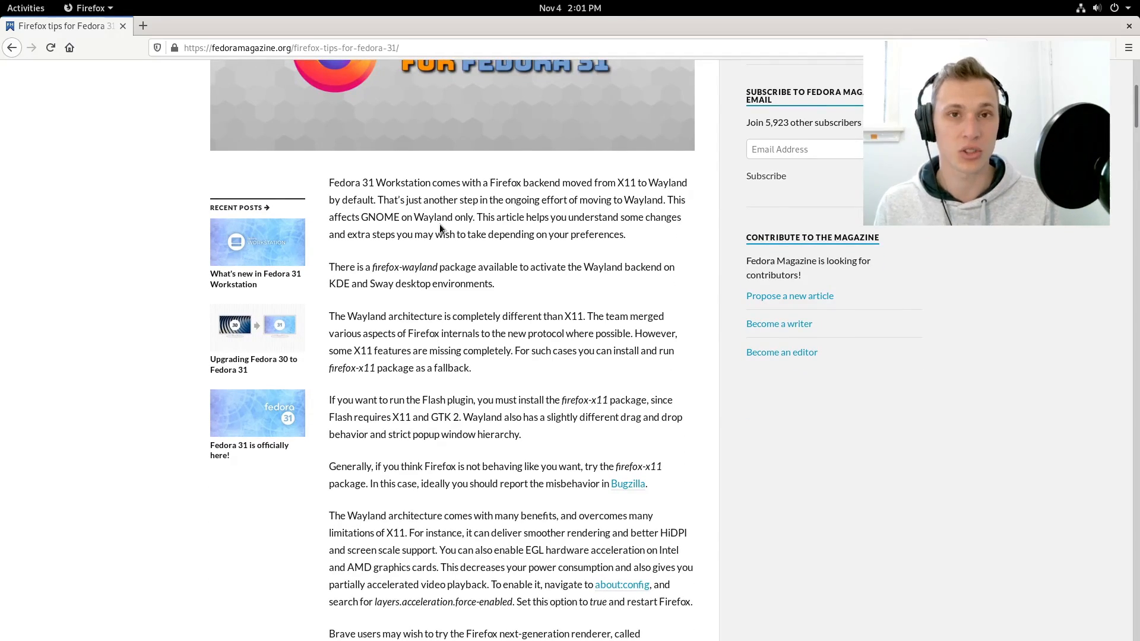
{"action": "scroll", "scroll_direction": "down", "scroll_amount": 3}
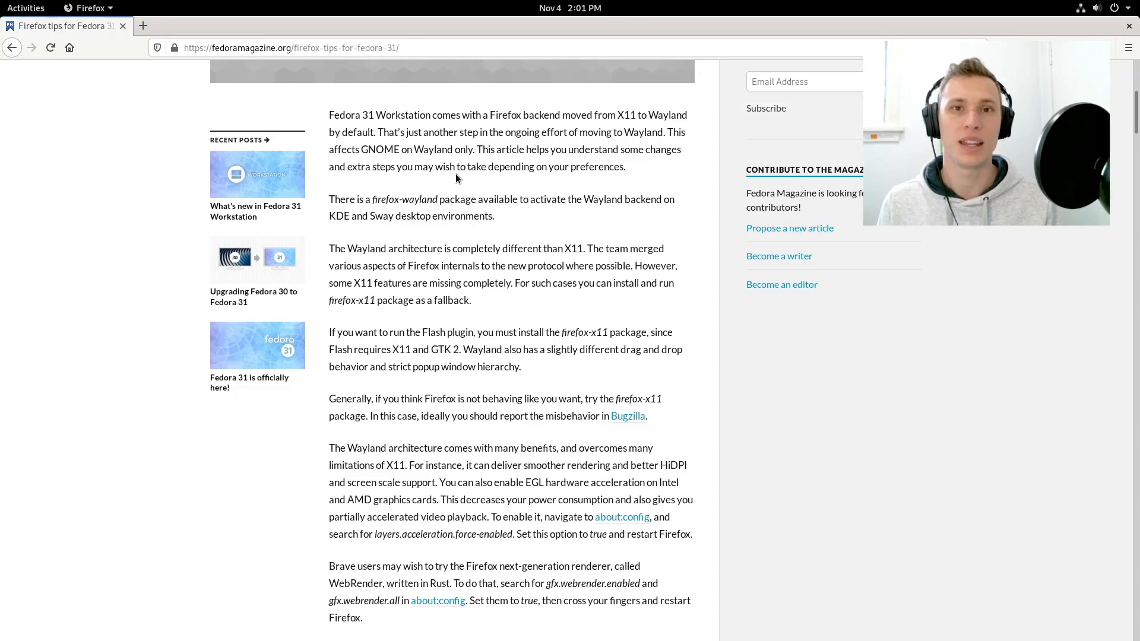
{"action": "mouse_move", "coordinate": [510, 155]}
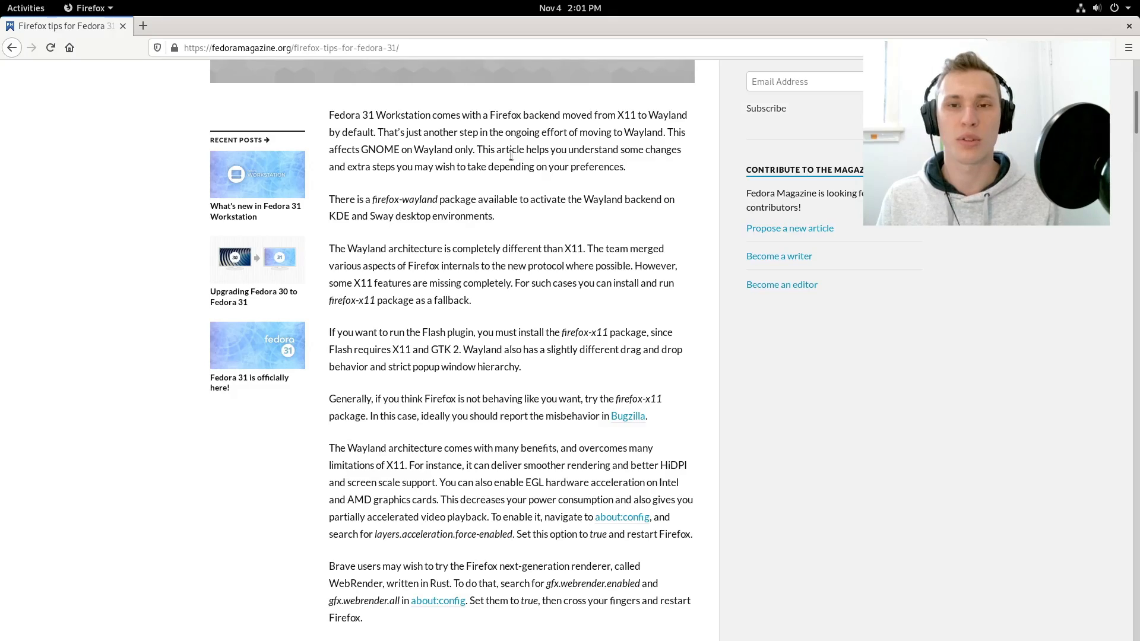
{"action": "scroll", "scroll_direction": "up", "scroll_amount": 3}
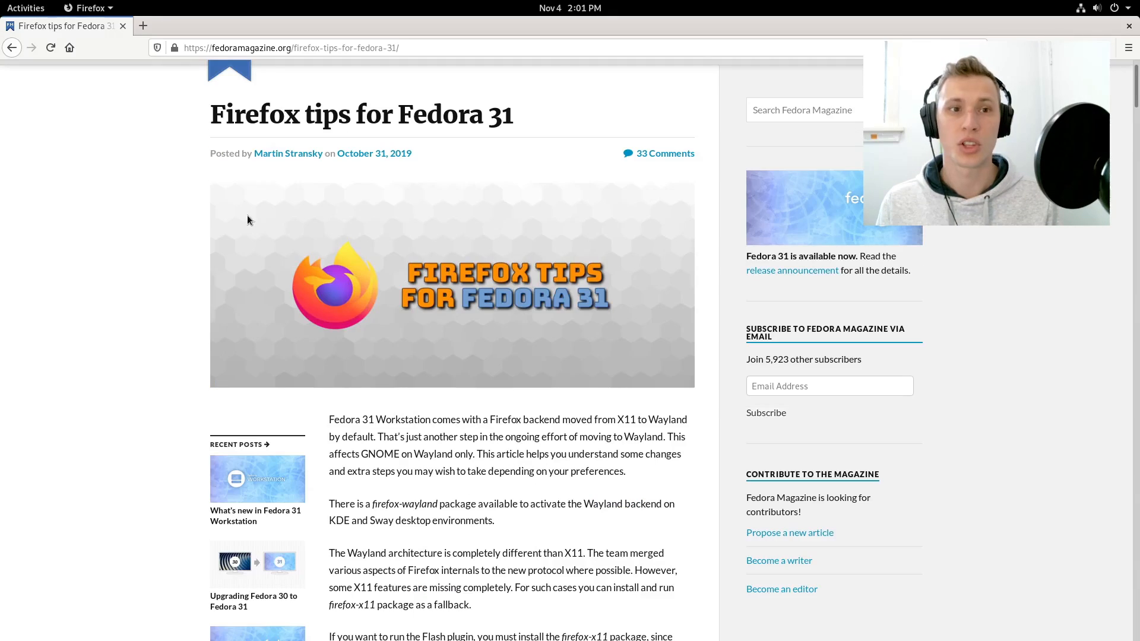
{"action": "scroll", "scroll_direction": "down", "scroll_amount": 3}
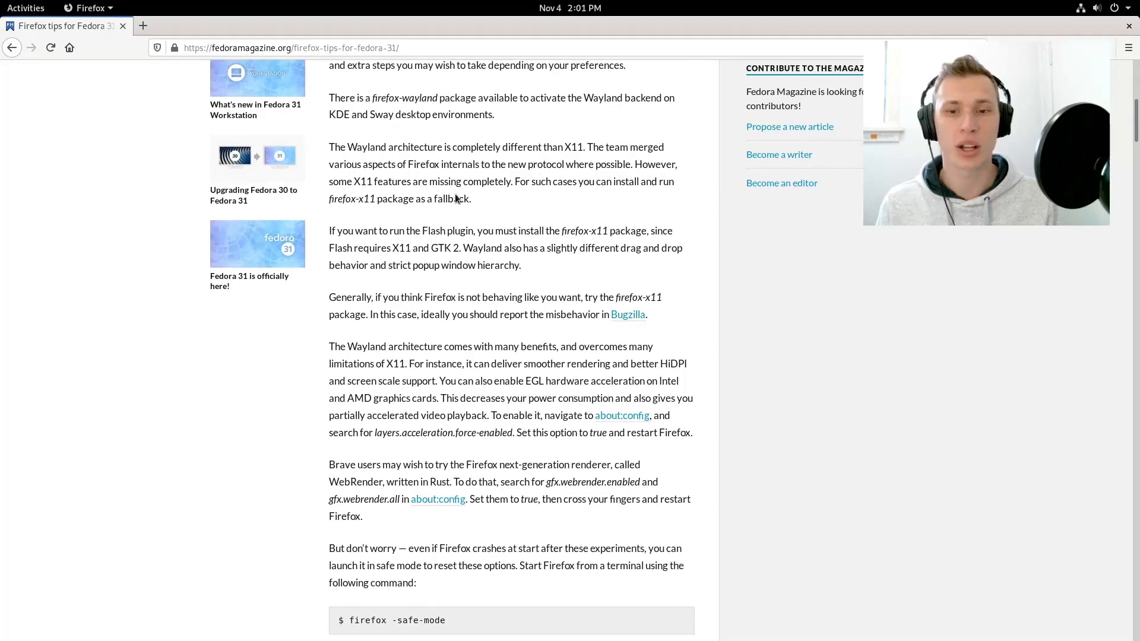
{"action": "mouse_move", "coordinate": [494, 336]}
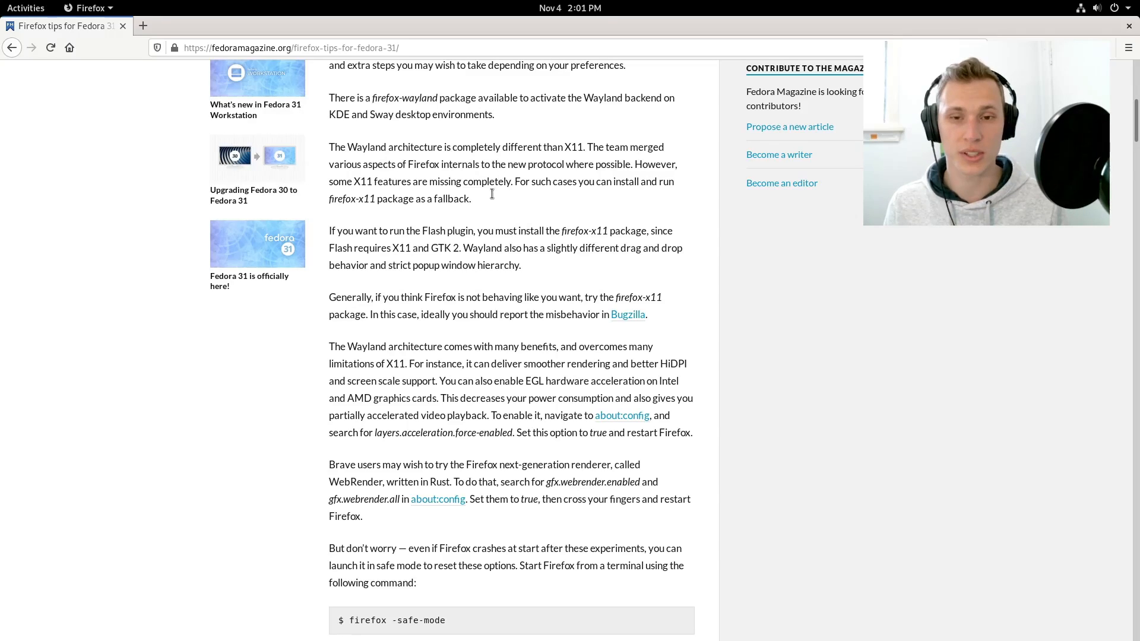
{"action": "scroll", "scroll_direction": "down", "scroll_amount": 3}
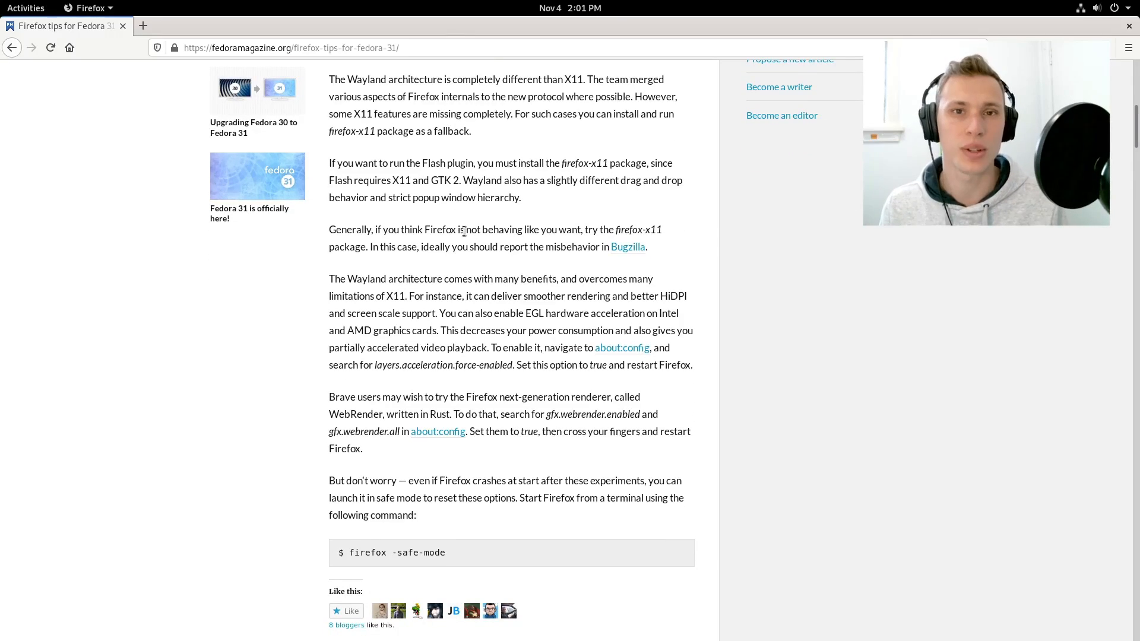
{"action": "mouse_move", "coordinate": [457, 25]}
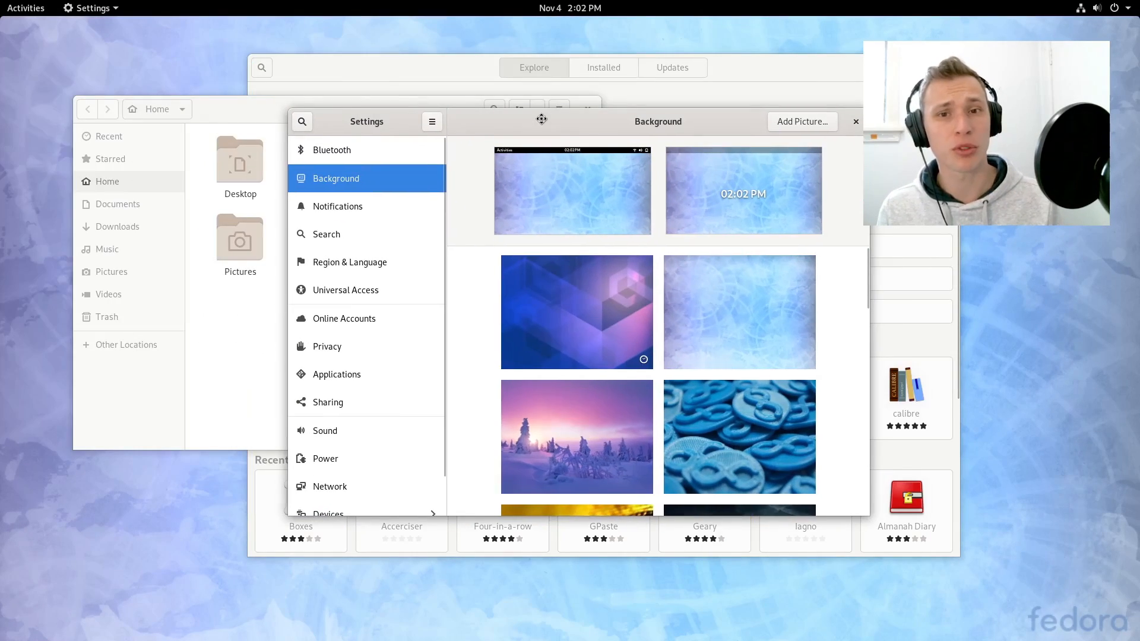
Browse down through the wallpaper gallery in the Settings Background panel.
{"action": "scroll", "scroll_direction": "down", "scroll_amount": 3}
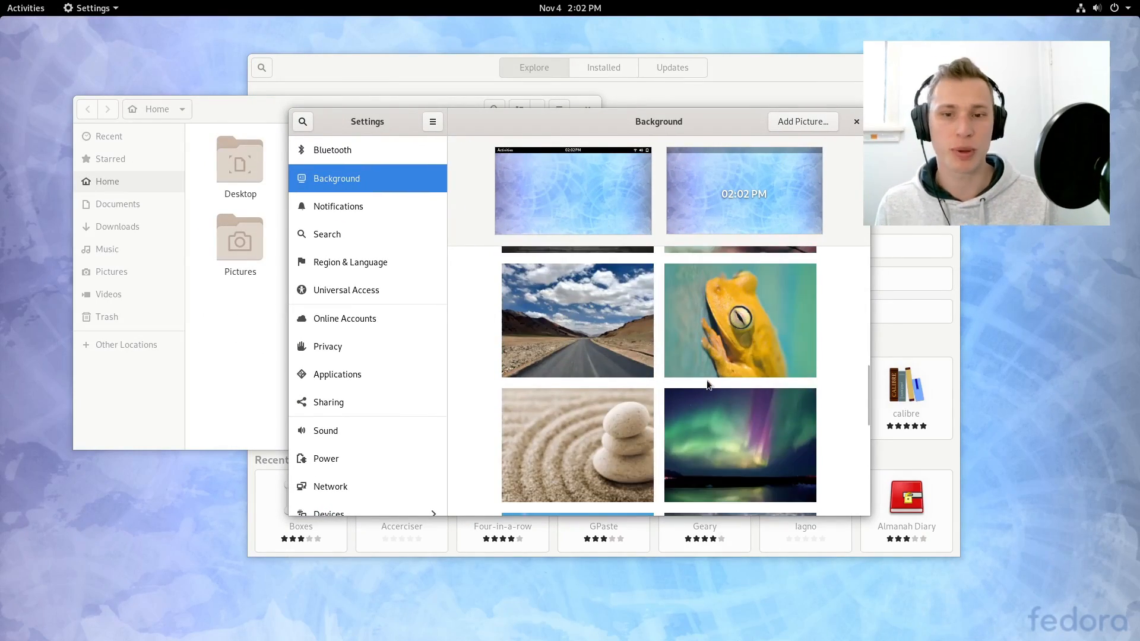
{"action": "scroll", "scroll_direction": "down", "scroll_amount": 3}
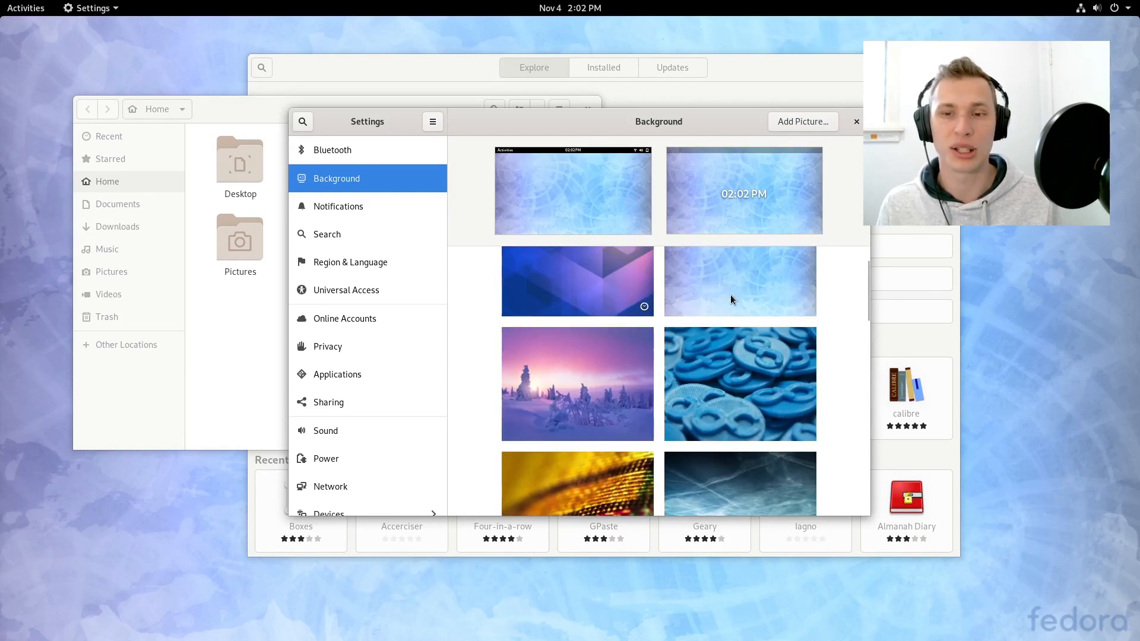
{"action": "scroll", "scroll_direction": "down", "scroll_amount": 3}
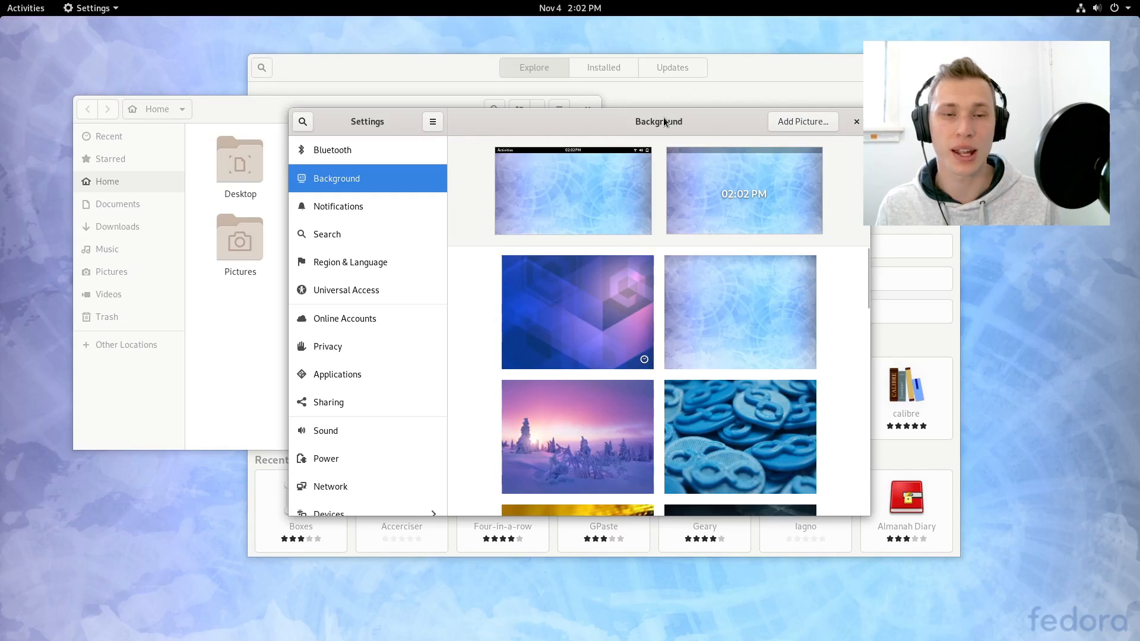
{"action": "mouse_move", "coordinate": [586, 151]}
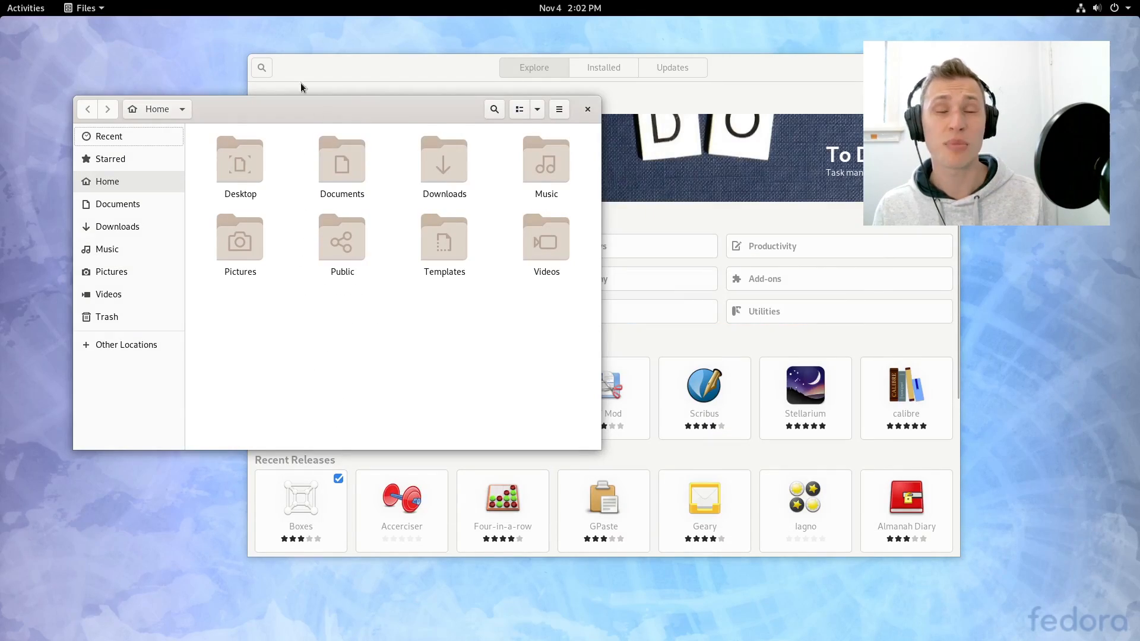
{"action": "mouse_move", "coordinate": [312, 85]}
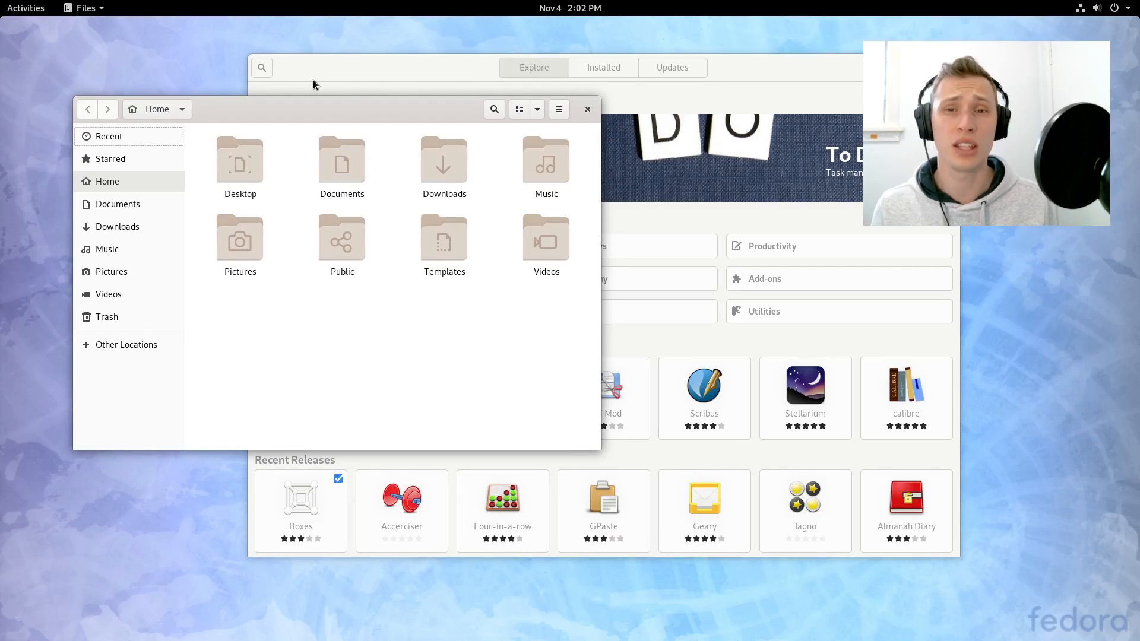
Show the full 'All' grid of installed applications in the overview.
{"action": "left_click", "coordinate": [25, 8]}
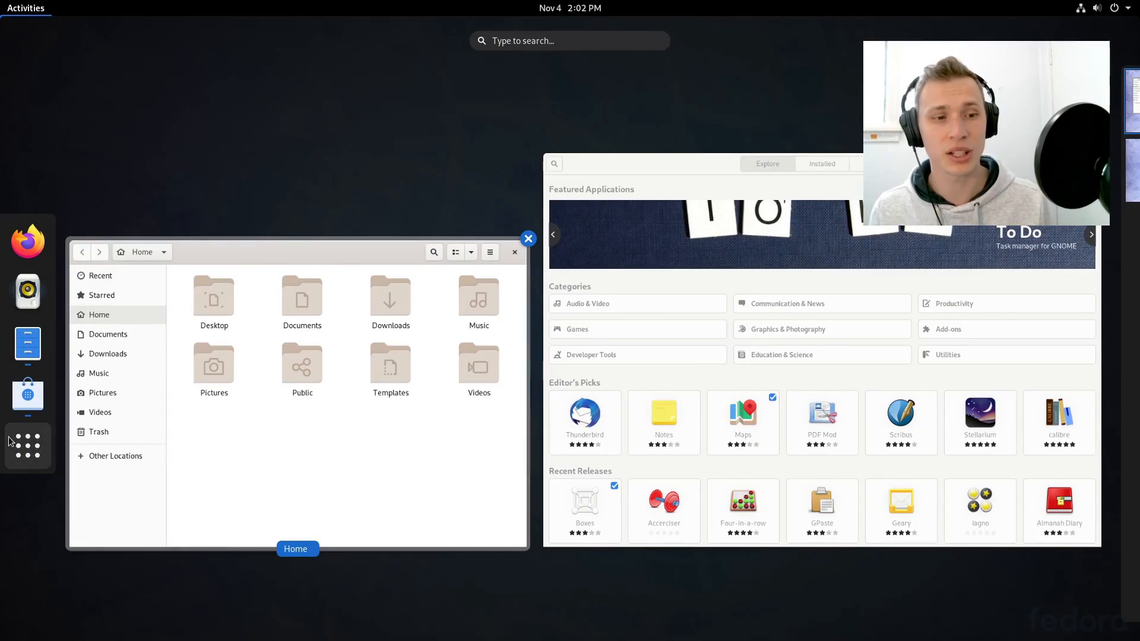
{"action": "left_click", "coordinate": [27, 446]}
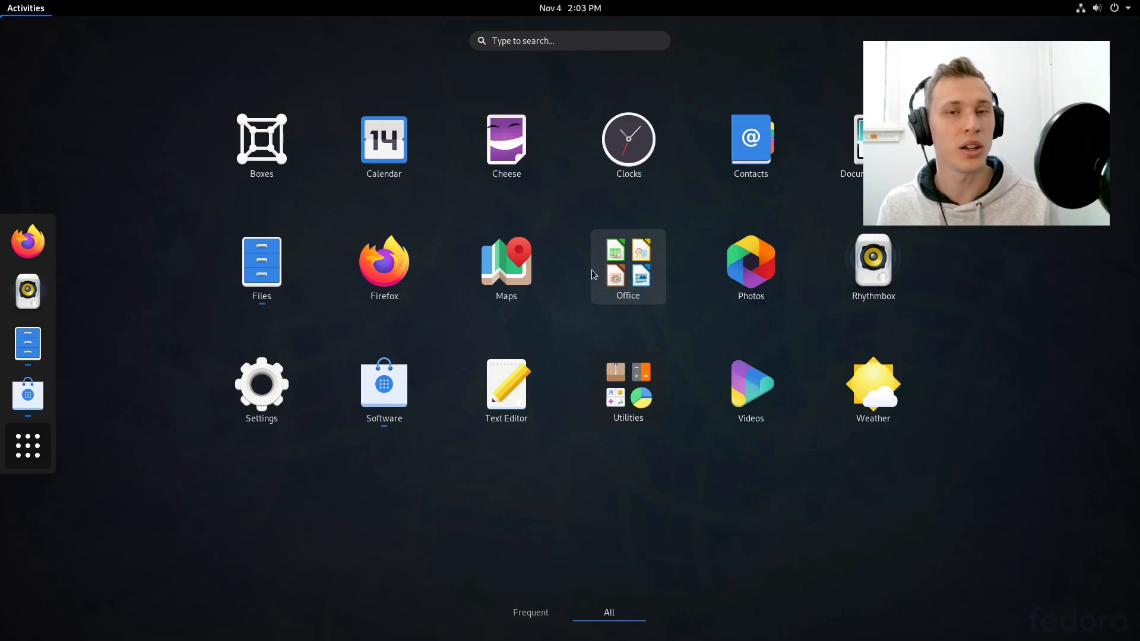
{"action": "left_click", "coordinate": [627, 266]}
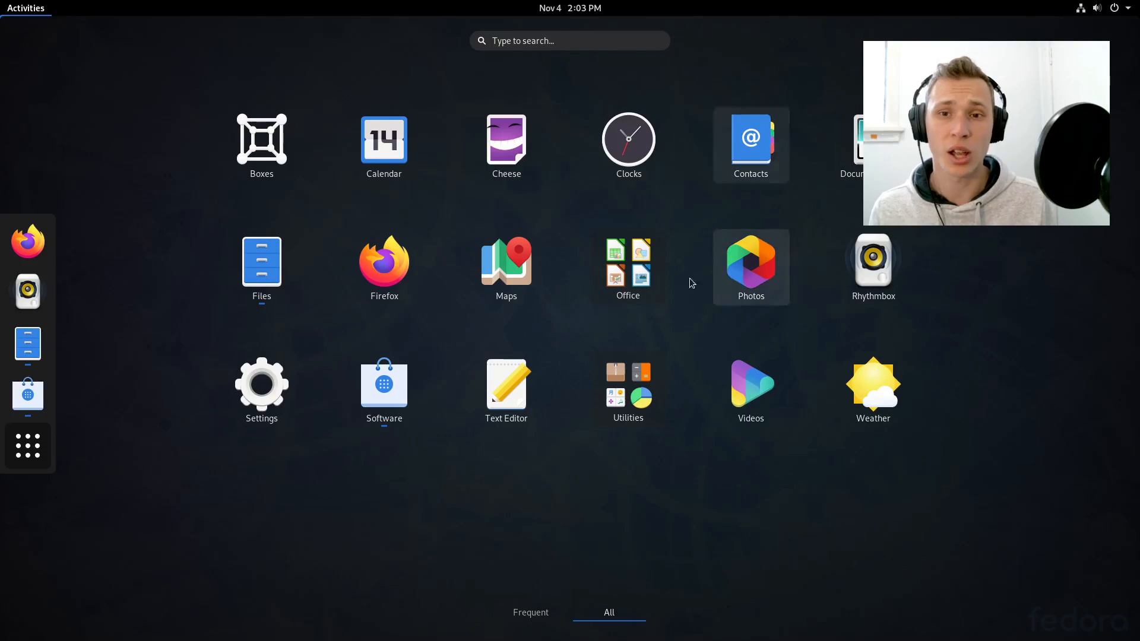
{"action": "mouse_move", "coordinate": [455, 336]}
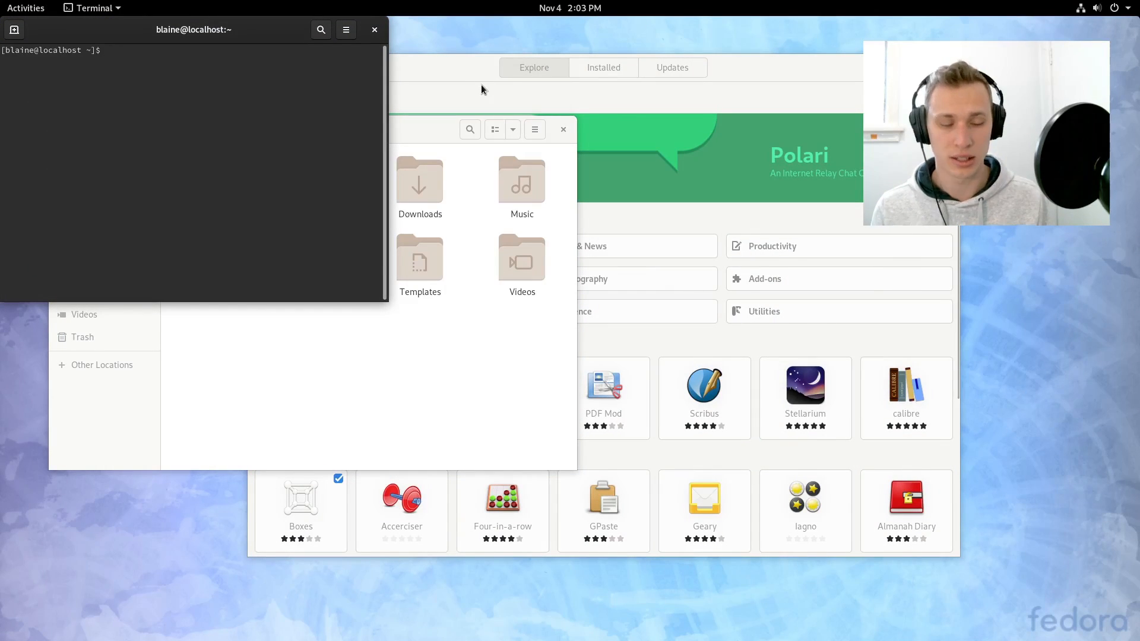
Search the overview for 'scribus' so the Scribus page-layout app is listed.
{"action": "left_click", "coordinate": [25, 8]}
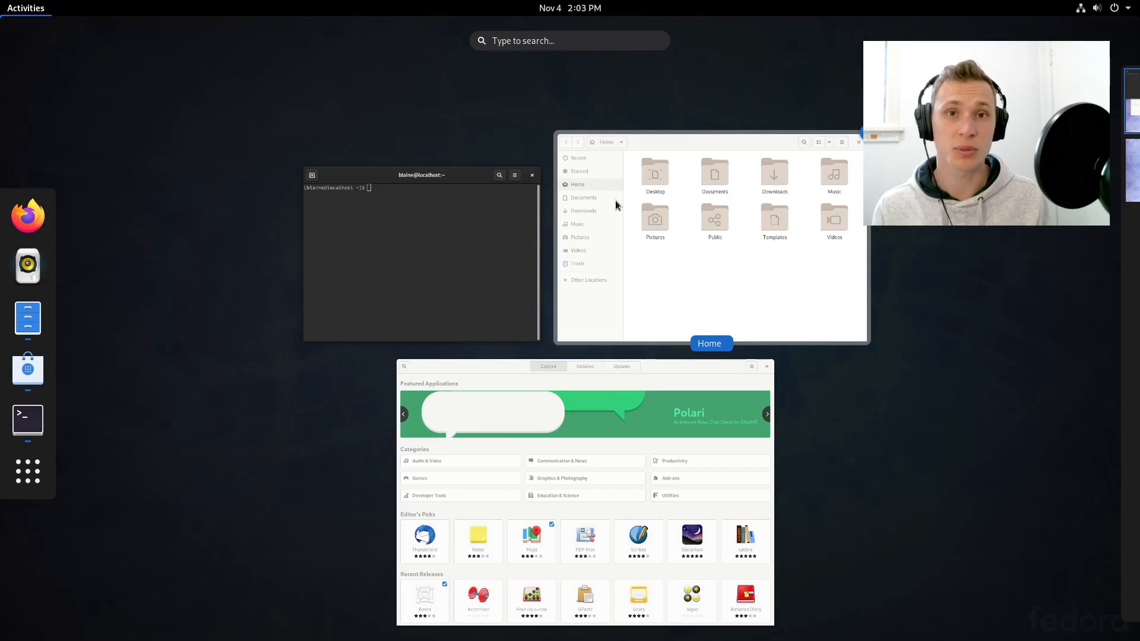
{"action": "mouse_move", "coordinate": [487, 213]}
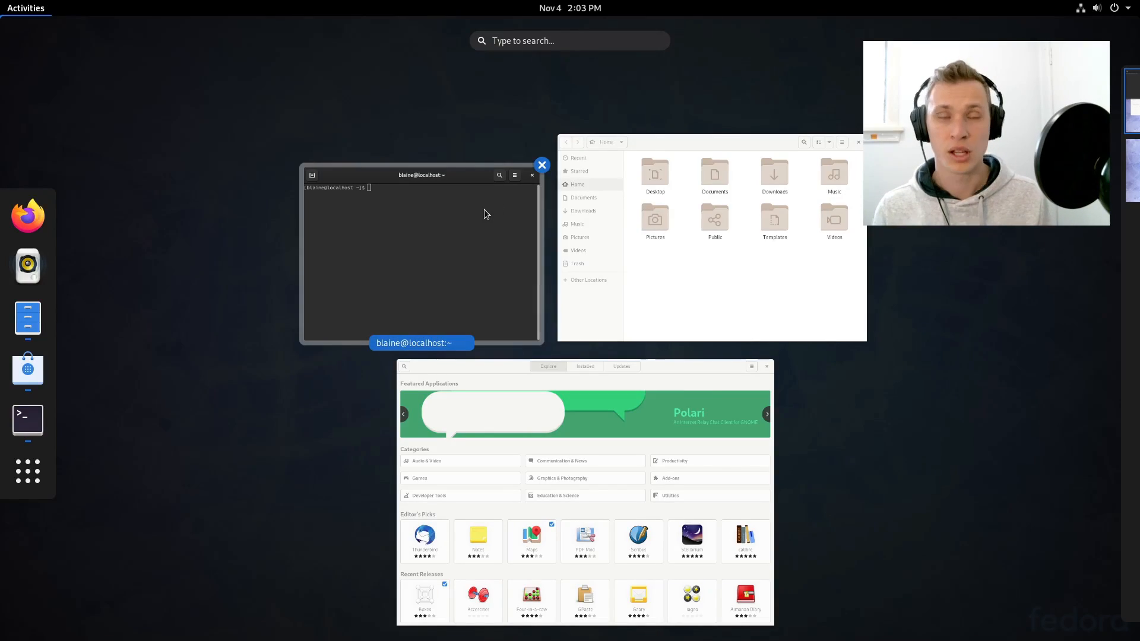
{"action": "type", "text": "scribu"}
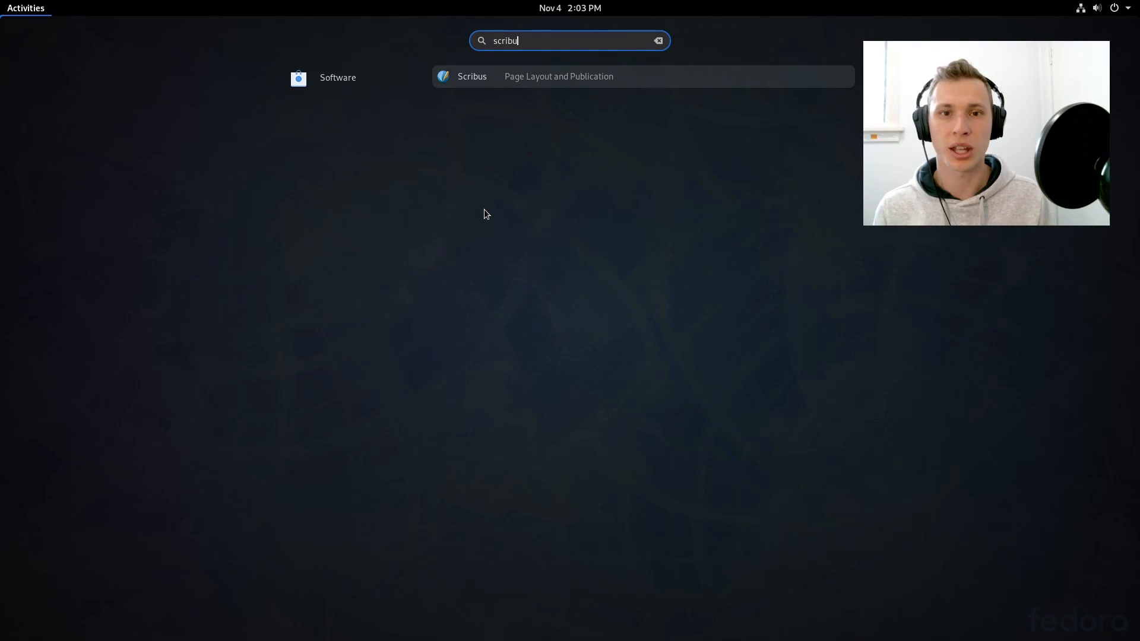
{"action": "type", "text": "s"}
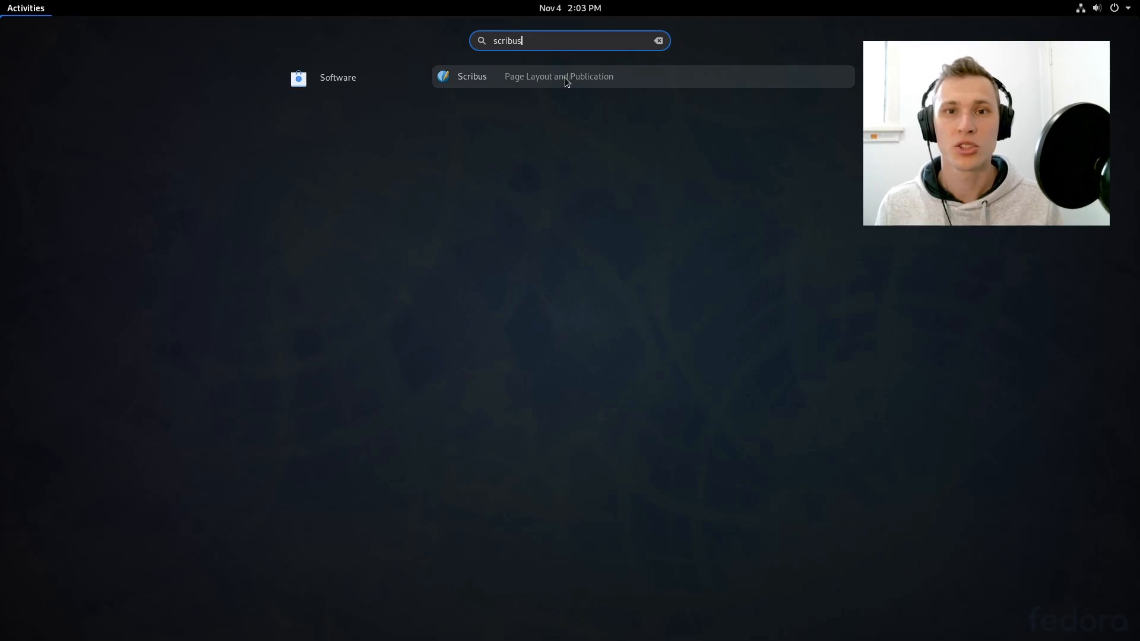
{"action": "mouse_move", "coordinate": [539, 53]}
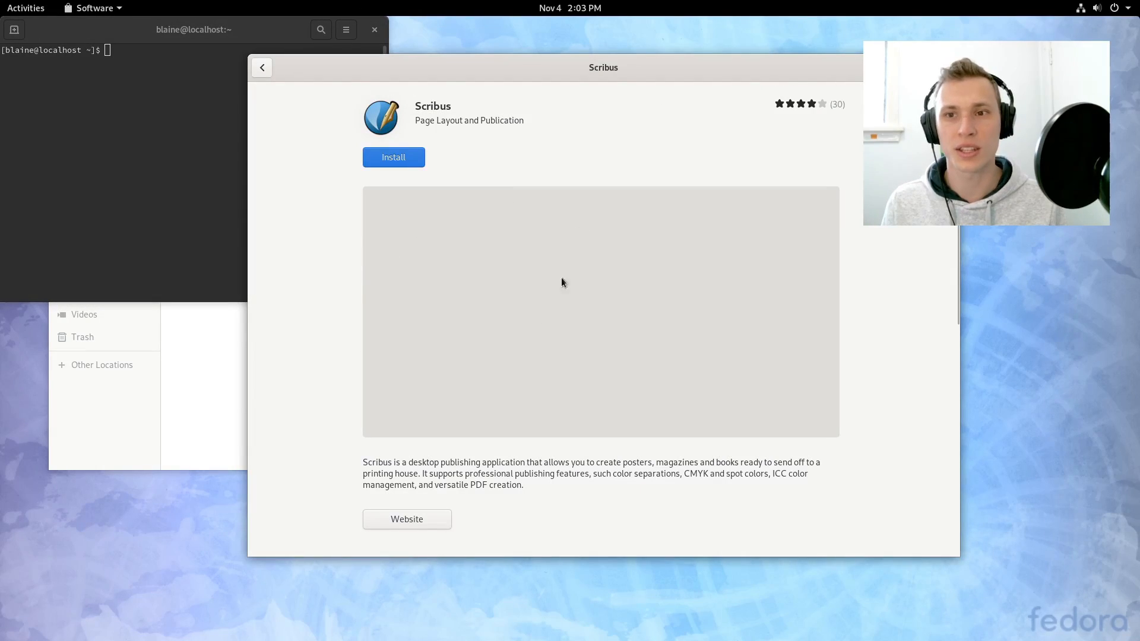
Scroll the Scribus details page down to its version and license details and back up.
{"action": "scroll", "scroll_direction": "down", "scroll_amount": 3}
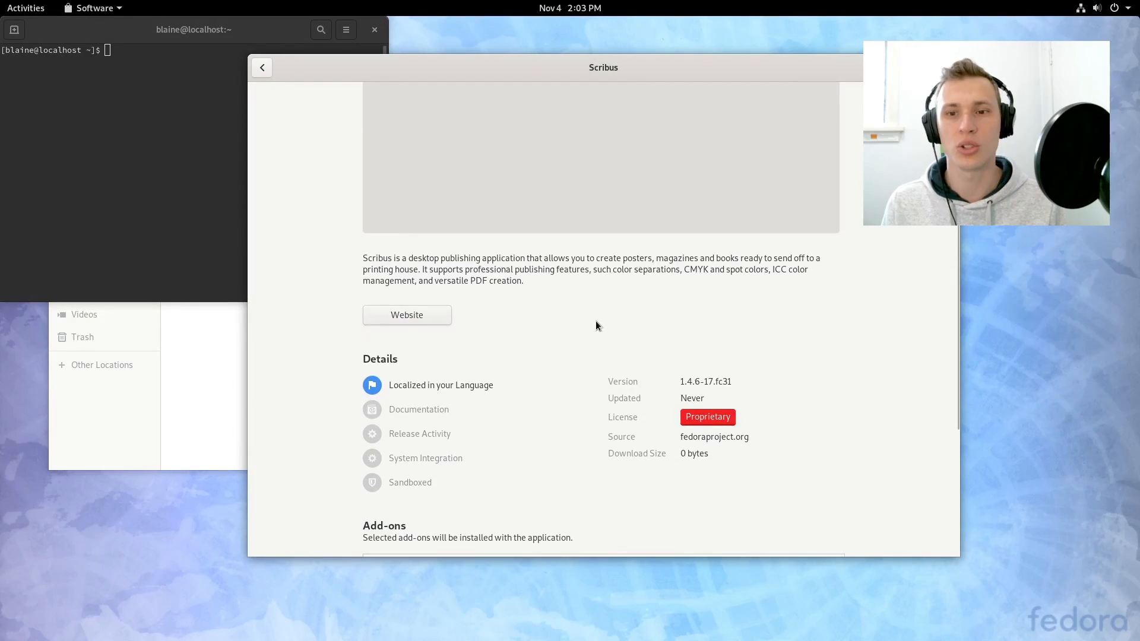
{"action": "scroll", "scroll_direction": "up", "scroll_amount": 3}
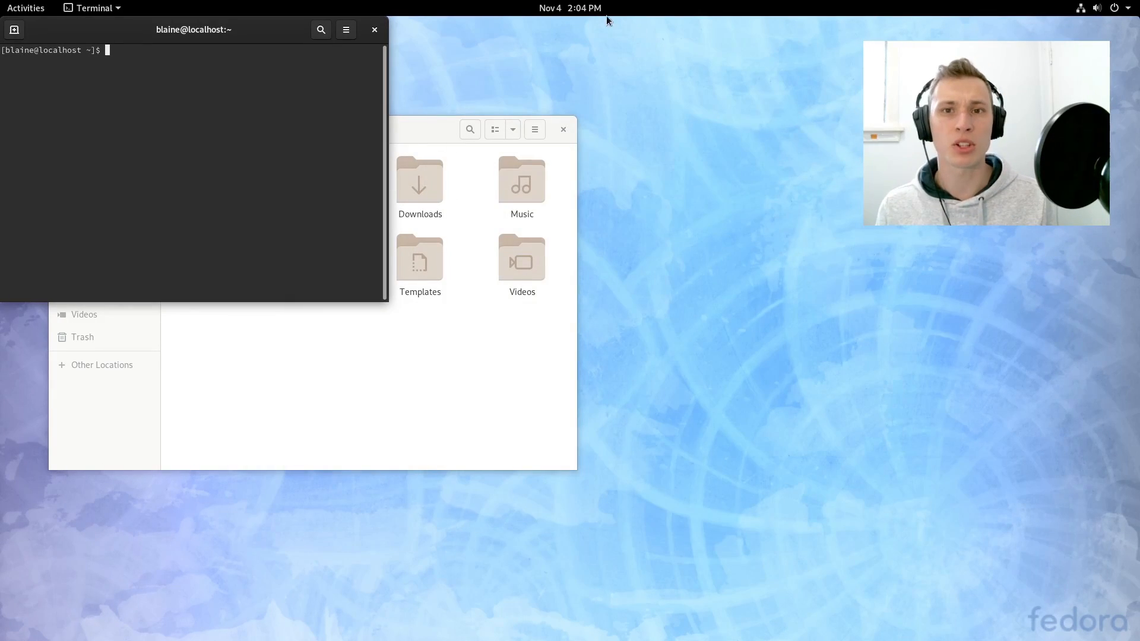
{"action": "mouse_move", "coordinate": [196, 34]}
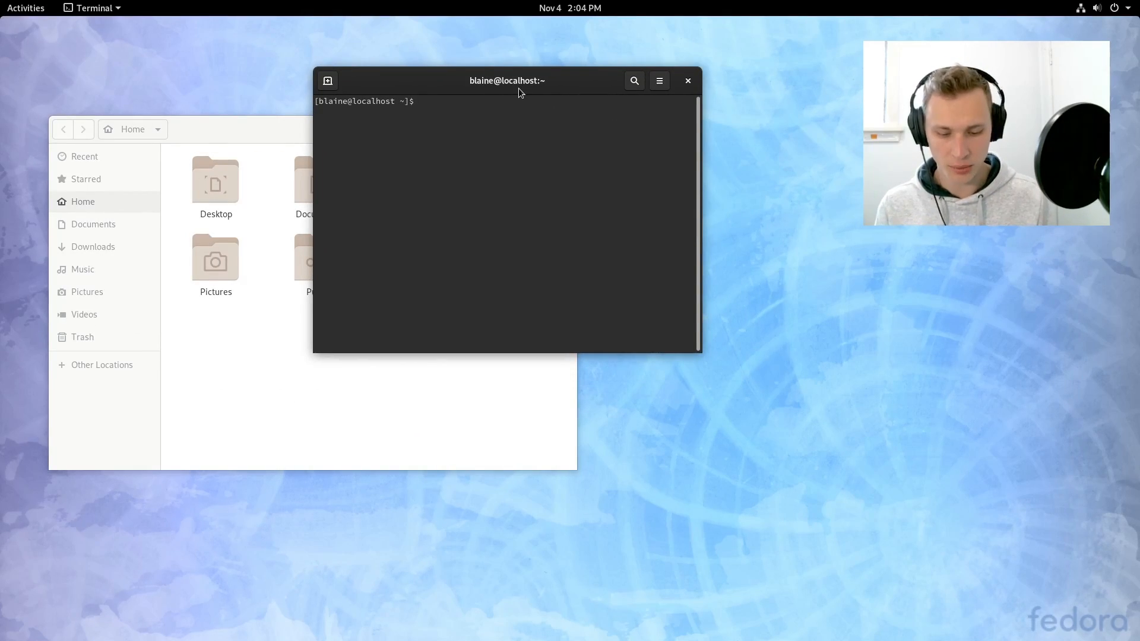
Run sudo dnf install neofetch htop and let the transaction complete.
{"action": "type", "text": "sudo dnf"}
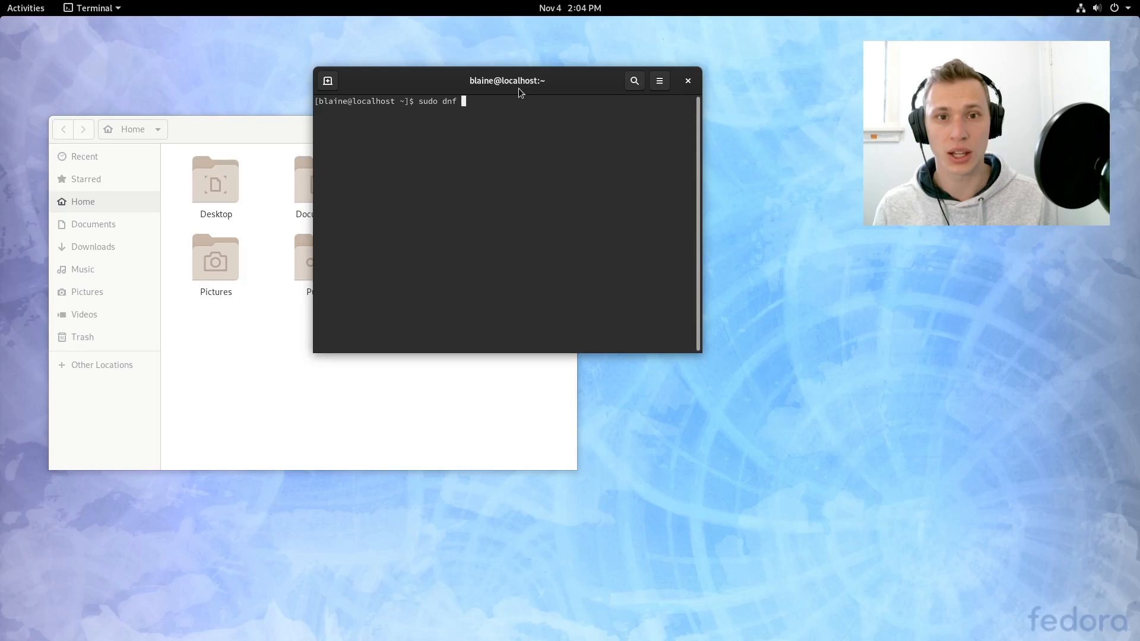
{"action": "type", "text": "neofeth"}
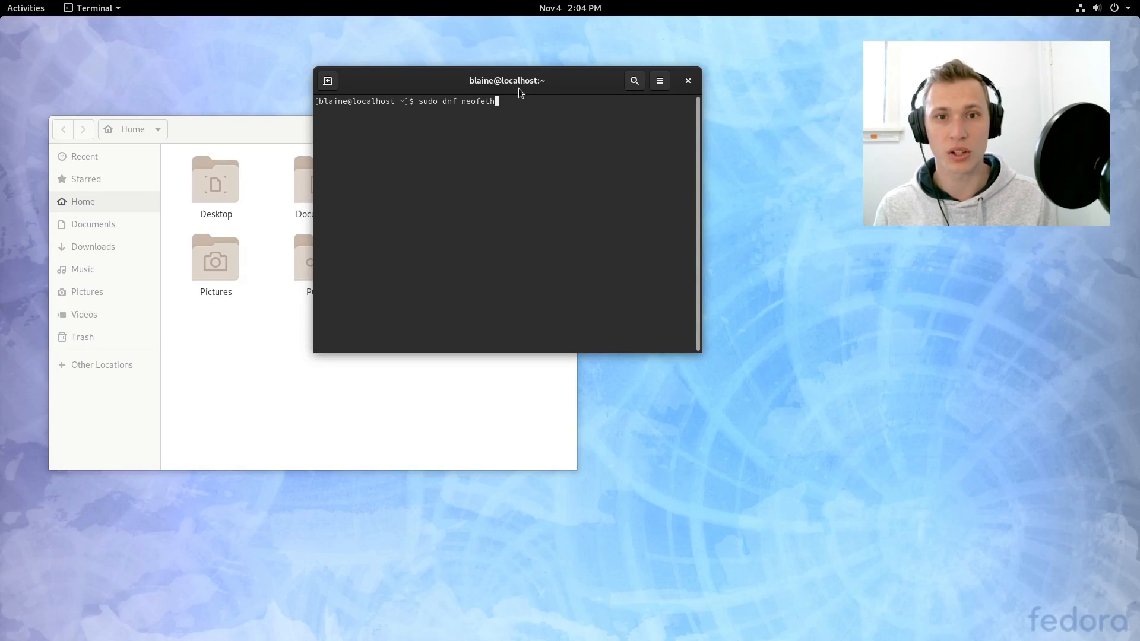
{"action": "type", "text": "install neofetch htop"}
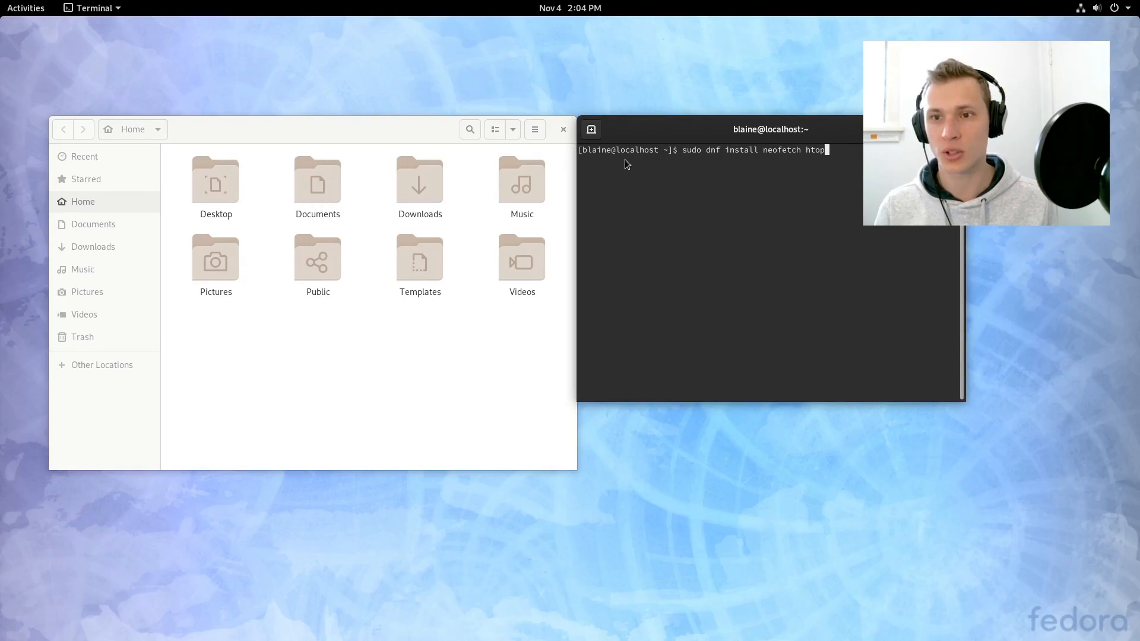
{"action": "key", "text": "Return"}
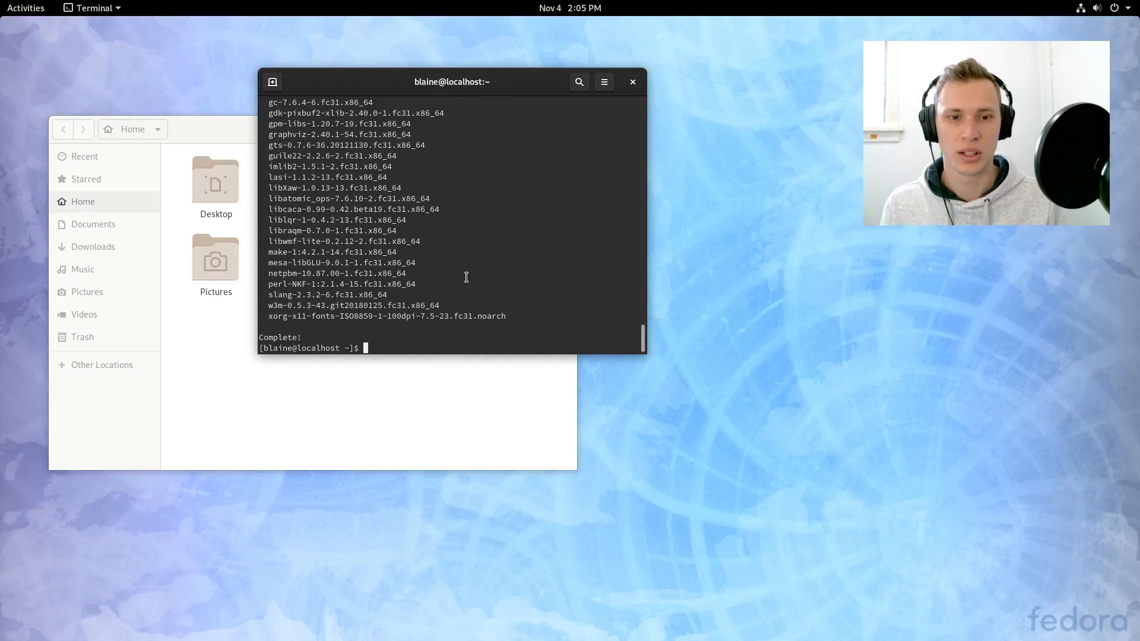
{"action": "type", "text": "neofetch"}
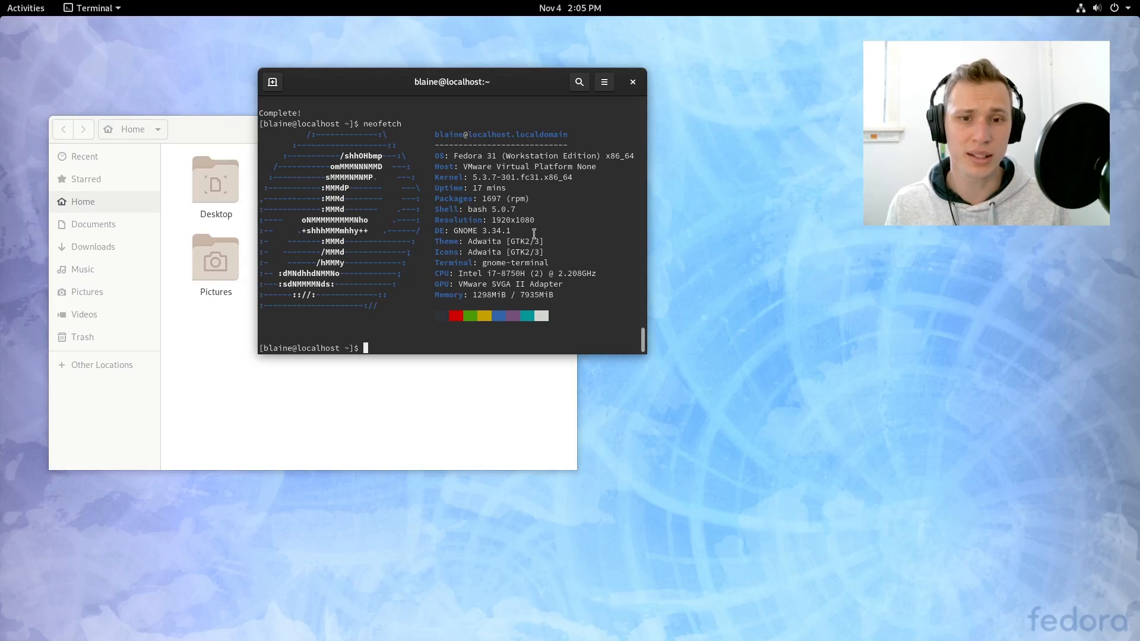
{"action": "mouse_move", "coordinate": [535, 177]}
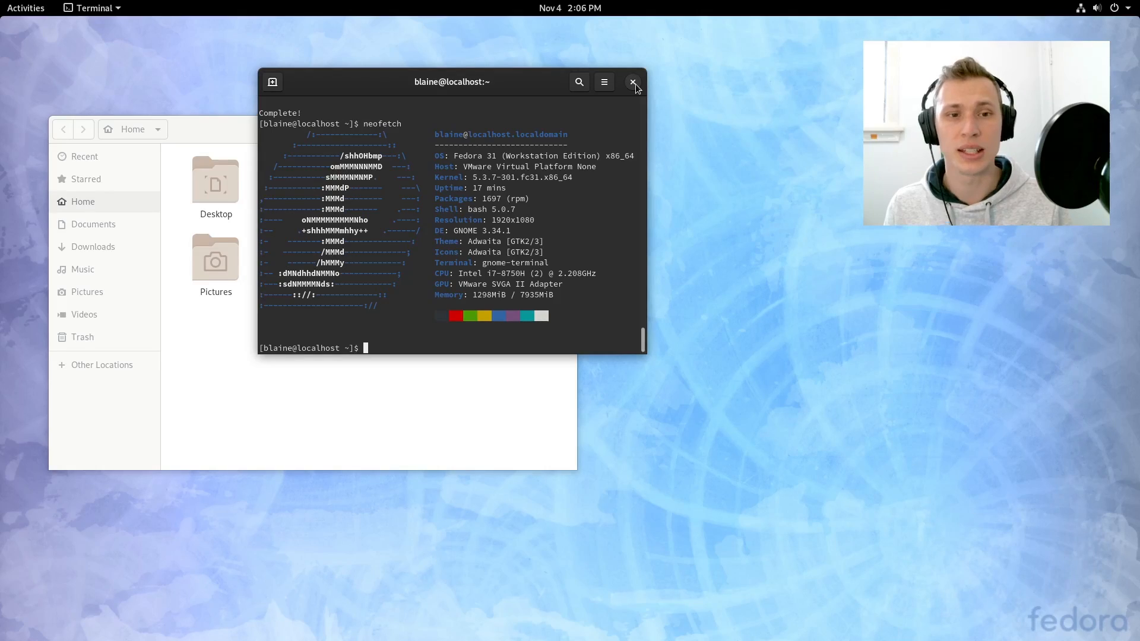
Launch htop to watch live CPU, memory and running processes.
{"action": "type", "text": "htop"}
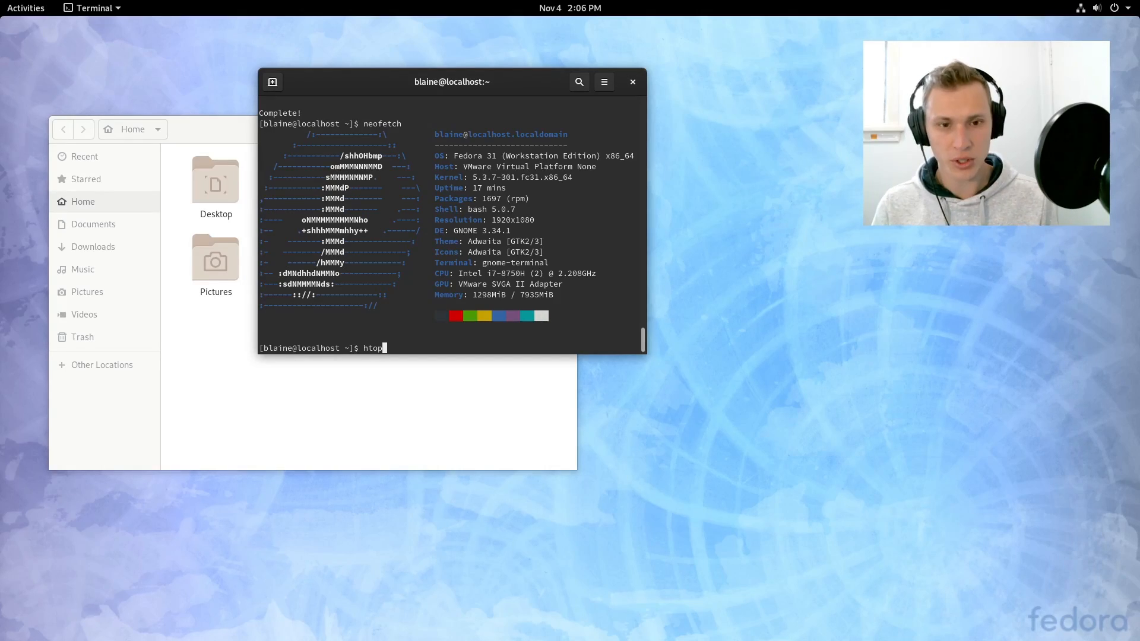
{"action": "key", "text": "Return"}
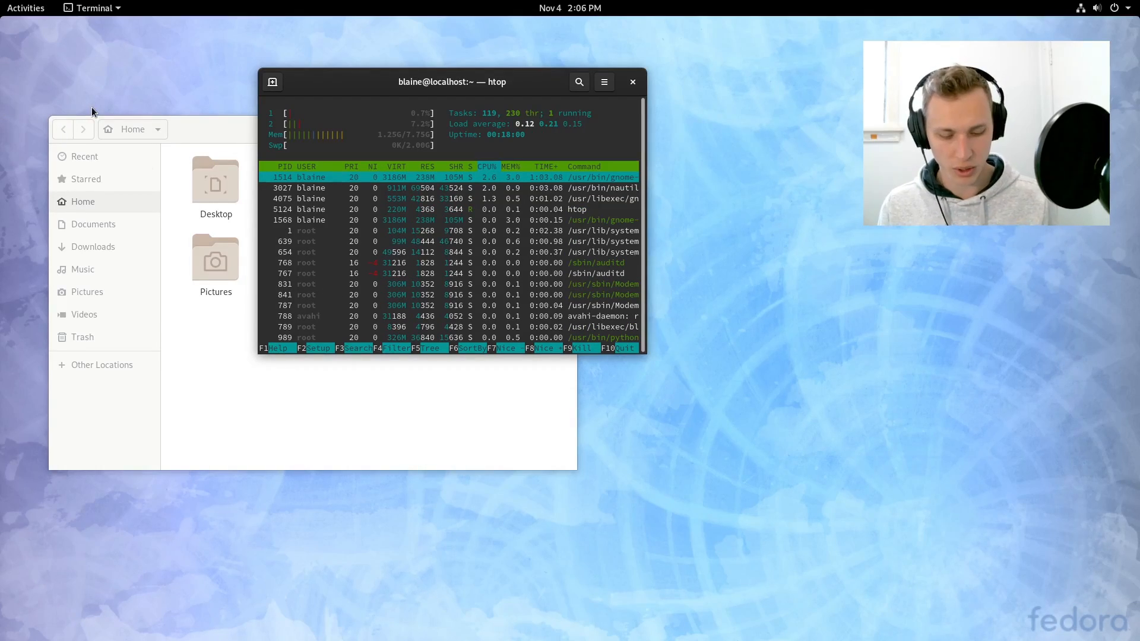
Launch Firefox from Activities and search the web for 'phoronix fedora 31'.
{"action": "left_click", "coordinate": [25, 8]}
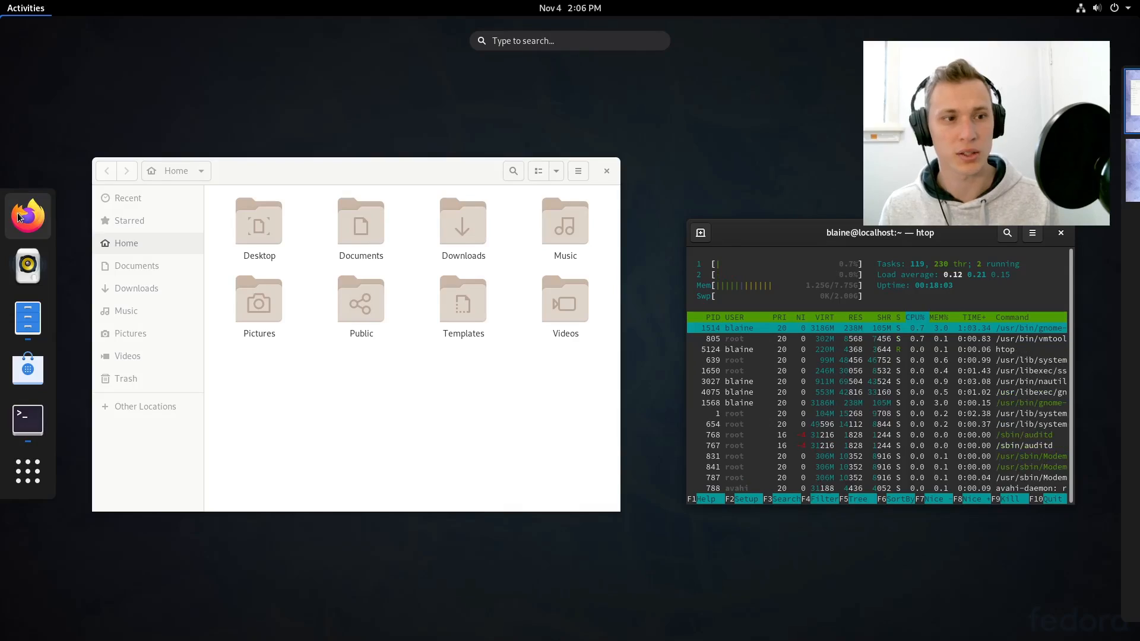
{"action": "left_click", "coordinate": [28, 215]}
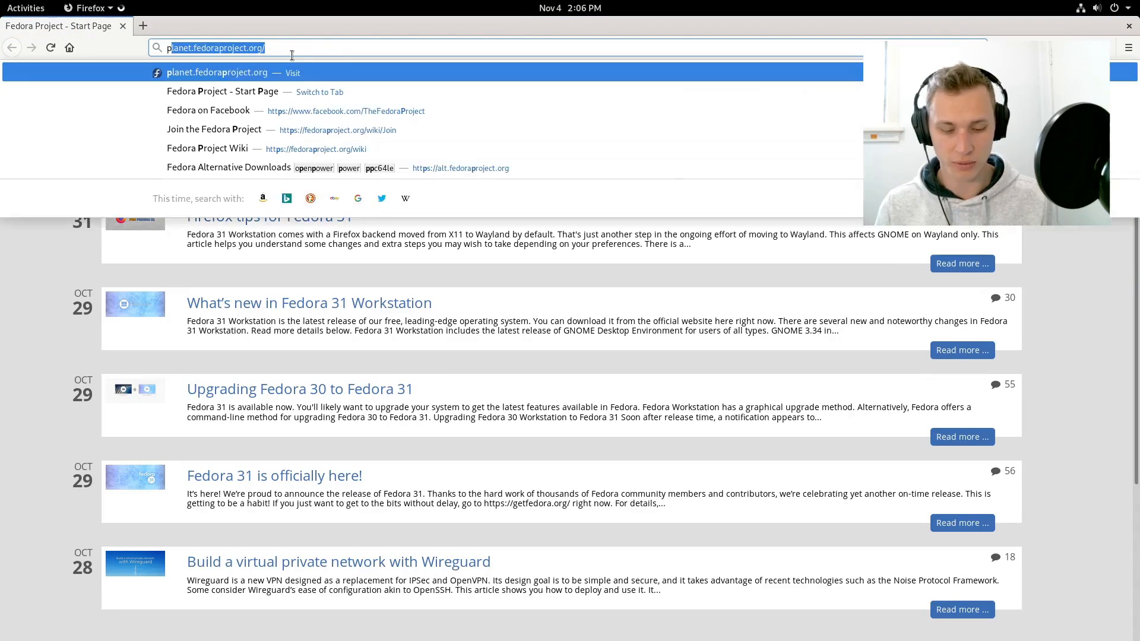
{"action": "type", "text": "phoronix"}
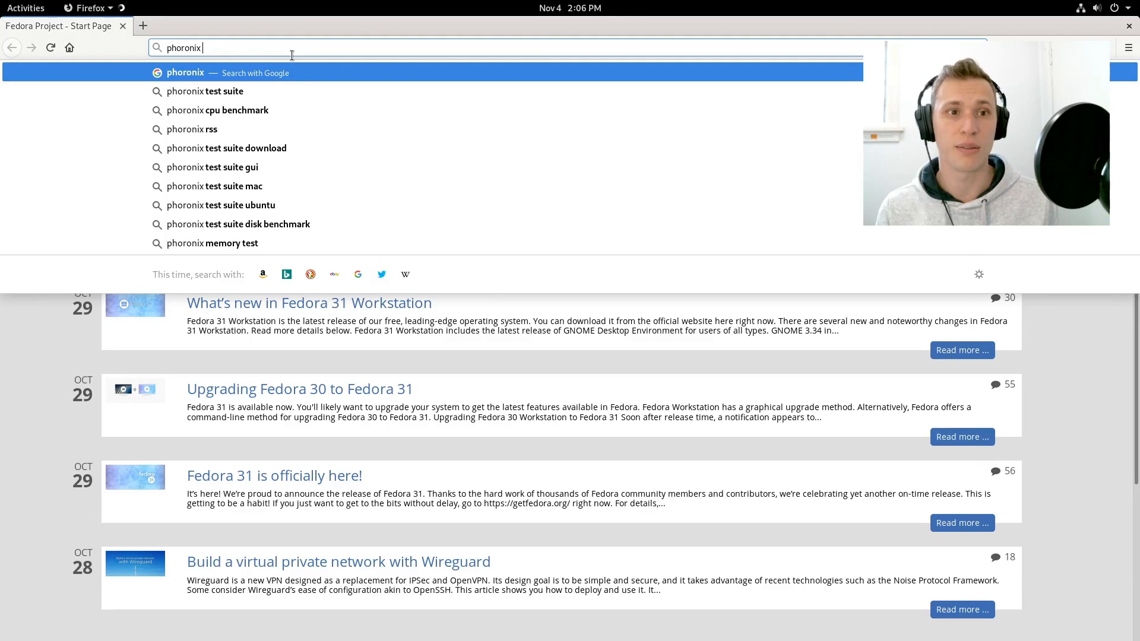
{"action": "type", "text": "fedora 3"}
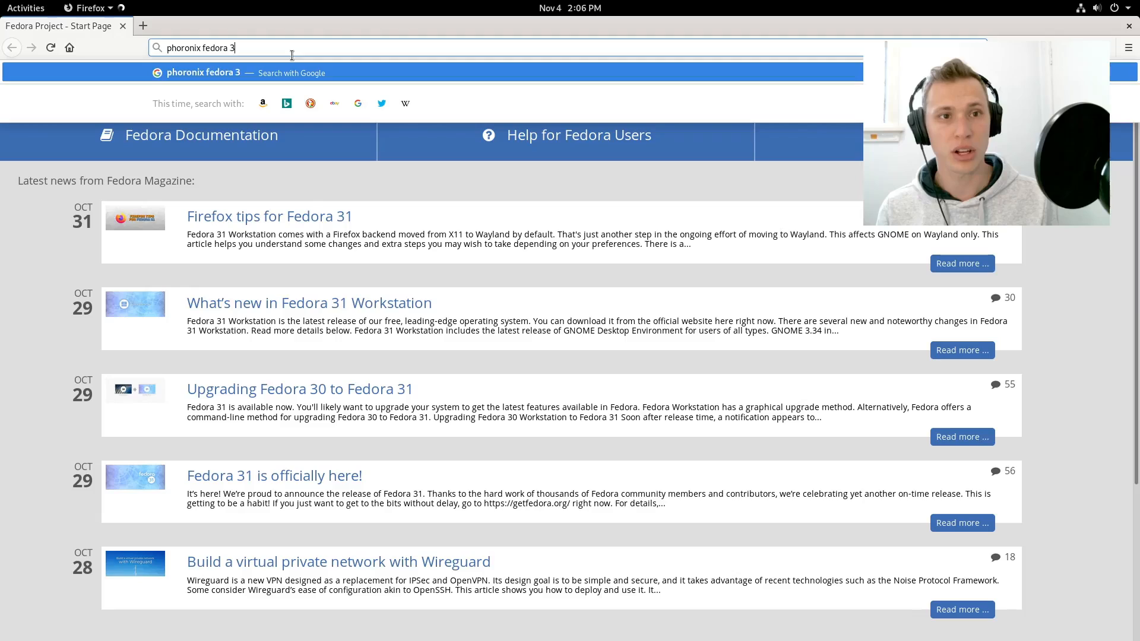
{"action": "key", "text": "Return"}
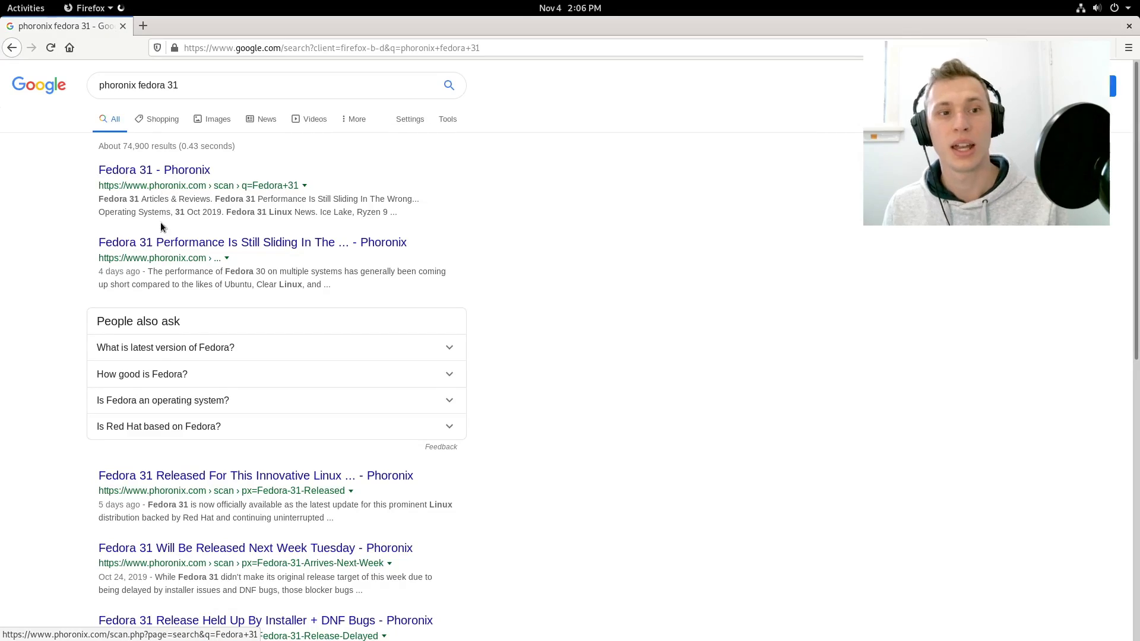
Open the Phoronix Fedora 31 performance article and skim its first page.
{"action": "left_click", "coordinate": [252, 242]}
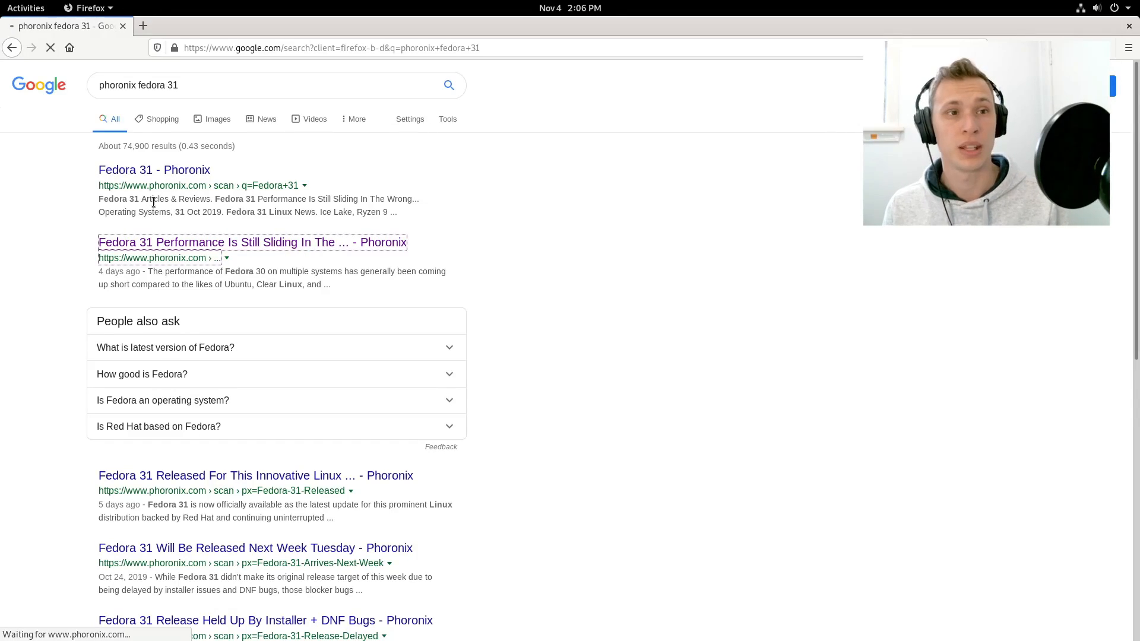
{"action": "mouse_move", "coordinate": [297, 153]}
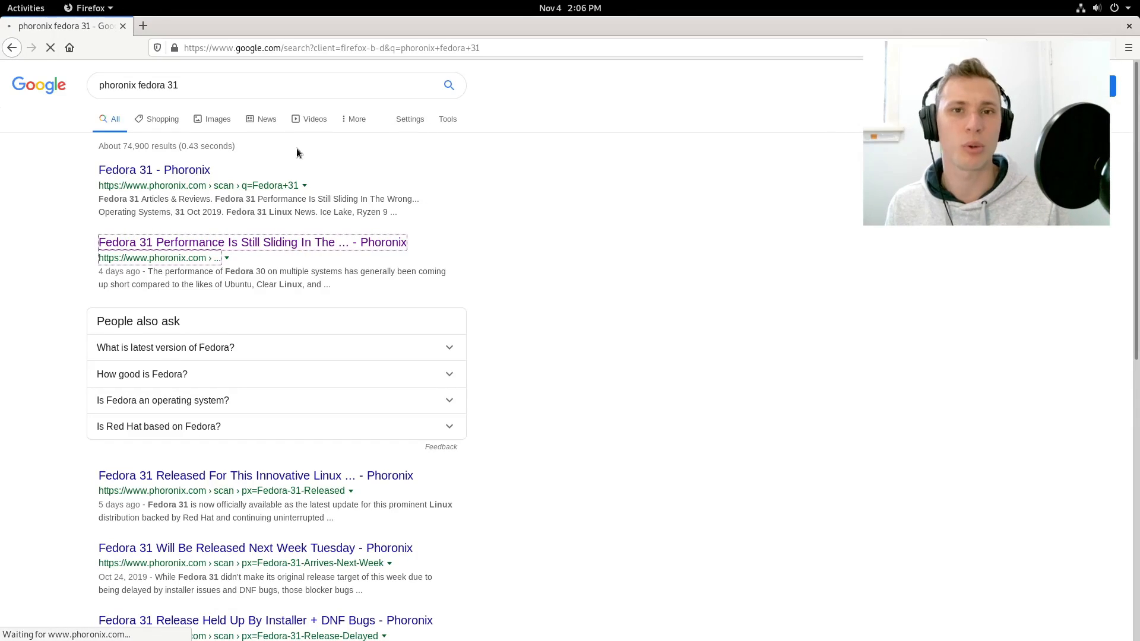
{"action": "left_click", "coordinate": [252, 242]}
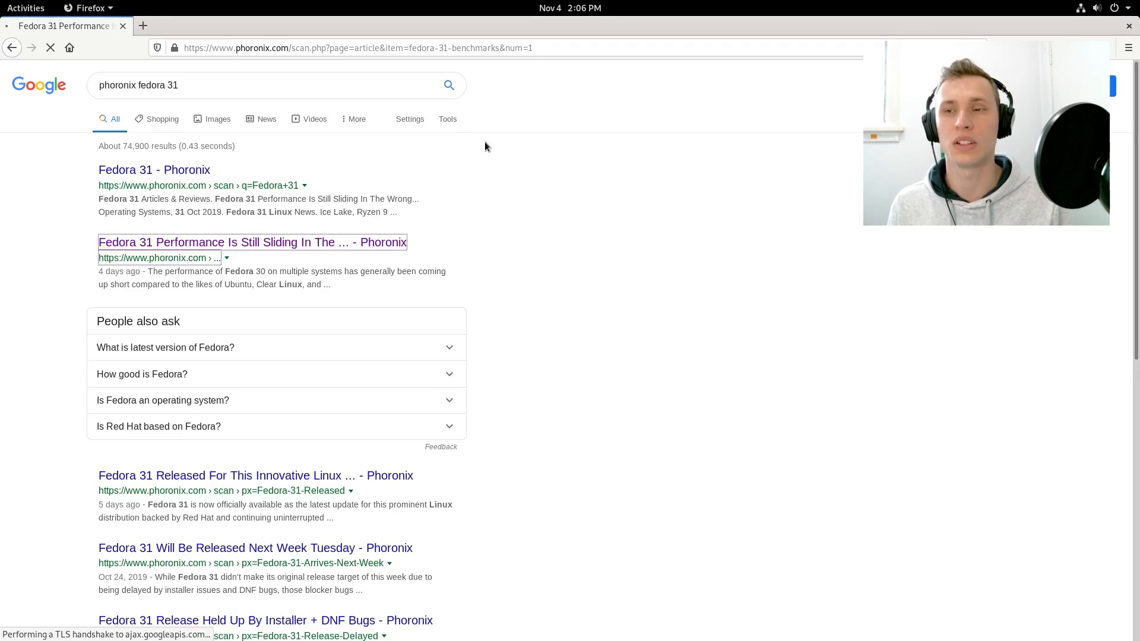
{"action": "left_click", "coordinate": [251, 242]}
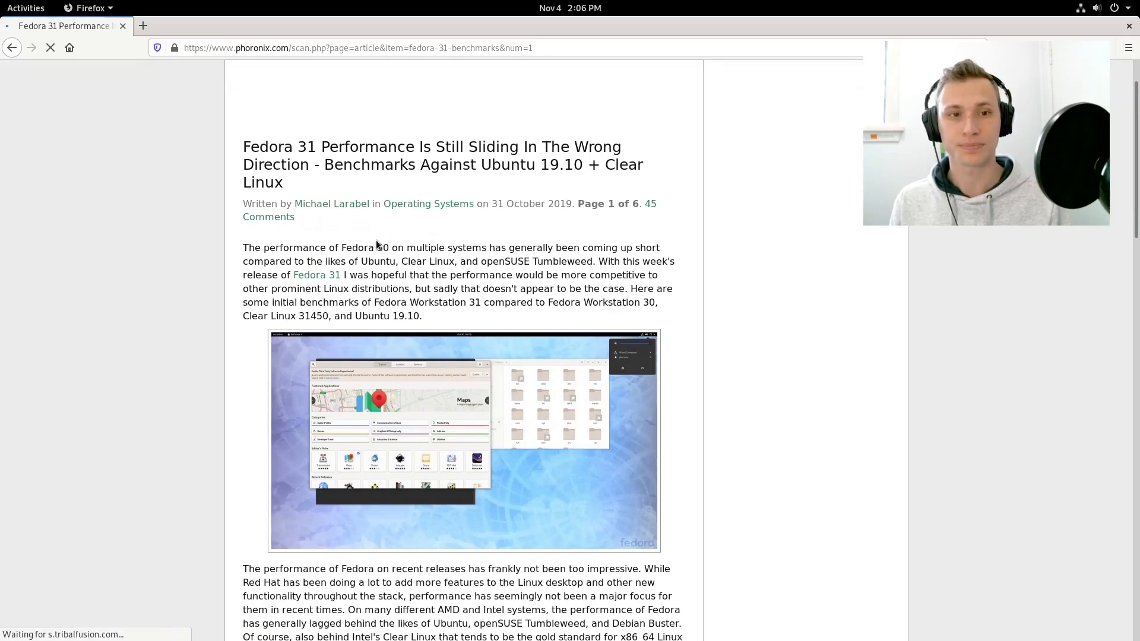
{"action": "scroll", "scroll_direction": "down", "scroll_amount": 3}
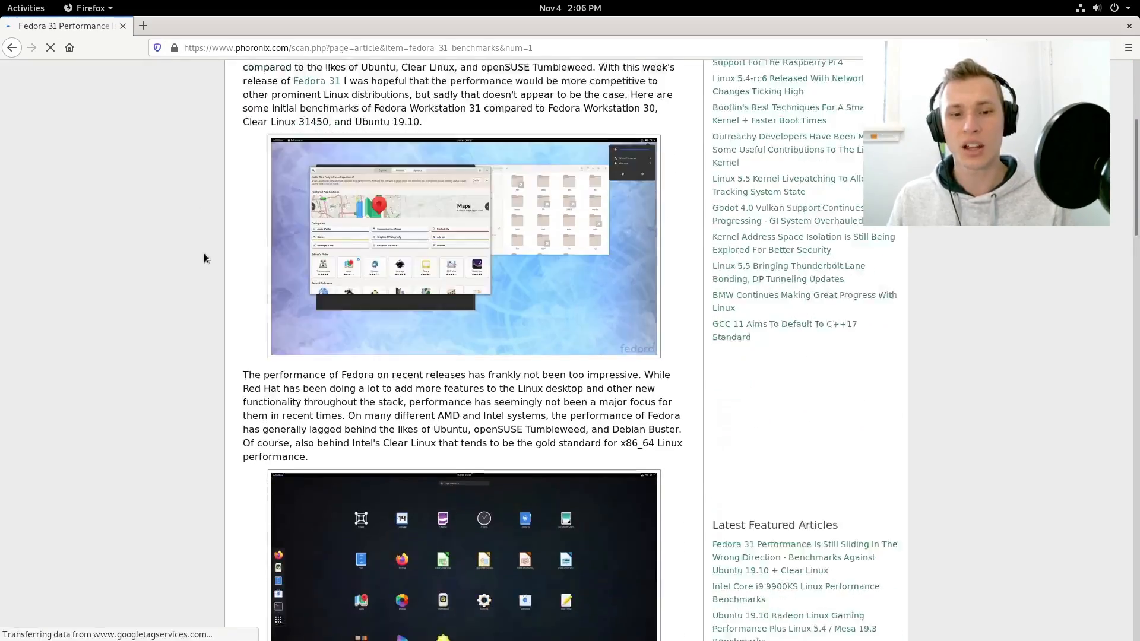
{"action": "scroll", "scroll_direction": "down", "scroll_amount": 3}
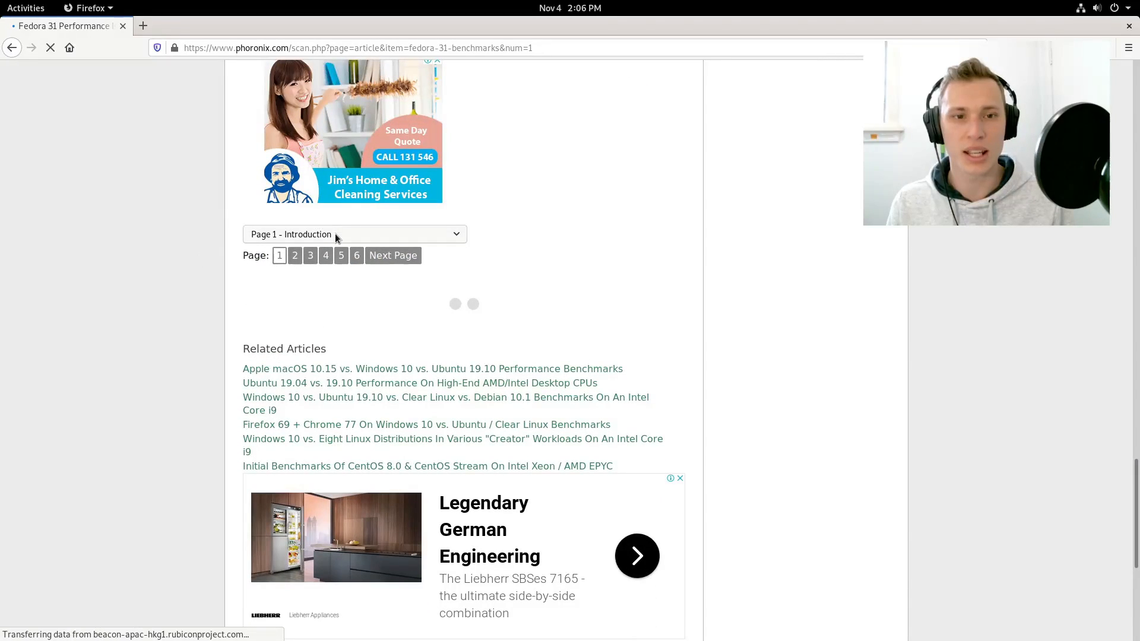
Jump to page 6 and read through the OSBench and geometric mean charts.
{"action": "left_click", "coordinate": [353, 234]}
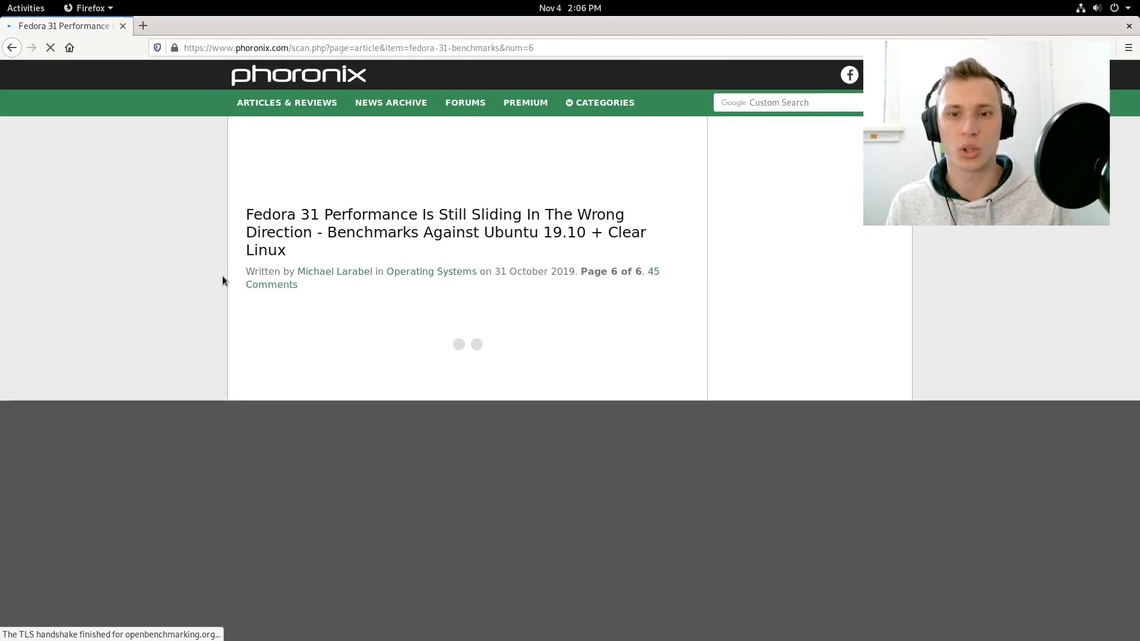
{"action": "scroll", "scroll_direction": "down", "scroll_amount": 3}
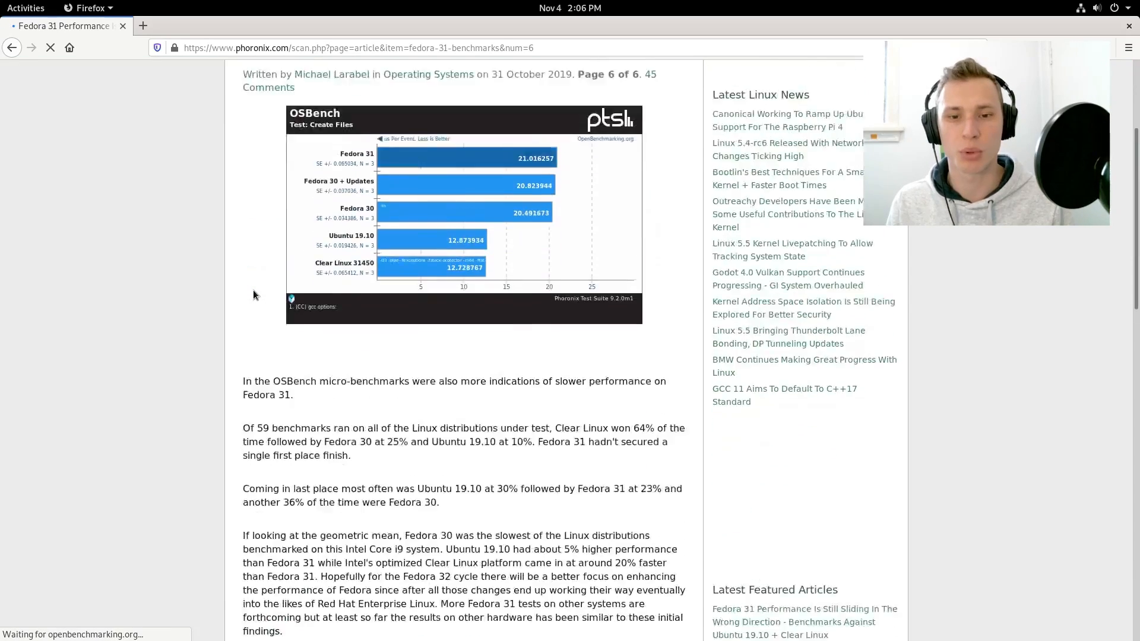
{"action": "scroll", "scroll_direction": "up", "scroll_amount": 3}
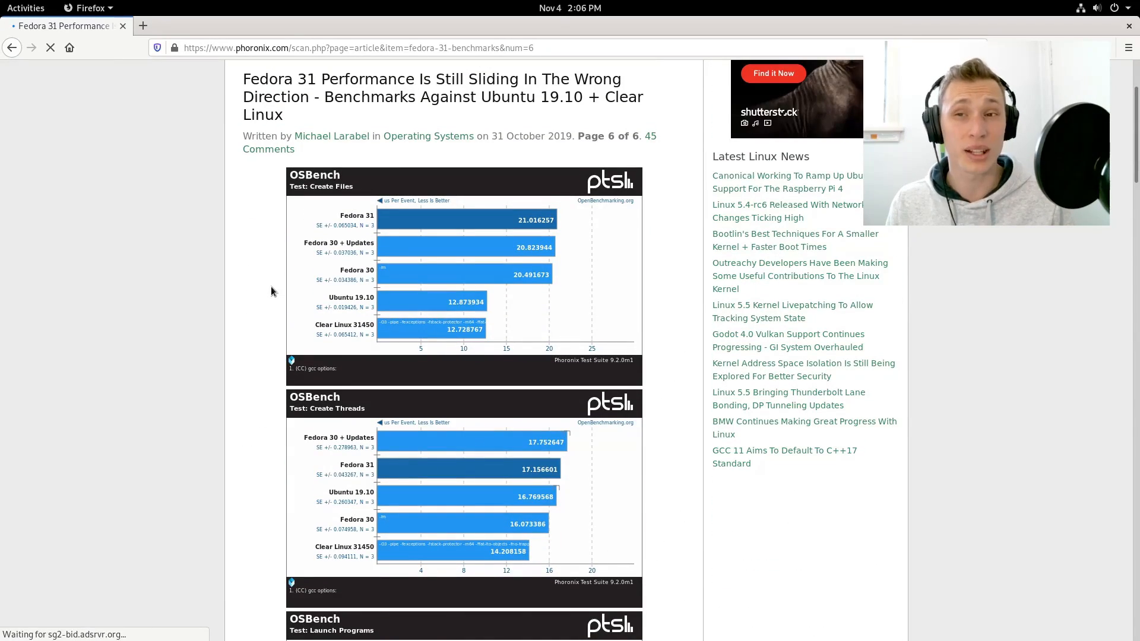
{"action": "scroll", "scroll_direction": "down", "scroll_amount": 3}
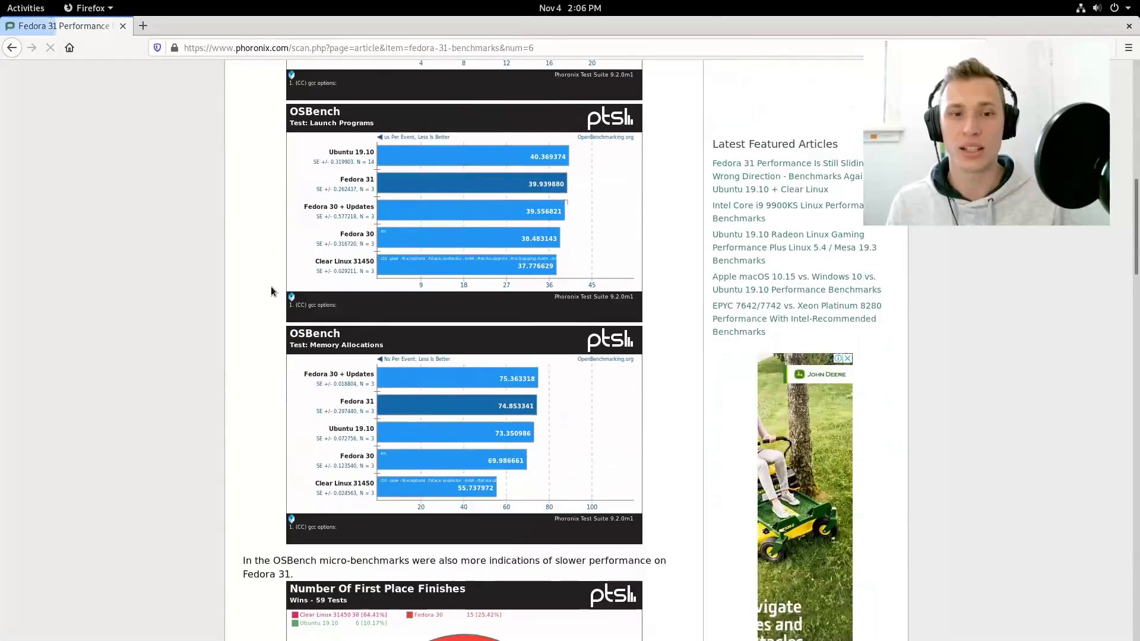
{"action": "scroll", "scroll_direction": "down", "scroll_amount": 3}
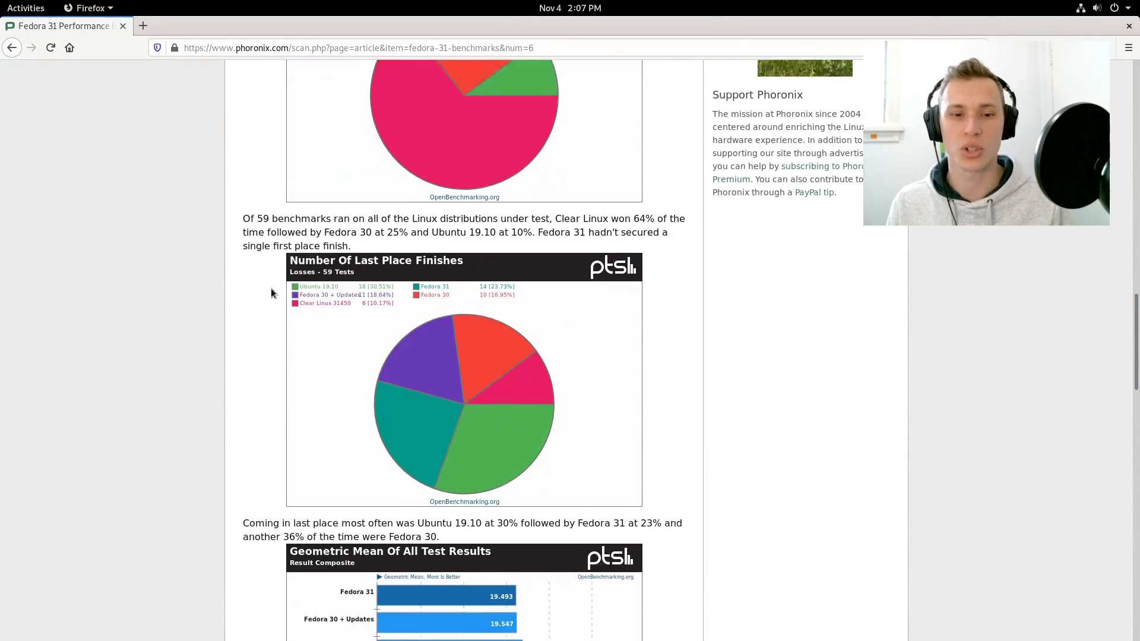
{"action": "scroll", "scroll_direction": "down", "scroll_amount": 3}
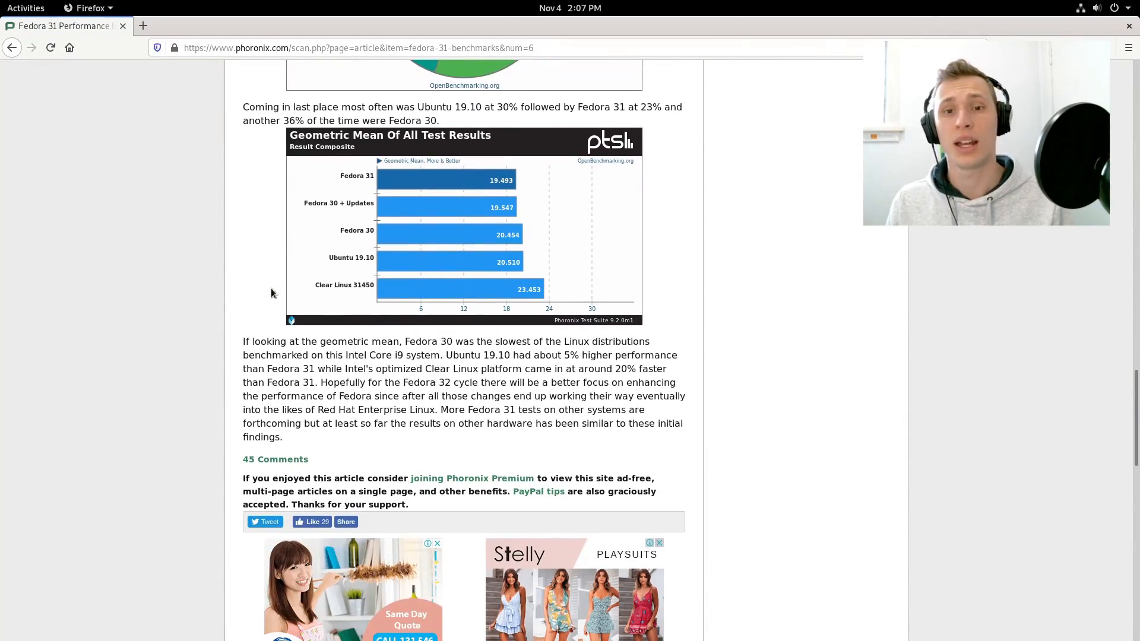
{"action": "scroll", "scroll_direction": "down", "scroll_amount": 3}
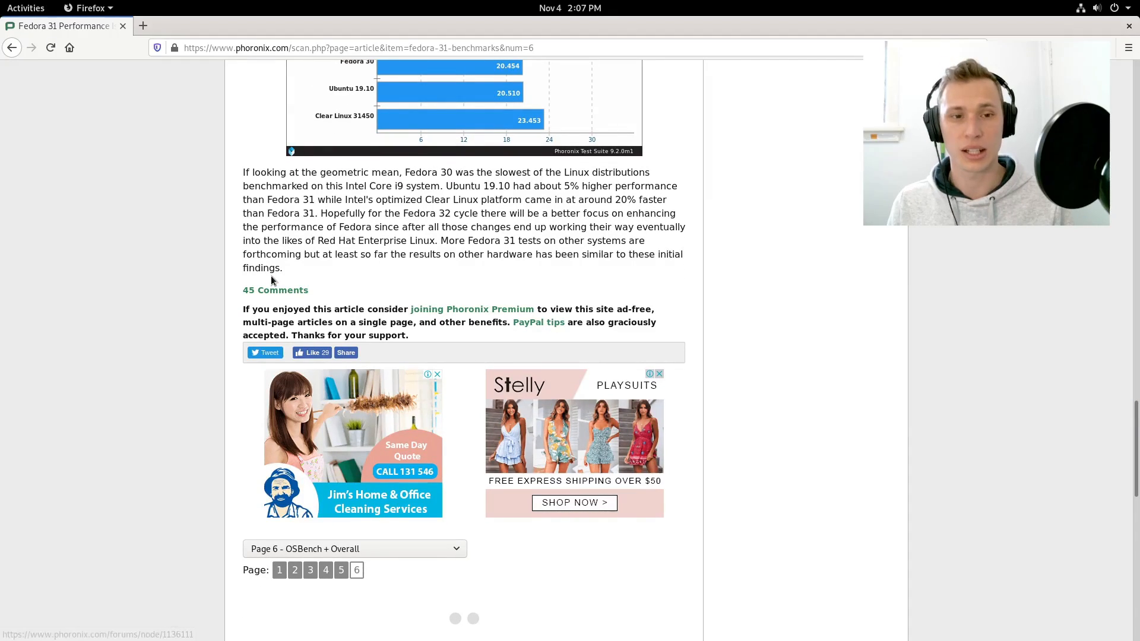
Open the article's '45 Comments' reader section.
{"action": "left_click", "coordinate": [282, 290]}
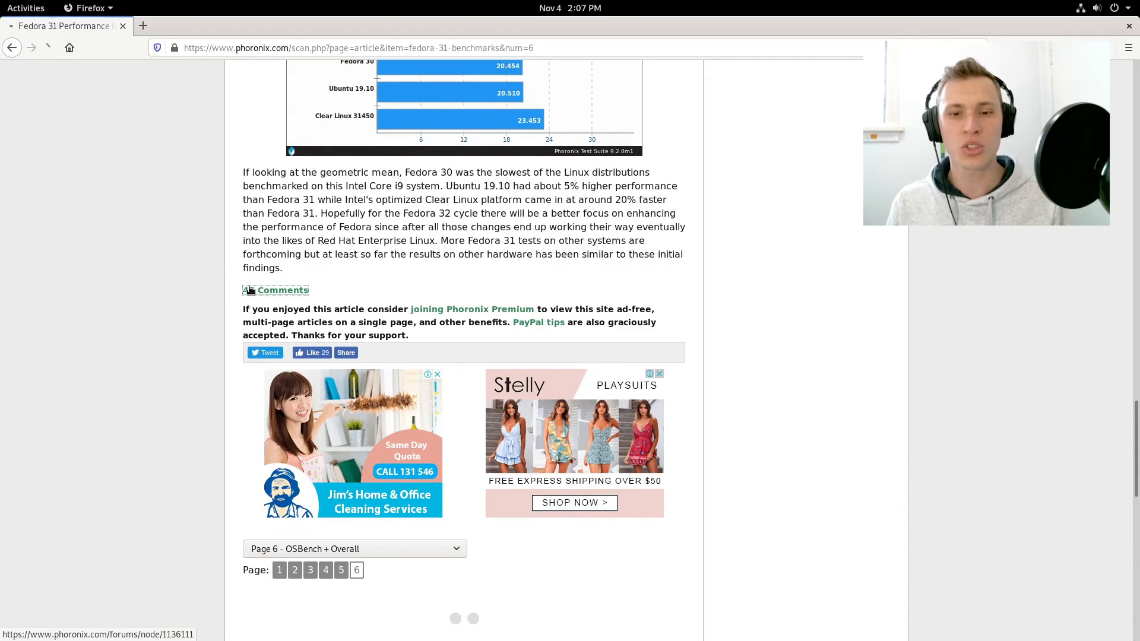
{"action": "scroll", "scroll_direction": "up", "scroll_amount": 3}
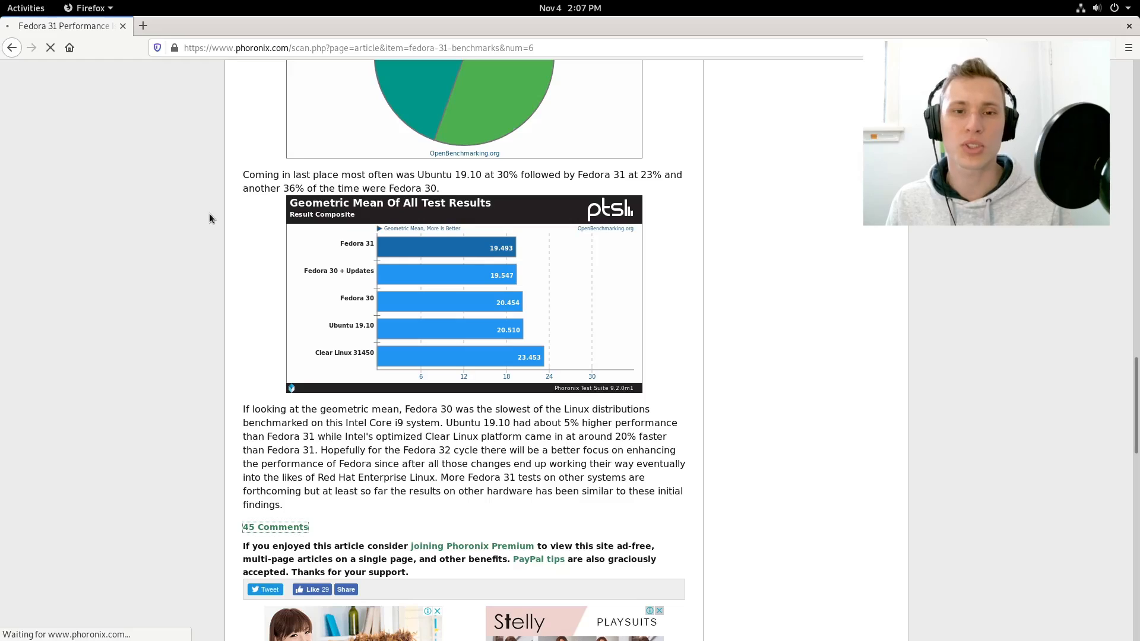
Open the Phoronix forum thread and read through its comments.
{"action": "left_click", "coordinate": [275, 526]}
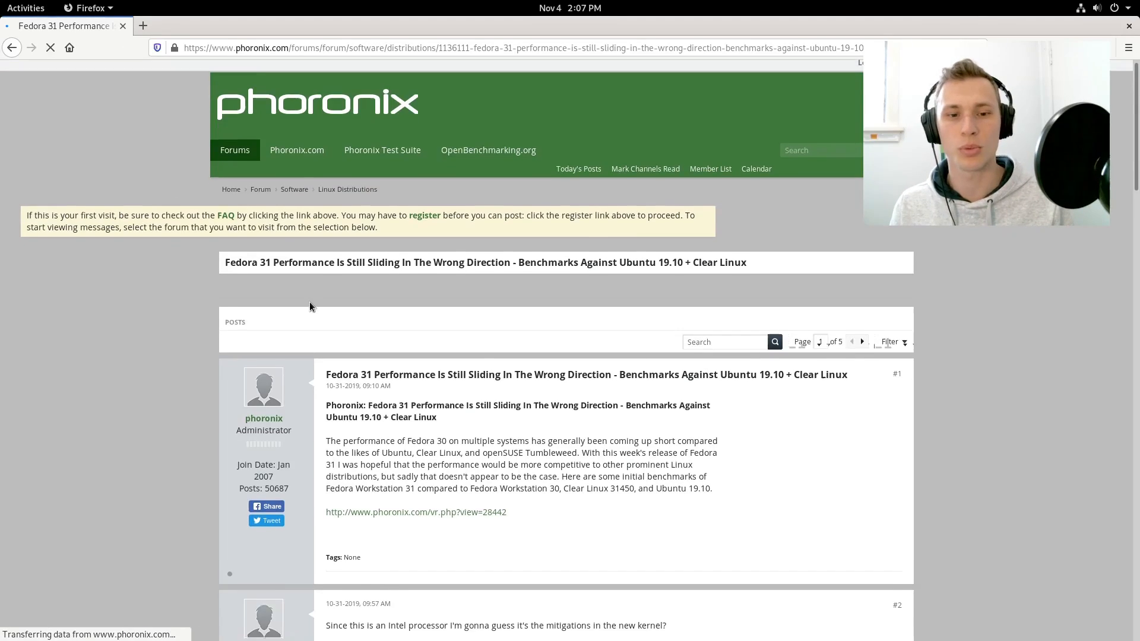
{"action": "scroll", "scroll_direction": "down", "scroll_amount": 3}
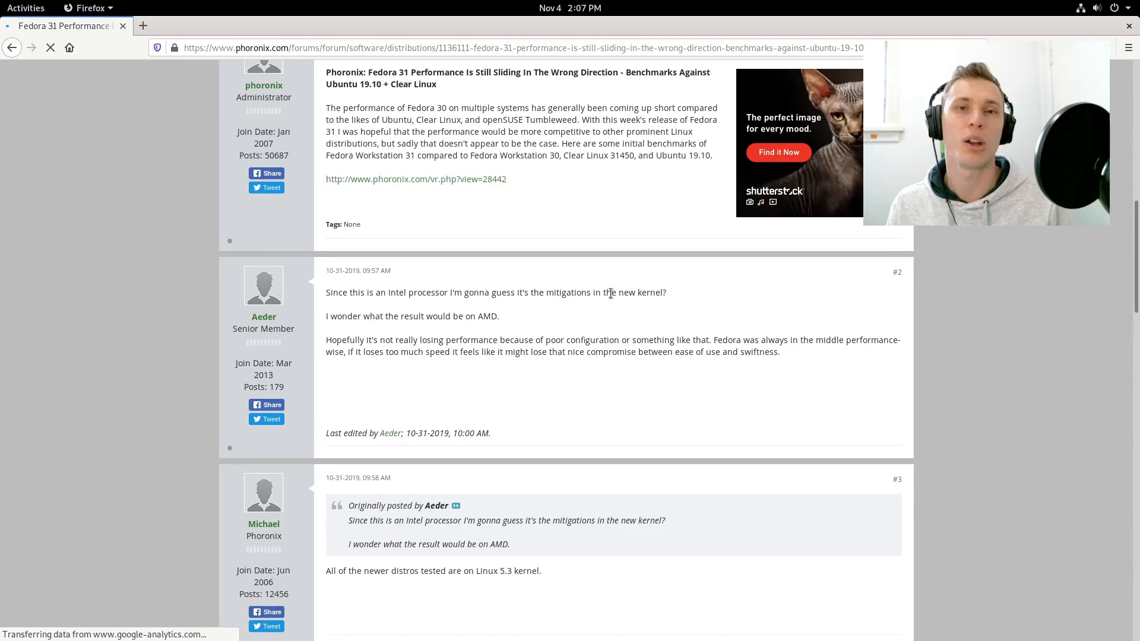
{"action": "scroll", "scroll_direction": "down", "scroll_amount": 3}
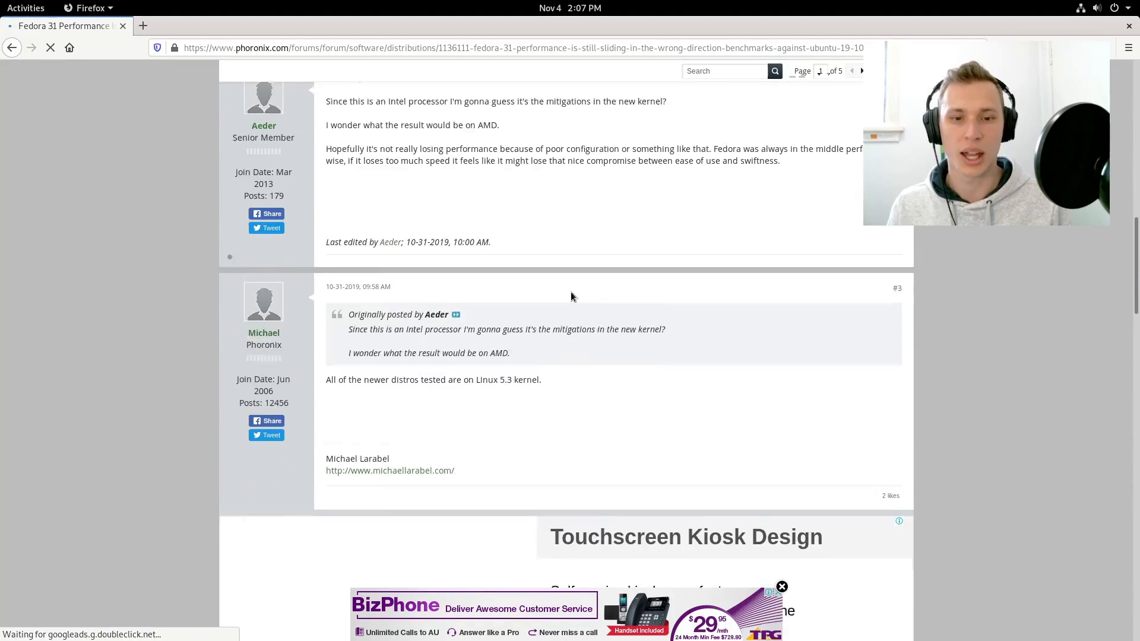
{"action": "scroll", "scroll_direction": "down", "scroll_amount": 3}
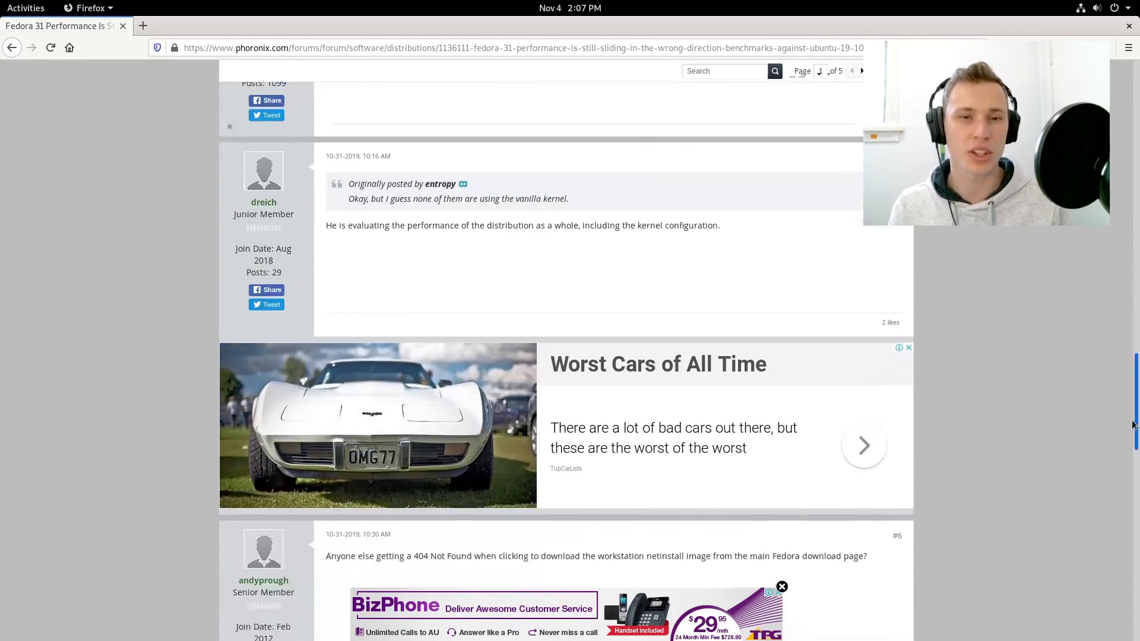
{"action": "scroll", "scroll_direction": "down", "scroll_amount": 3}
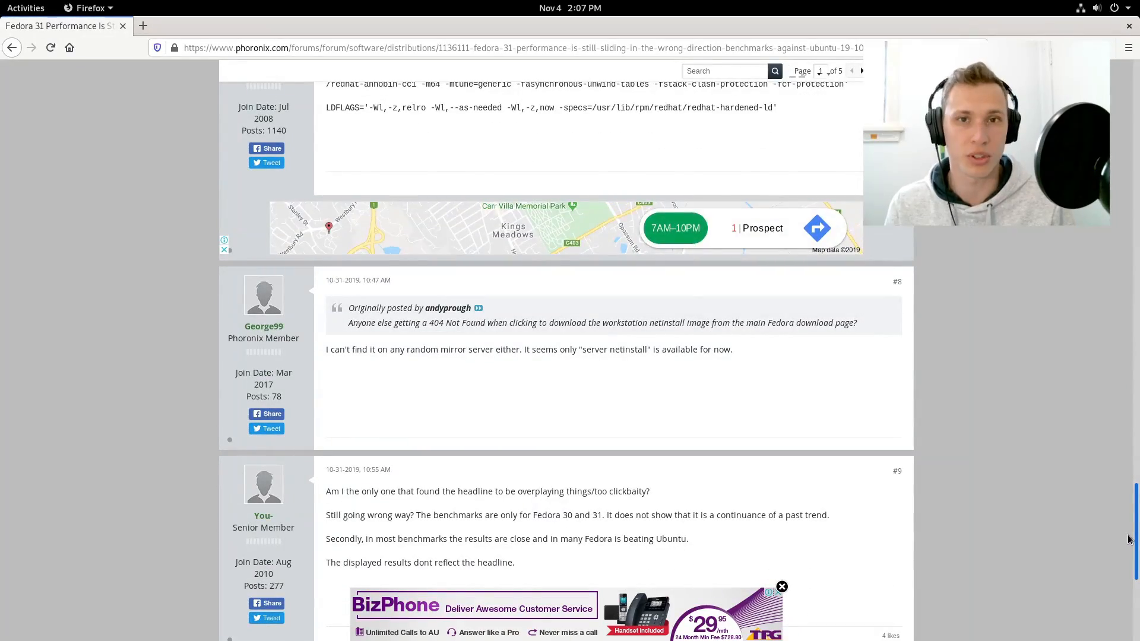
{"action": "scroll", "scroll_direction": "up", "scroll_amount": 3}
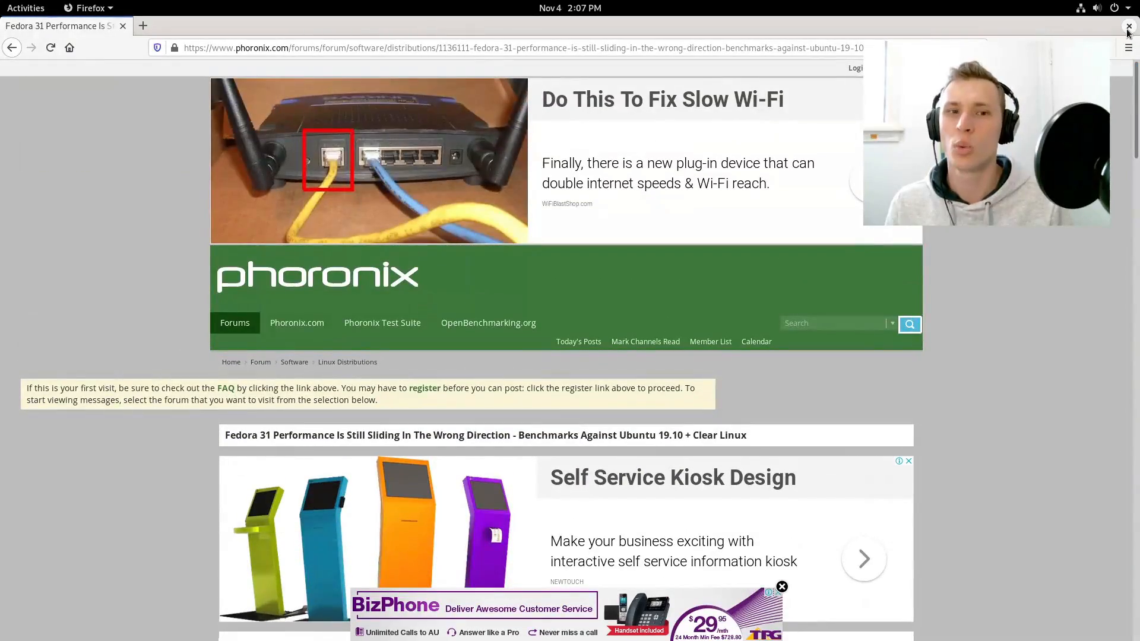
Close Firefox, the htop Terminal window and the Files home folder window.
{"action": "left_click", "coordinate": [1129, 27]}
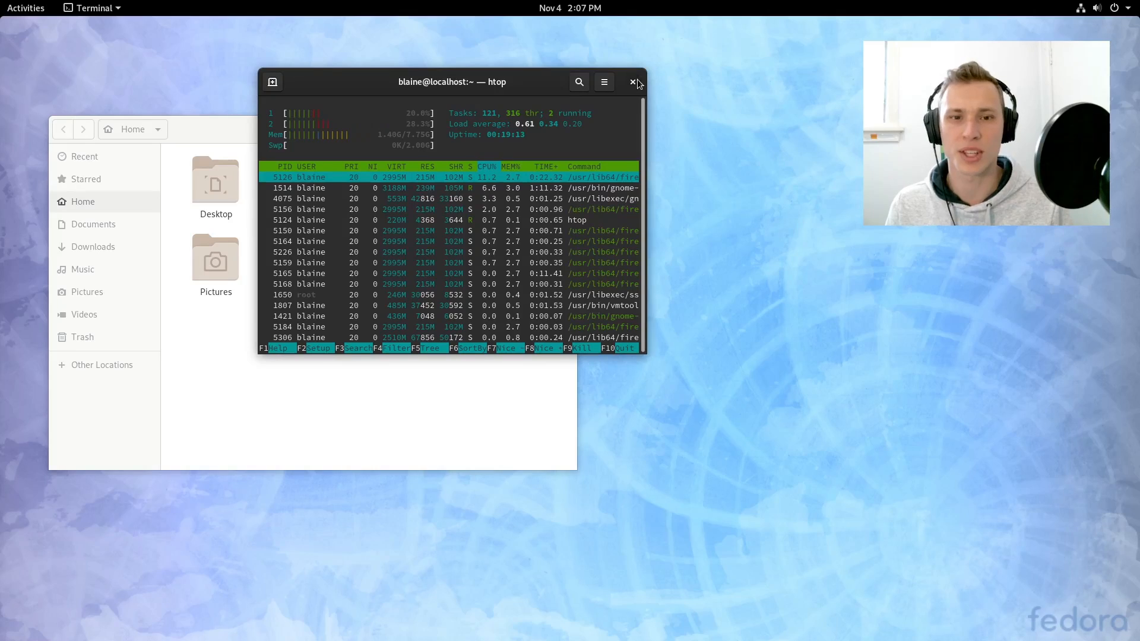
{"action": "left_click", "coordinate": [632, 82]}
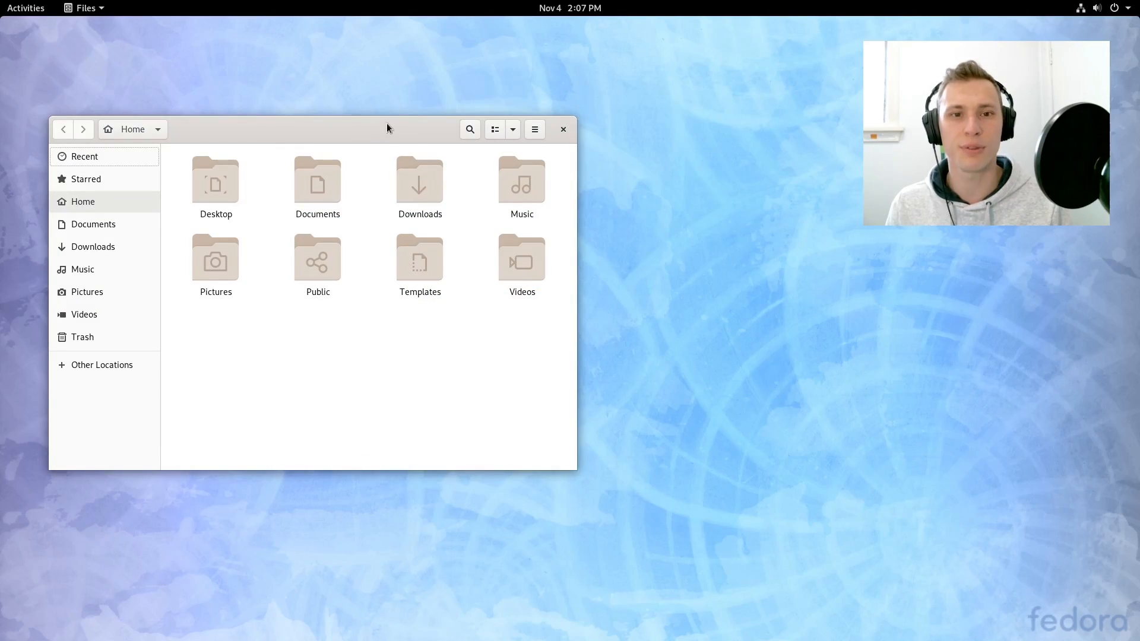
{"action": "left_click", "coordinate": [561, 129]}
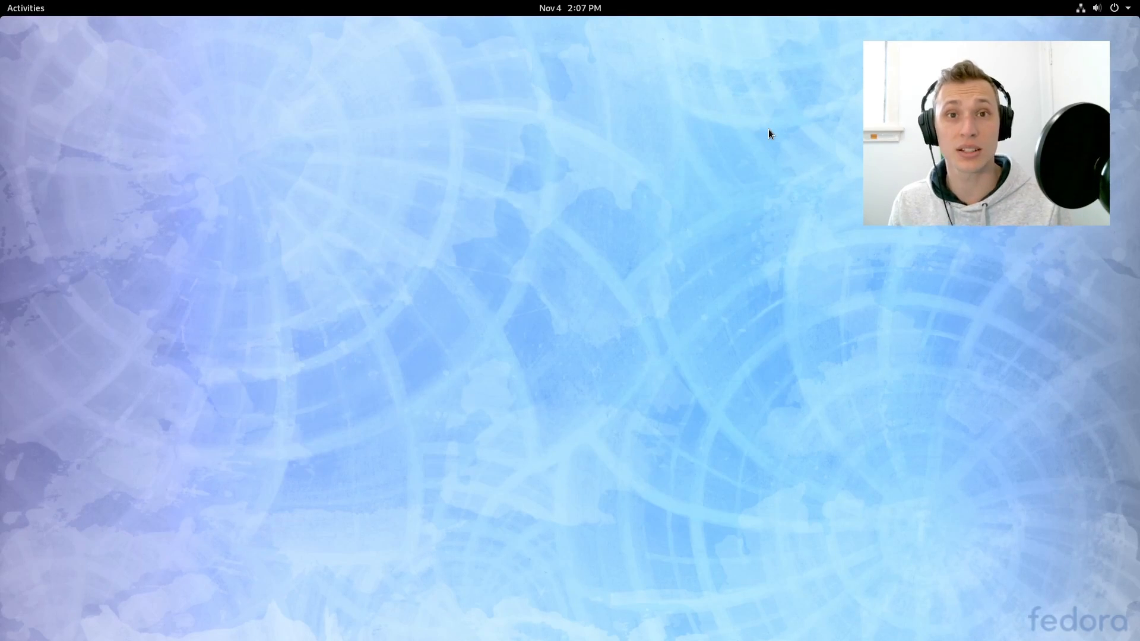
{"action": "mouse_move", "coordinate": [595, 158]}
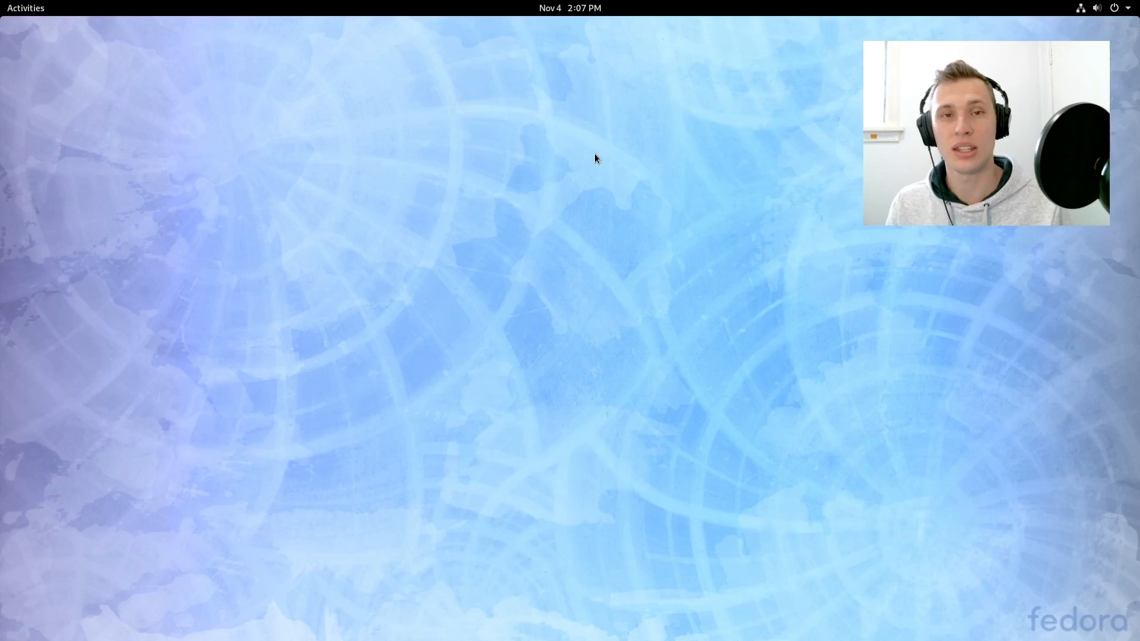
{"action": "mouse_move", "coordinate": [588, 153]}
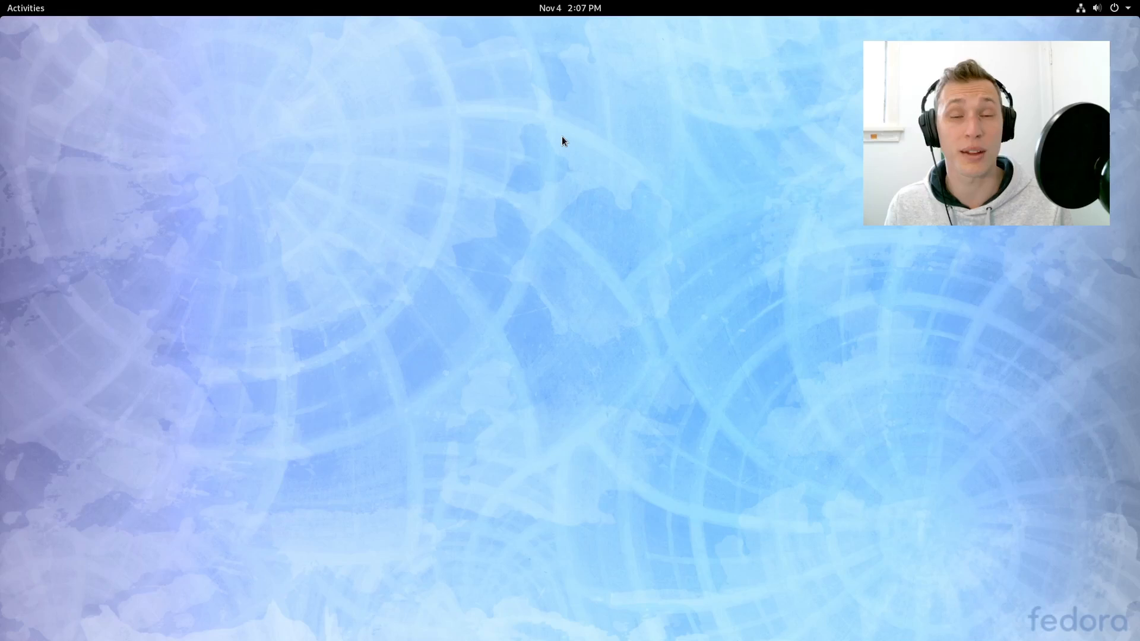
{"action": "mouse_move", "coordinate": [530, 143]}
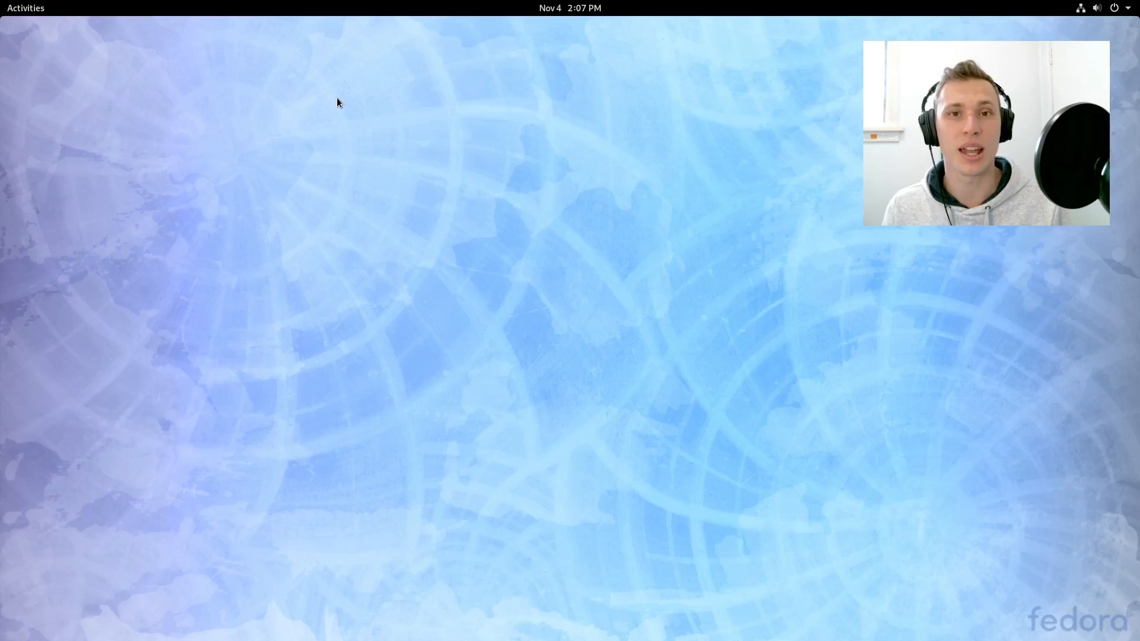
{"action": "mouse_move", "coordinate": [383, 123]}
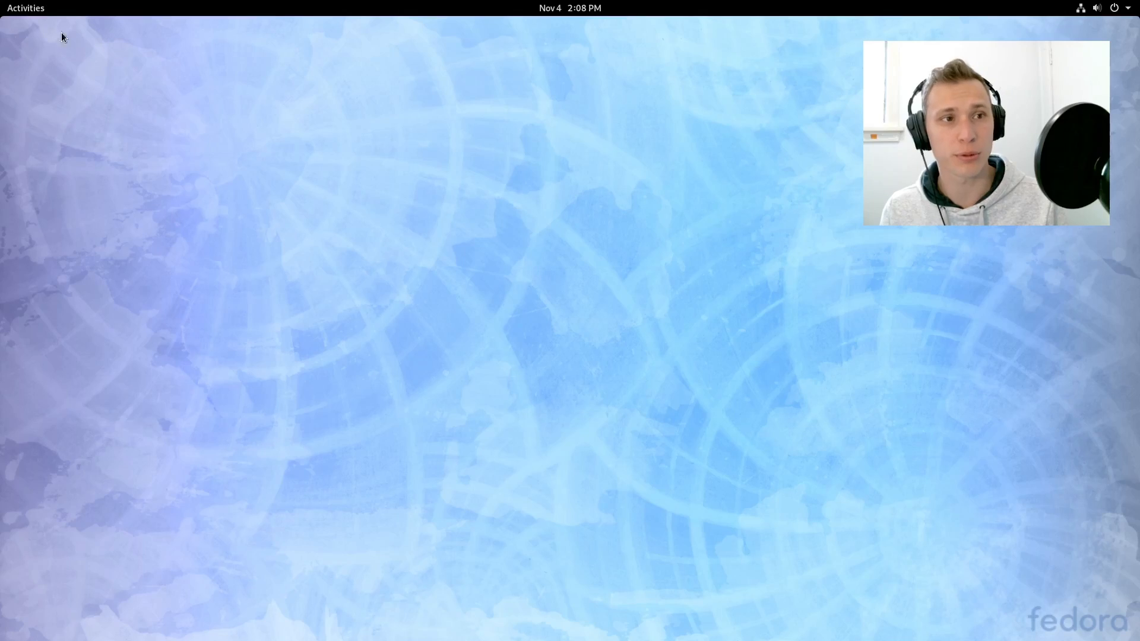
{"action": "mouse_move", "coordinate": [301, 179]}
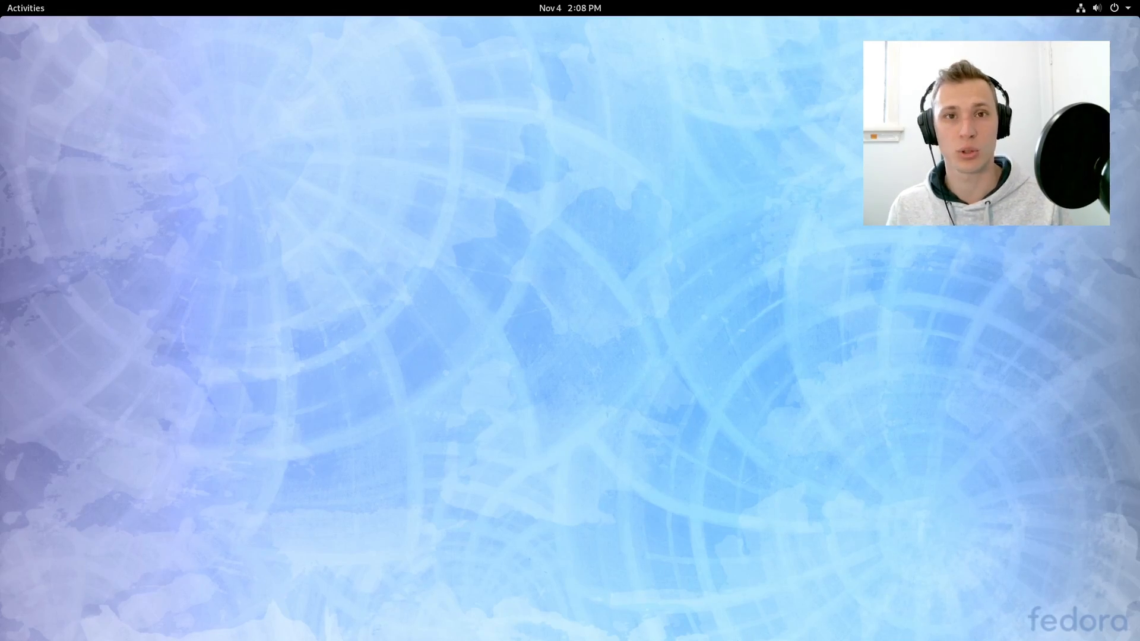
{"action": "mouse_move", "coordinate": [708, 162]}
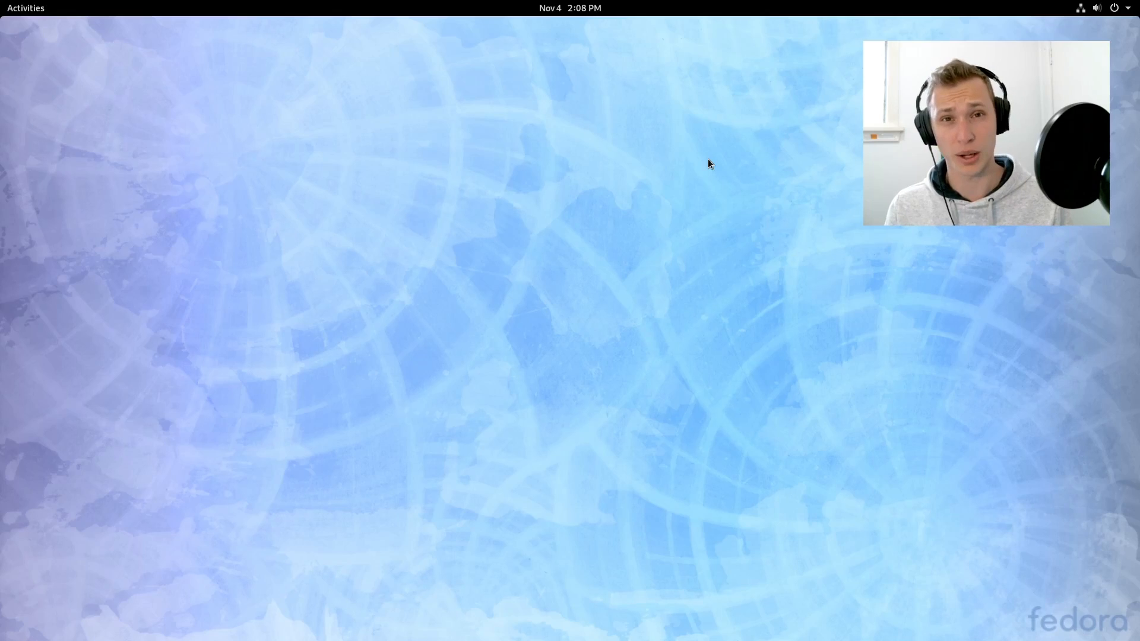
{"action": "mouse_move", "coordinate": [560, 122]}
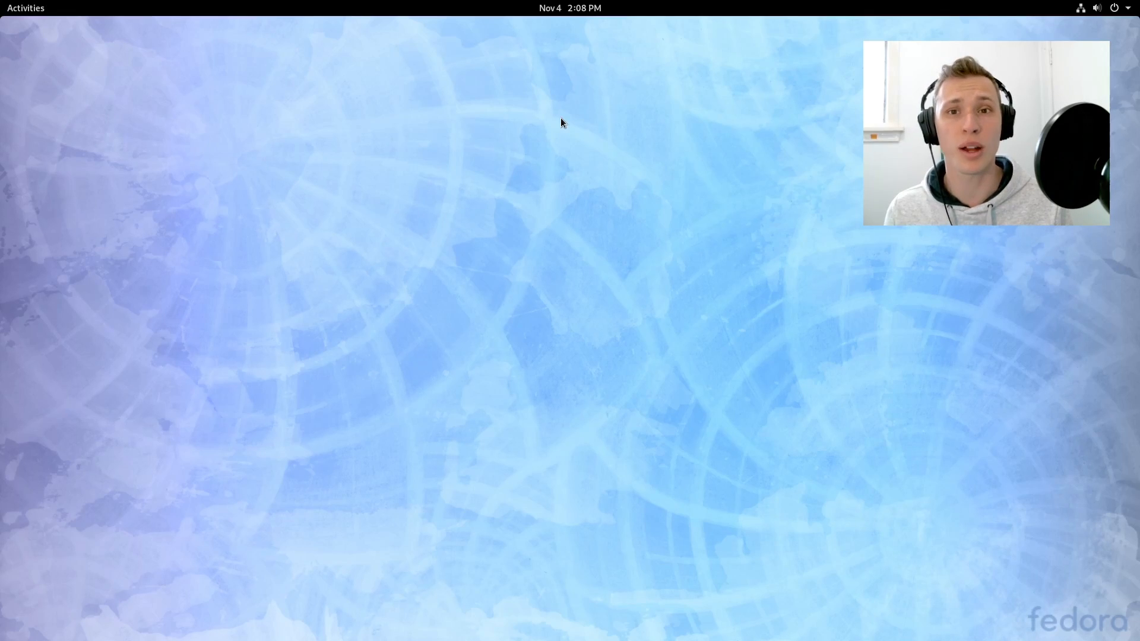
{"action": "mouse_move", "coordinate": [70, 29]}
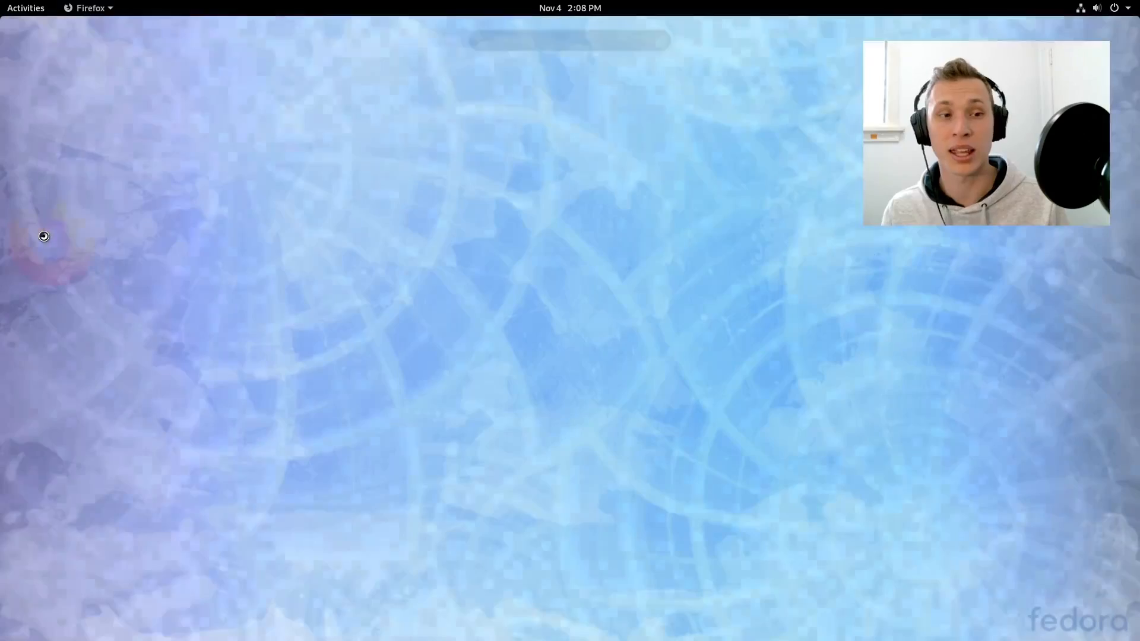
{"action": "left_click", "coordinate": [86, 8]}
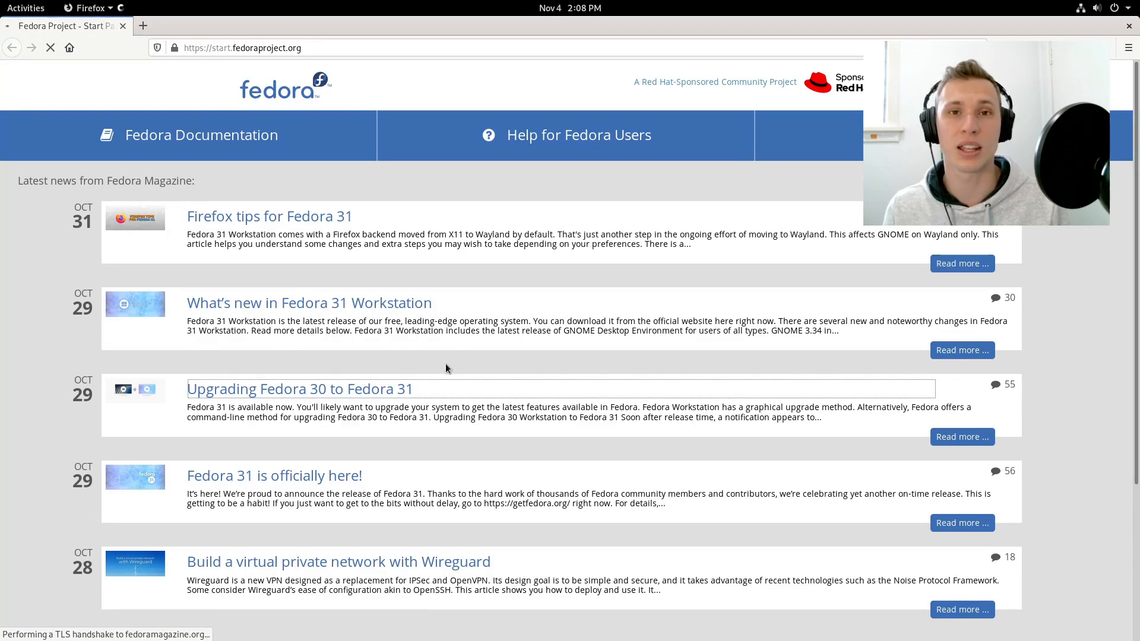
{"action": "left_click", "coordinate": [299, 388]}
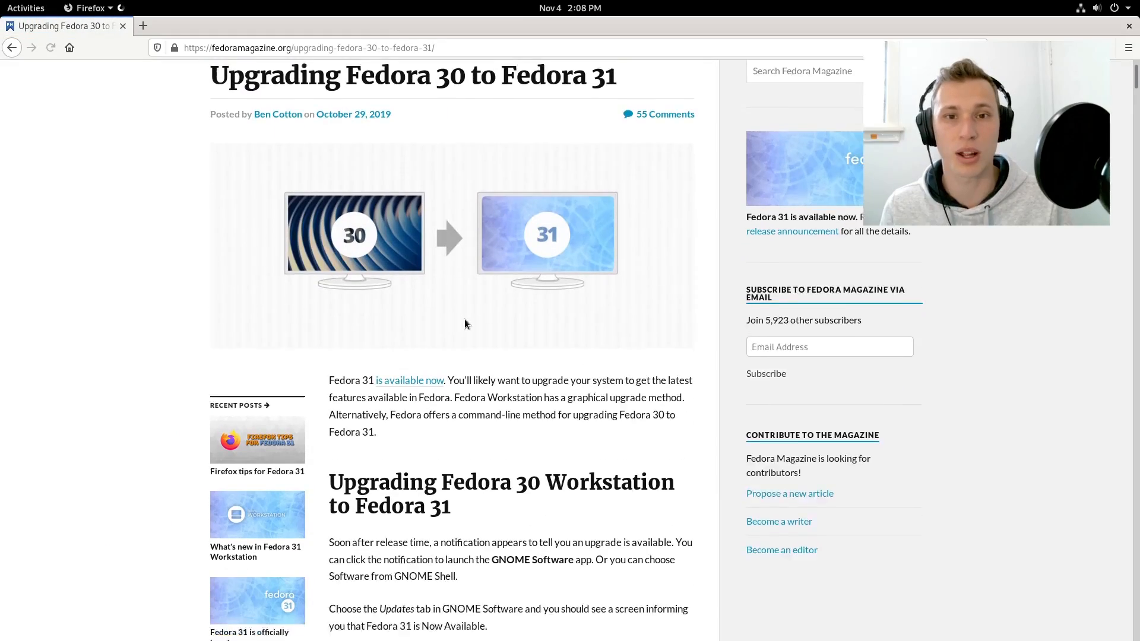
{"action": "scroll", "scroll_direction": "down", "scroll_amount": 3}
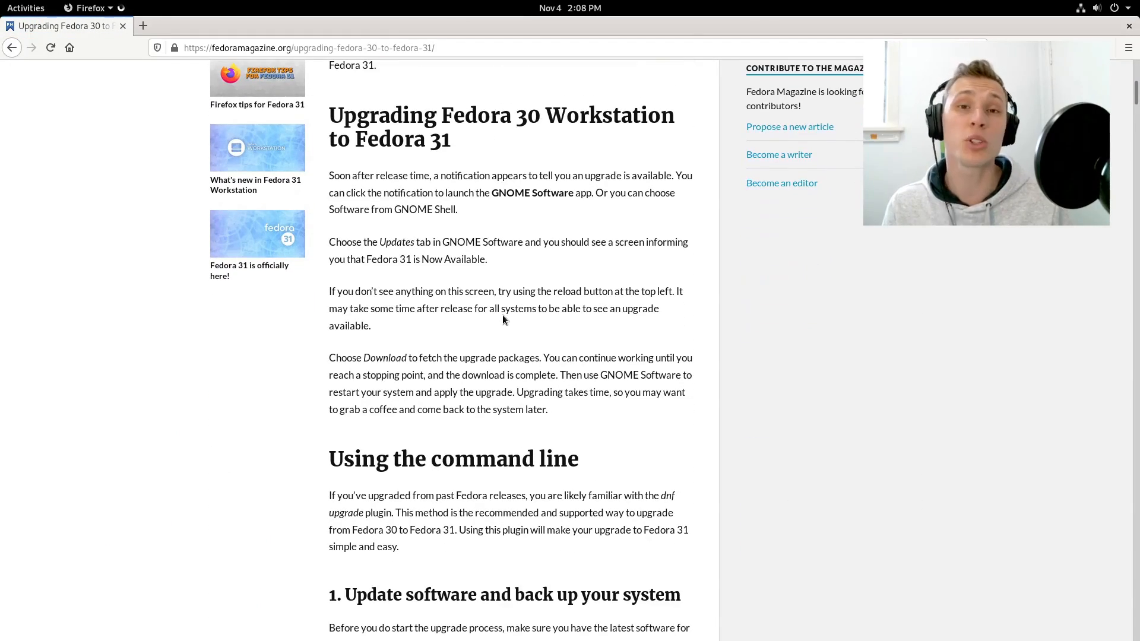
{"action": "scroll", "scroll_direction": "down", "scroll_amount": 3}
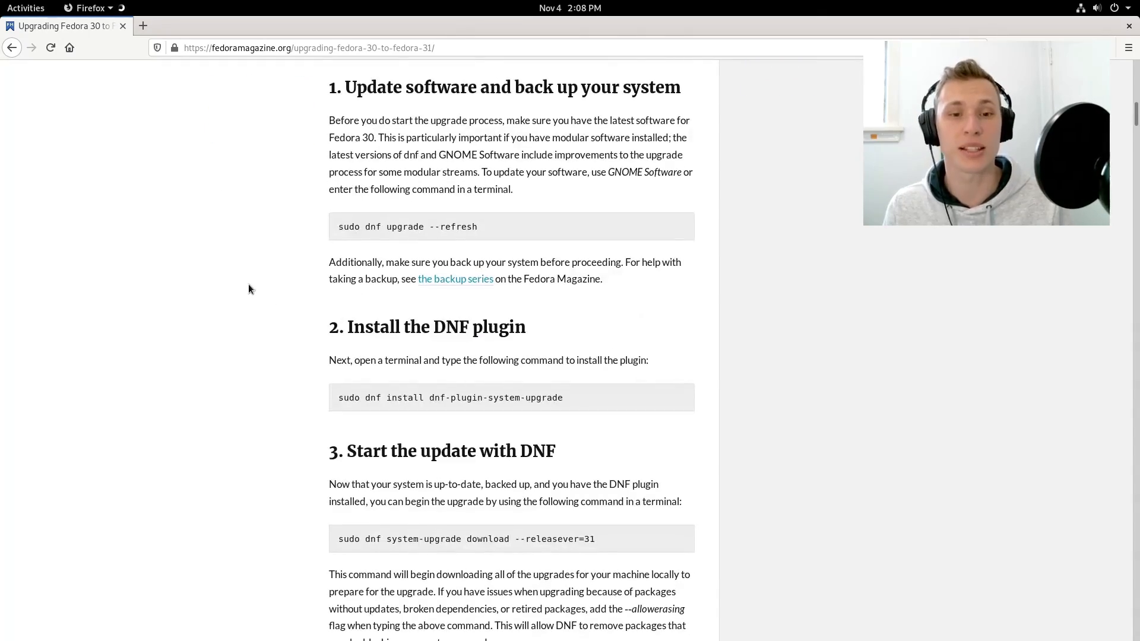
{"action": "scroll", "scroll_direction": "down", "scroll_amount": 3}
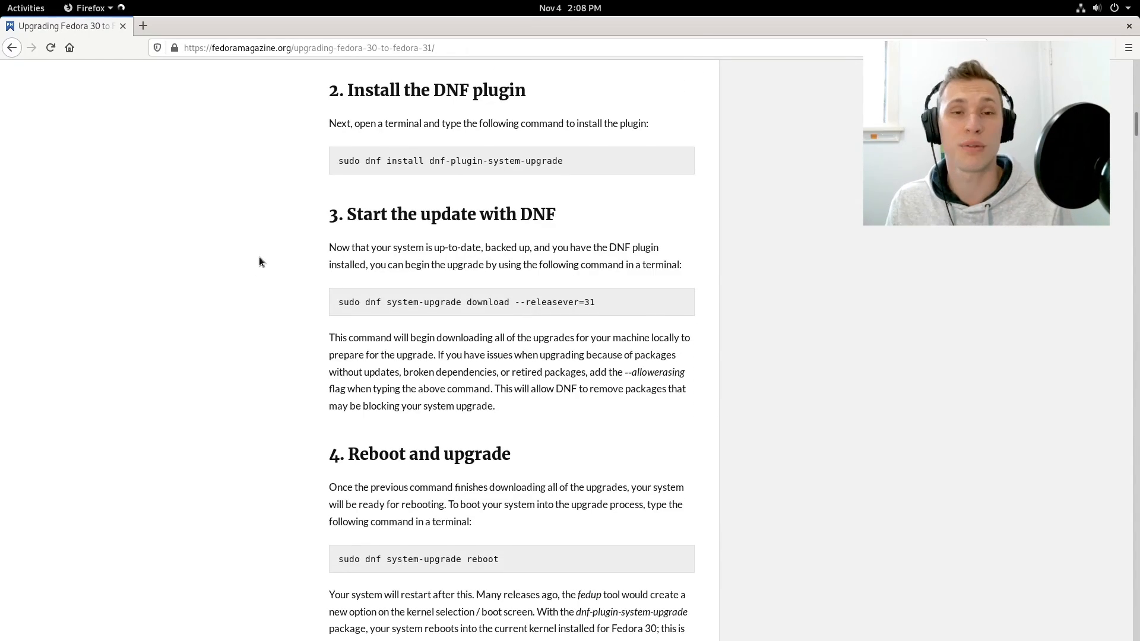
{"action": "scroll", "scroll_direction": "down", "scroll_amount": 3}
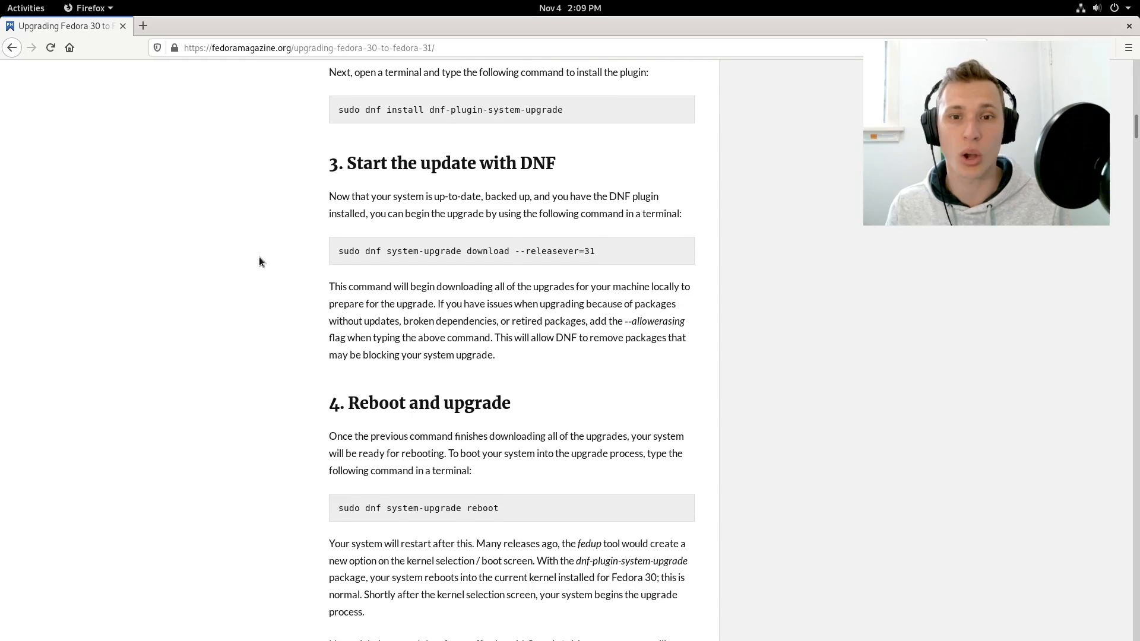
{"action": "scroll", "scroll_direction": "down", "scroll_amount": 3}
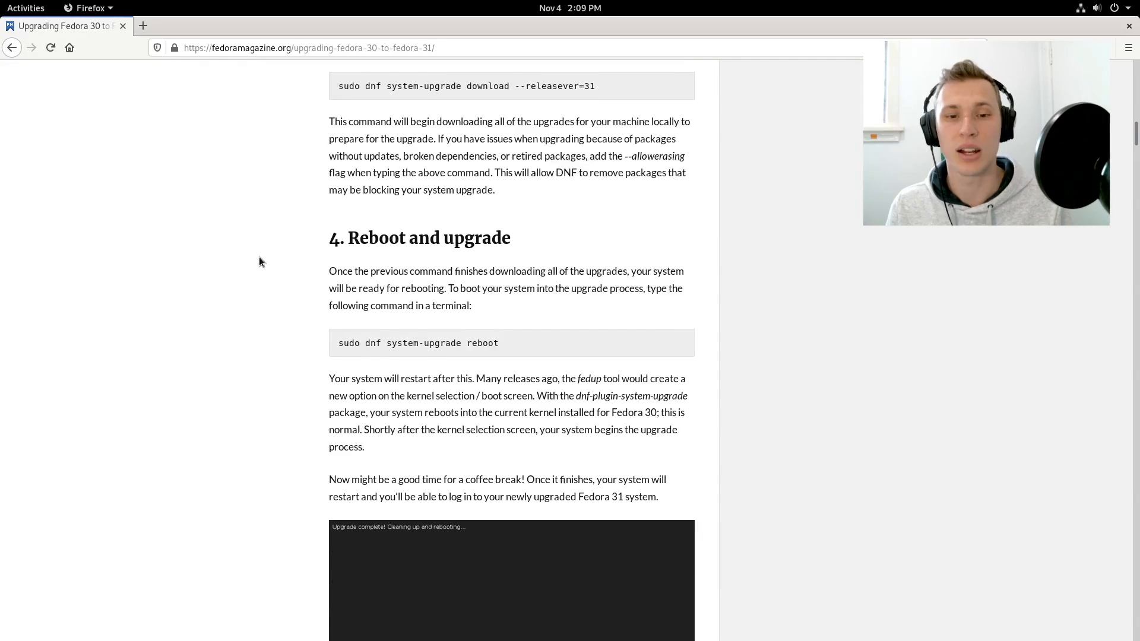
{"action": "scroll", "scroll_direction": "down", "scroll_amount": 3}
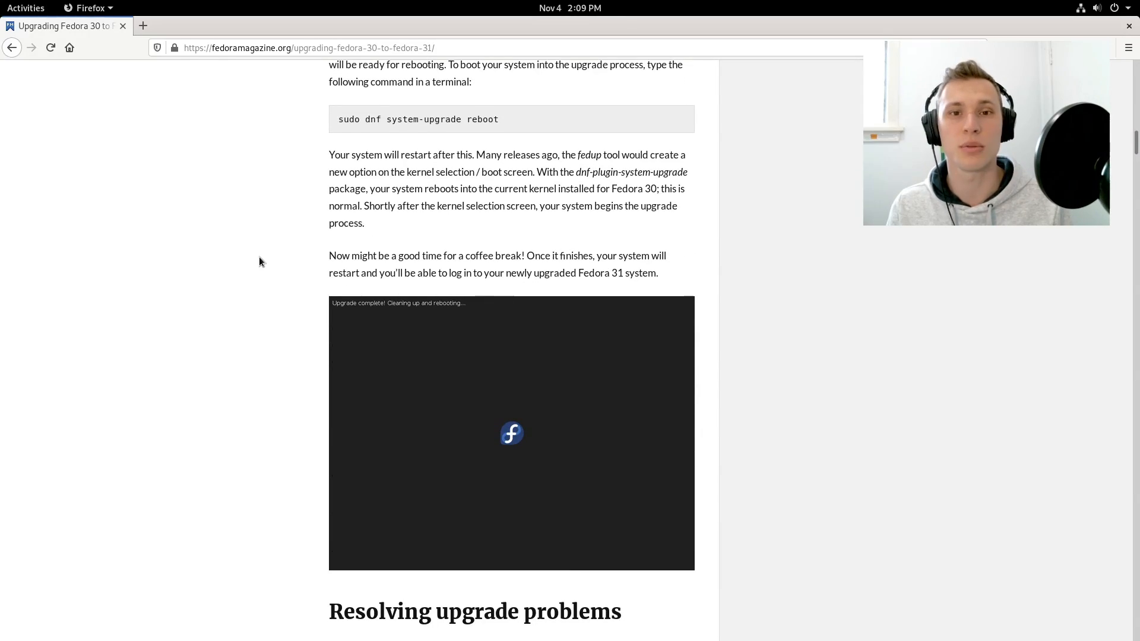
{"action": "scroll", "scroll_direction": "down", "scroll_amount": 3}
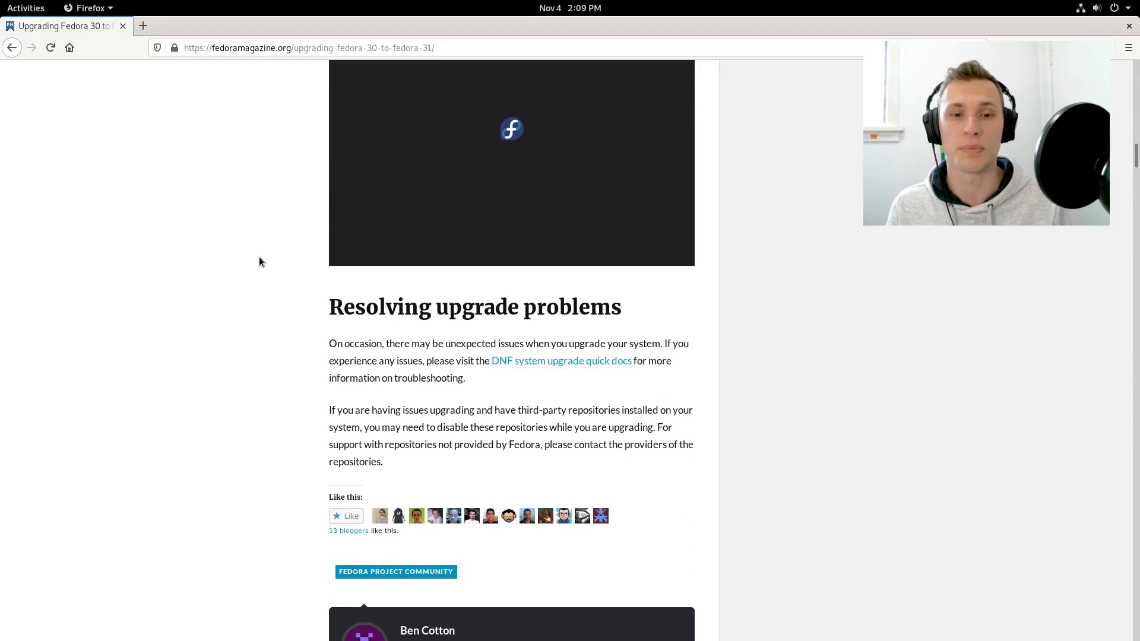
{"action": "scroll", "scroll_direction": "down", "scroll_amount": 3}
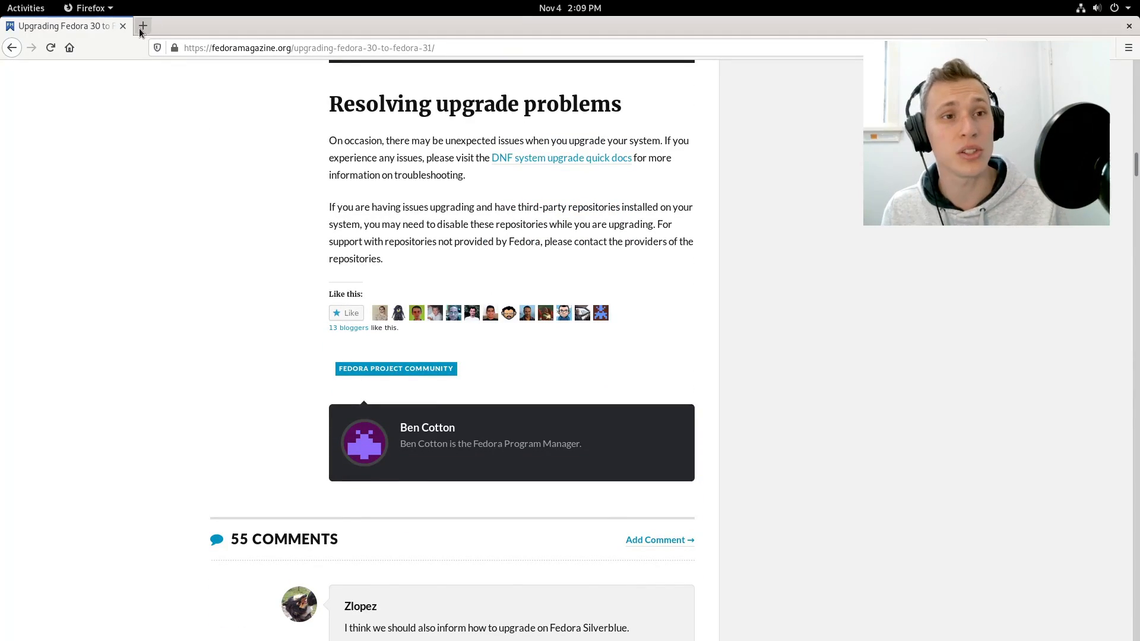
In a new tab, search for rpmfusion and open the rpmfusion.org homepage.
{"action": "left_click", "coordinate": [144, 25]}
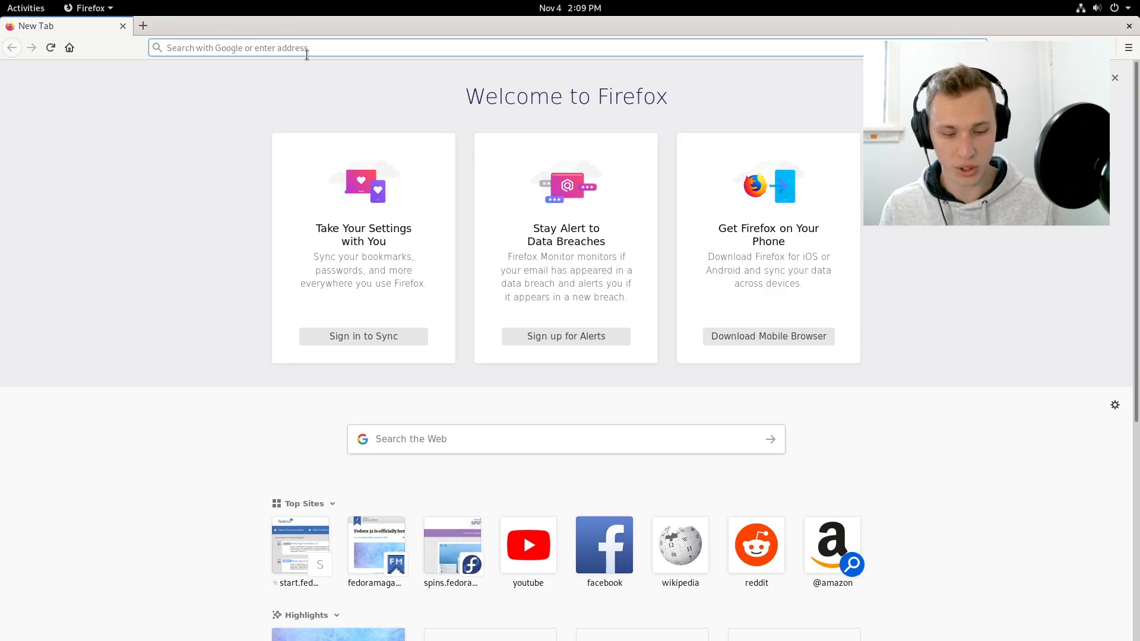
{"action": "type", "text": "rpmfus"}
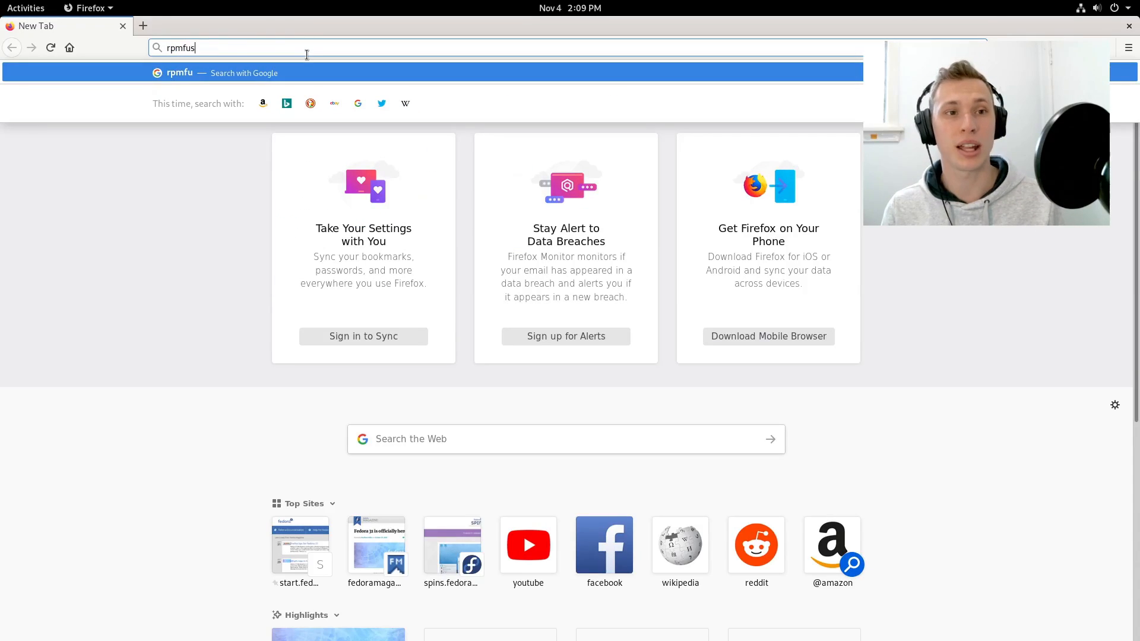
{"action": "key", "text": "Return"}
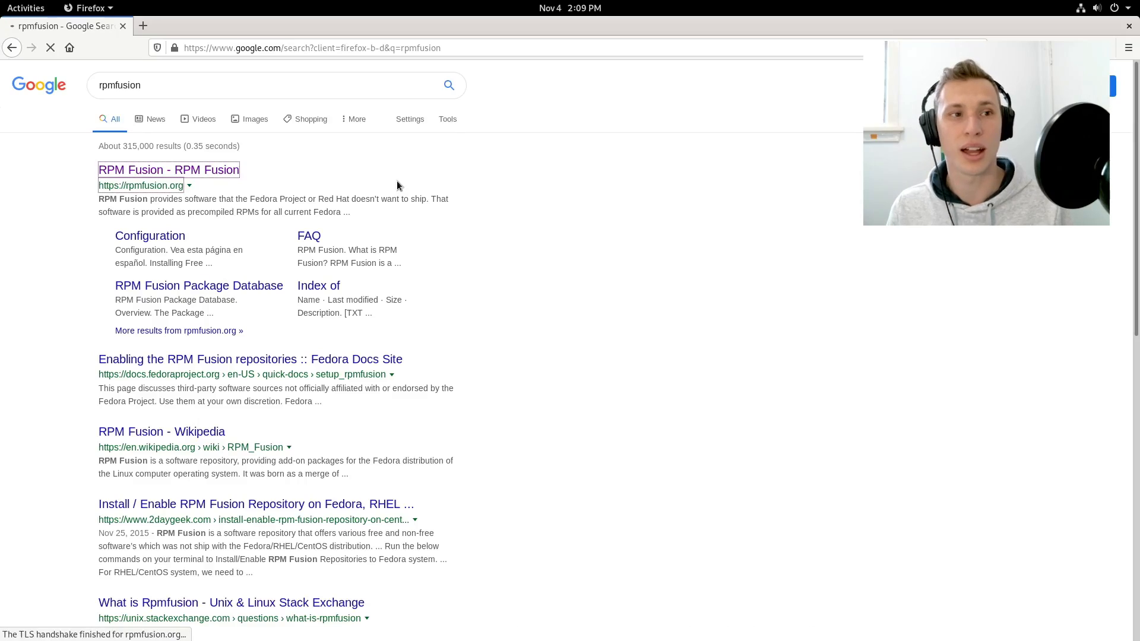
{"action": "left_click", "coordinate": [168, 170]}
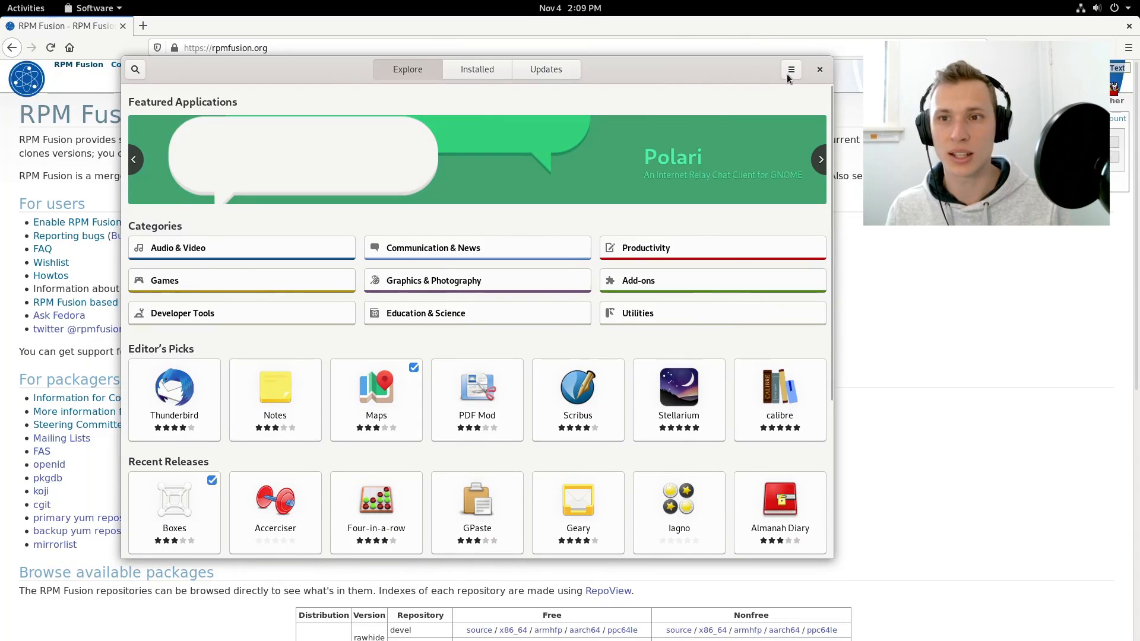
Show Software Repositories, scrolling to the disabled RPM Fusion NVIDIA and Steam sources.
{"action": "left_click", "coordinate": [790, 69]}
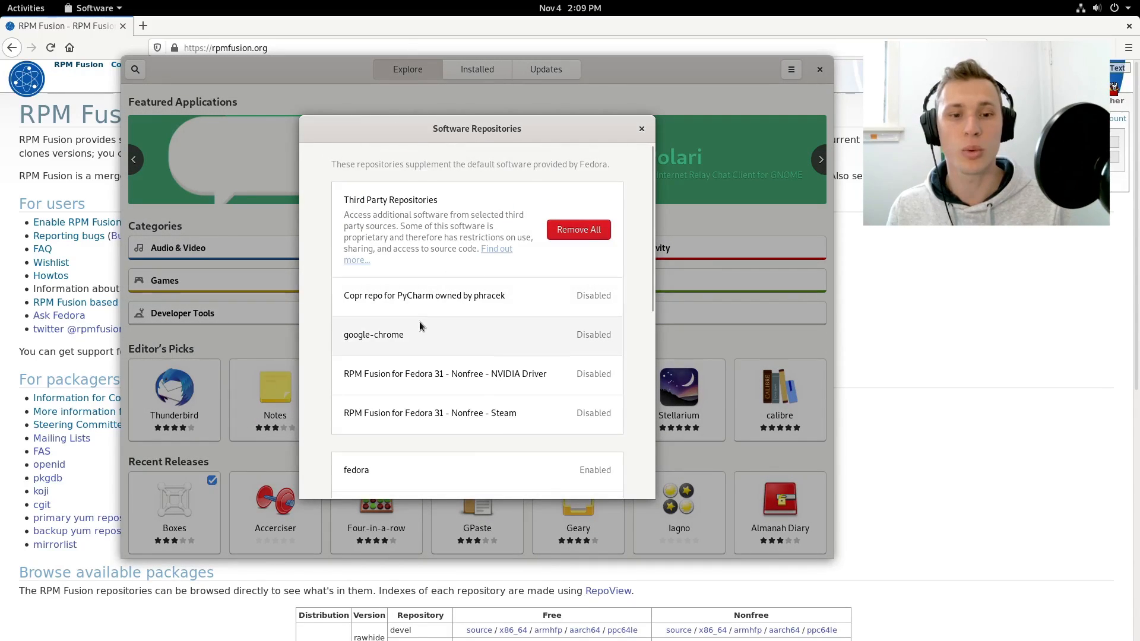
{"action": "mouse_move", "coordinate": [481, 383]}
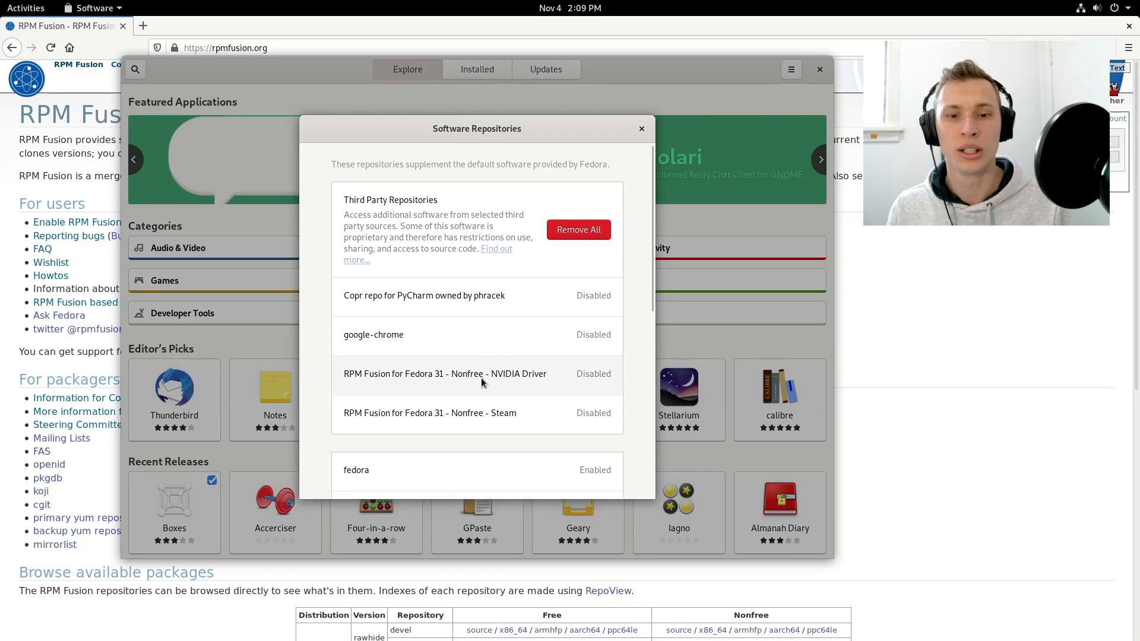
{"action": "mouse_move", "coordinate": [482, 273]}
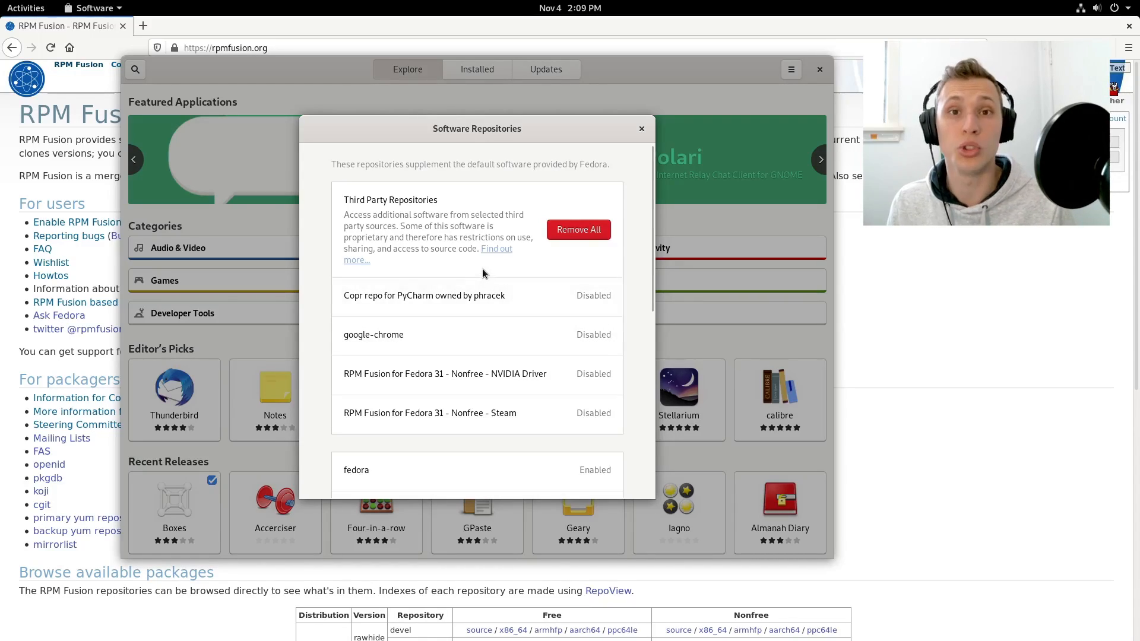
{"action": "mouse_move", "coordinate": [490, 378]}
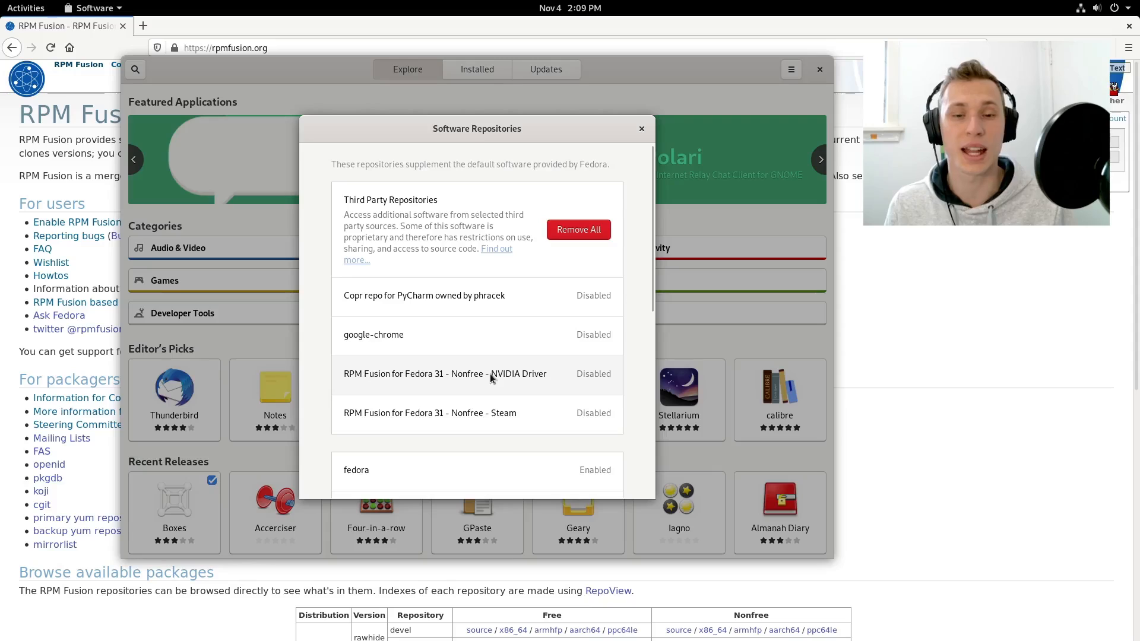
{"action": "scroll", "scroll_direction": "down", "scroll_amount": 3}
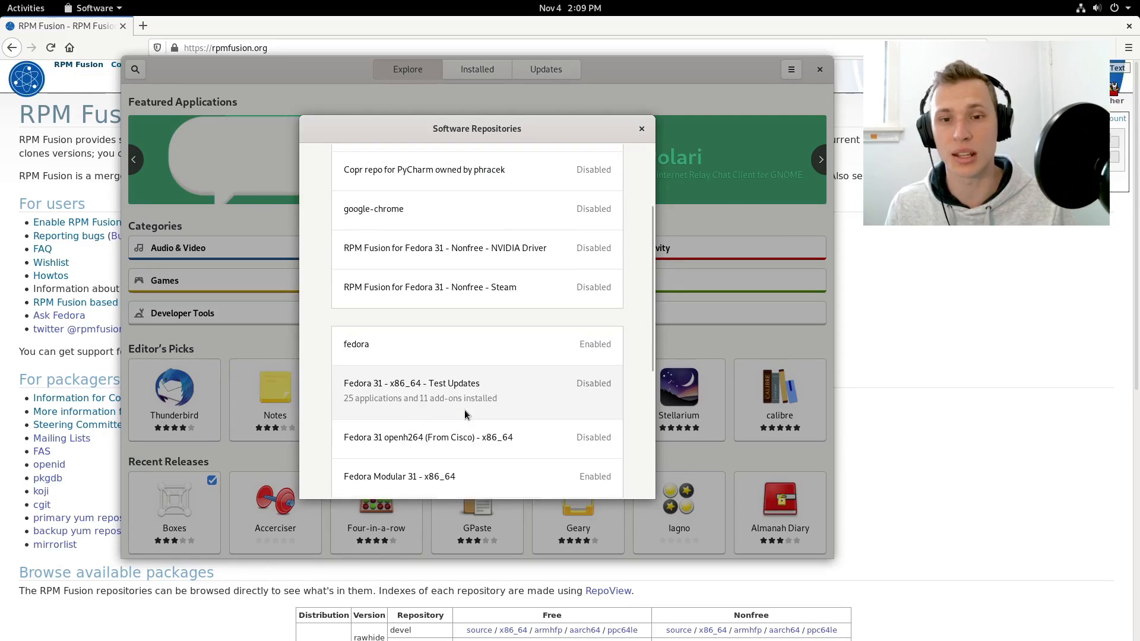
{"action": "scroll", "scroll_direction": "down", "scroll_amount": 3}
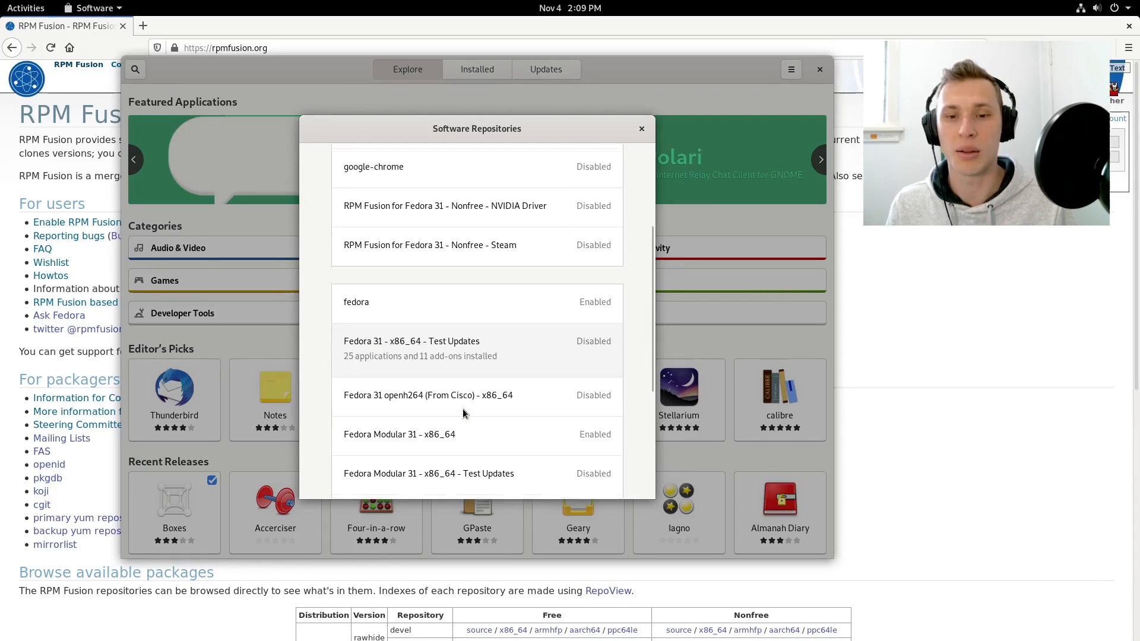
{"action": "scroll", "scroll_direction": "down", "scroll_amount": 3}
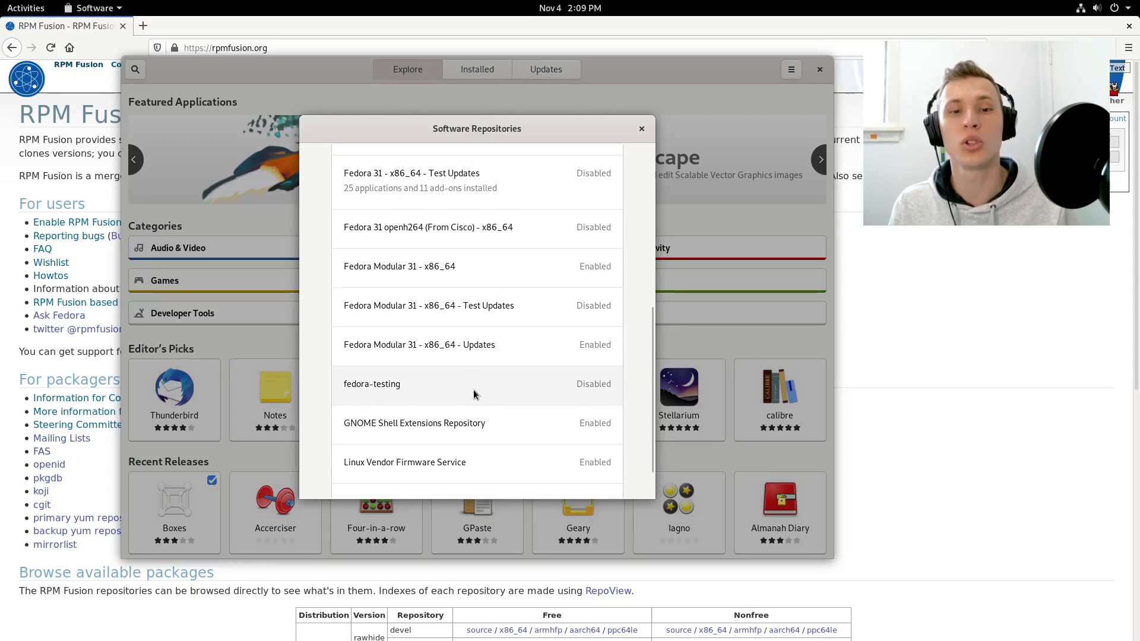
{"action": "scroll", "scroll_direction": "down", "scroll_amount": 3}
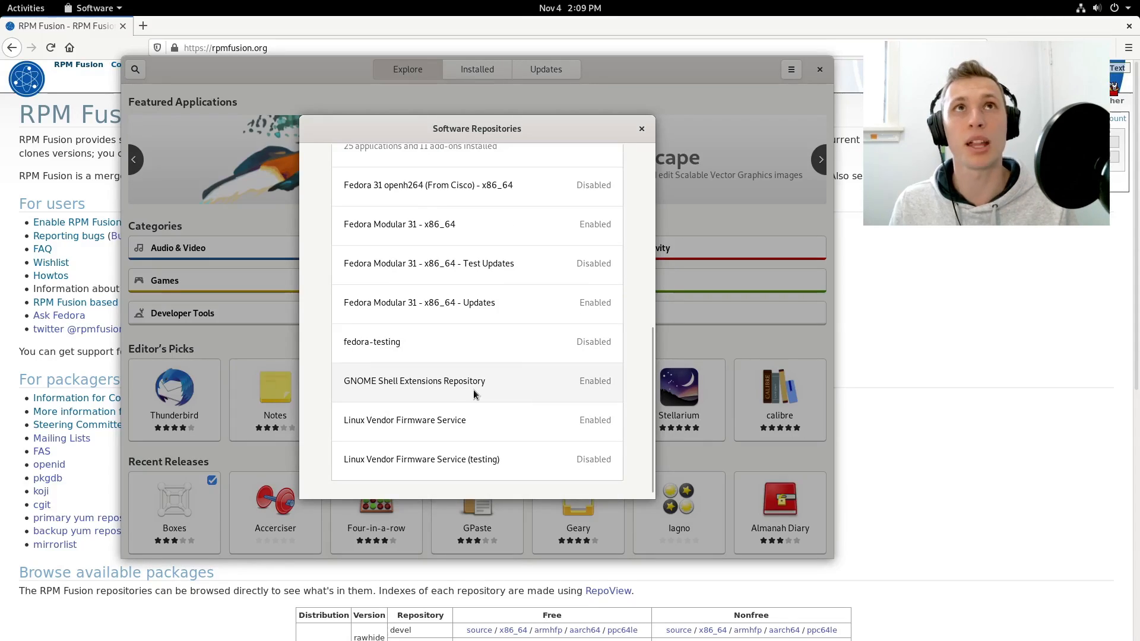
{"action": "mouse_move", "coordinate": [485, 389]}
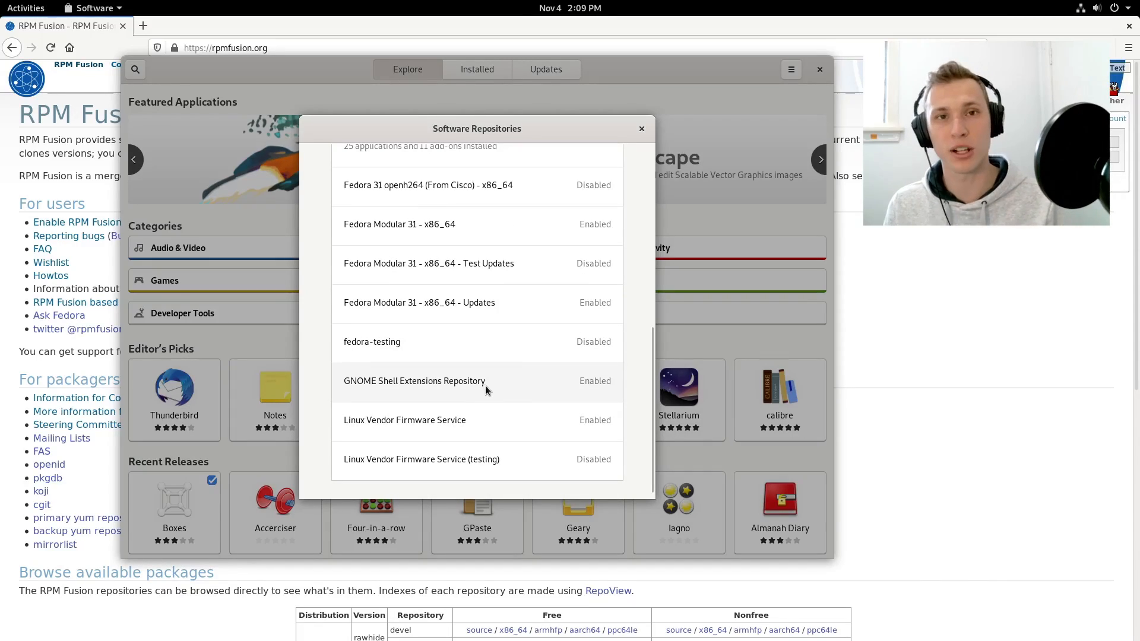
{"action": "scroll", "scroll_direction": "up", "scroll_amount": 3}
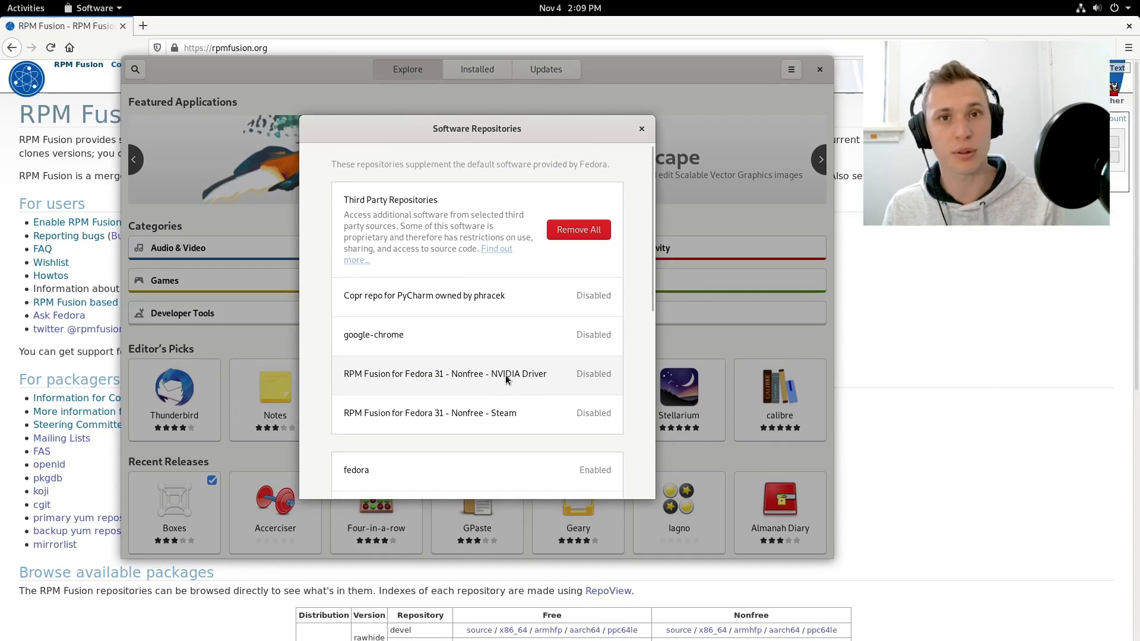
{"action": "mouse_move", "coordinate": [513, 335]}
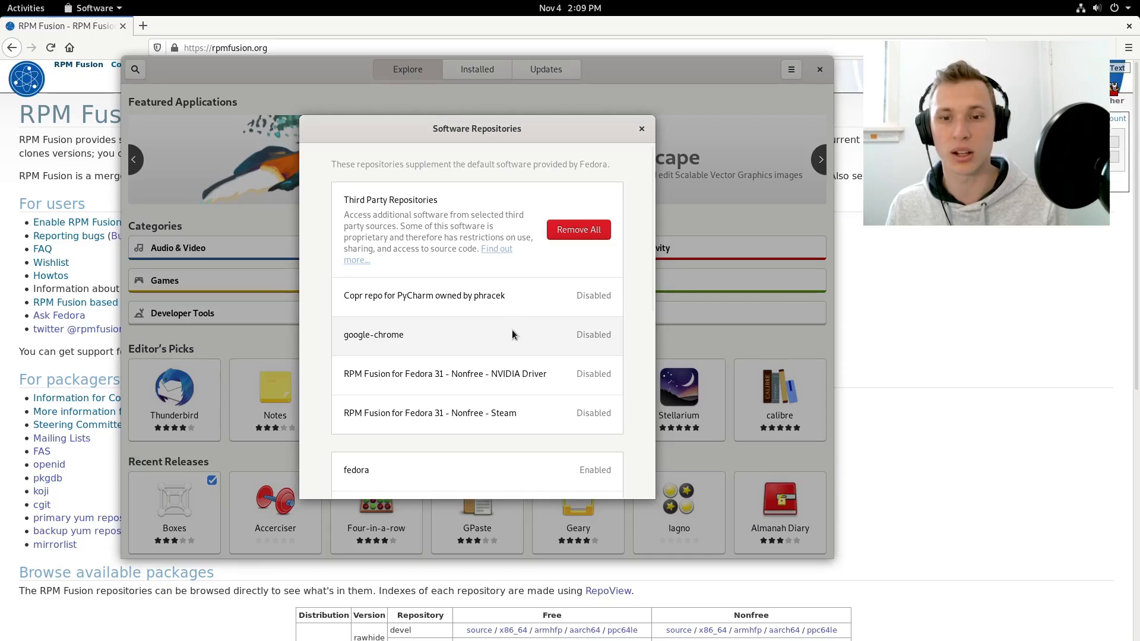
{"action": "scroll", "scroll_direction": "down", "scroll_amount": 3}
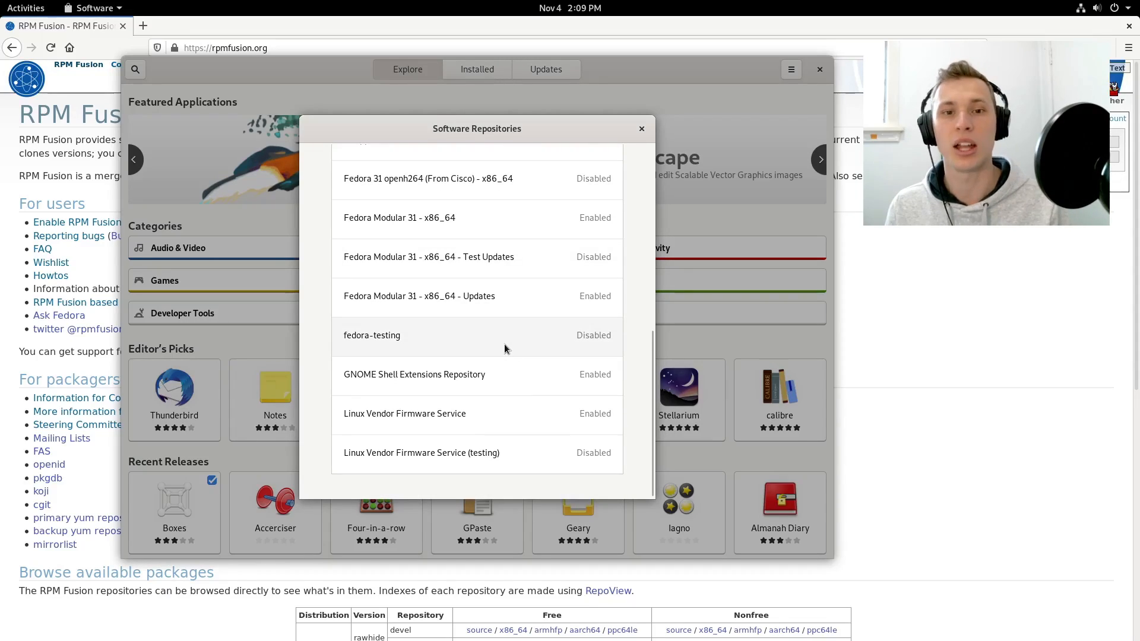
{"action": "scroll", "scroll_direction": "up", "scroll_amount": 3}
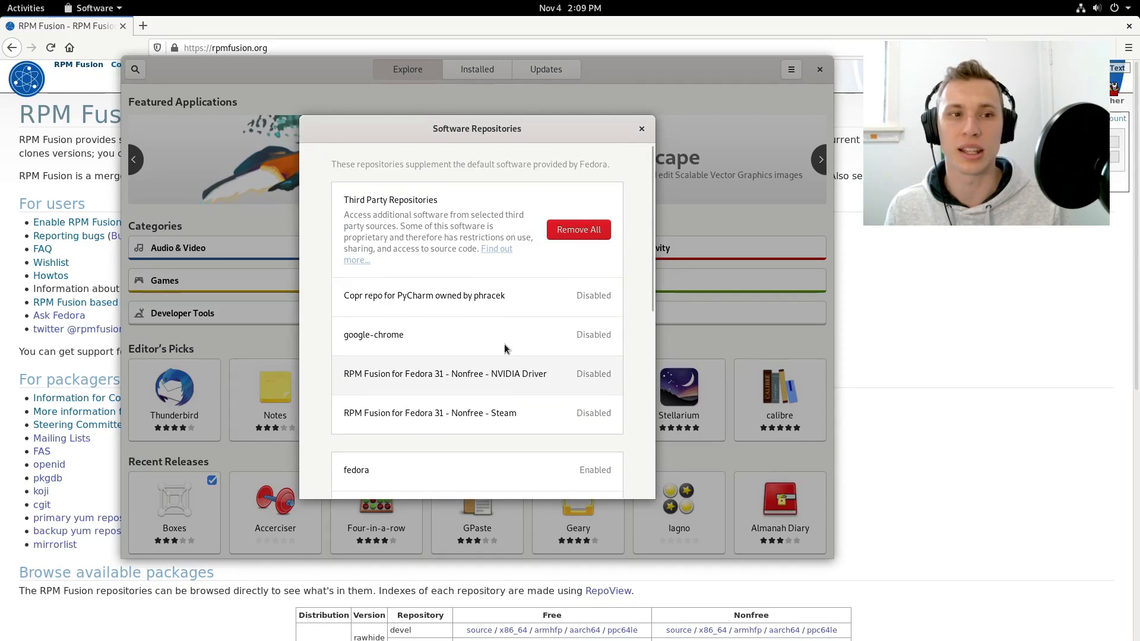
{"action": "mouse_move", "coordinate": [916, 297]}
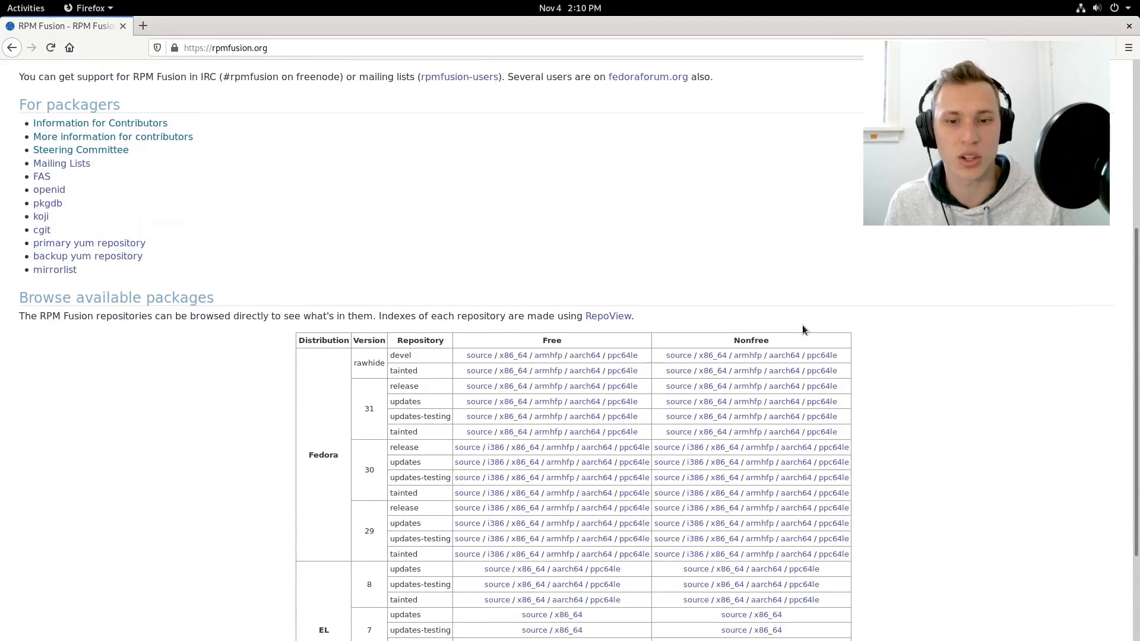
{"action": "scroll", "scroll_direction": "up", "scroll_amount": 3}
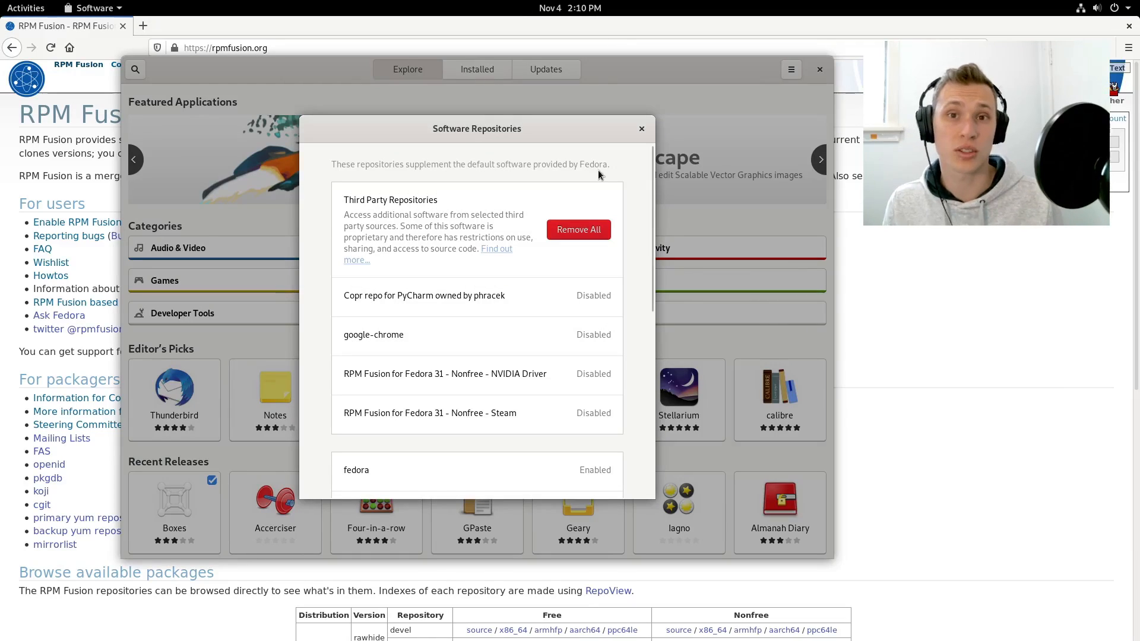
{"action": "mouse_move", "coordinate": [629, 150]}
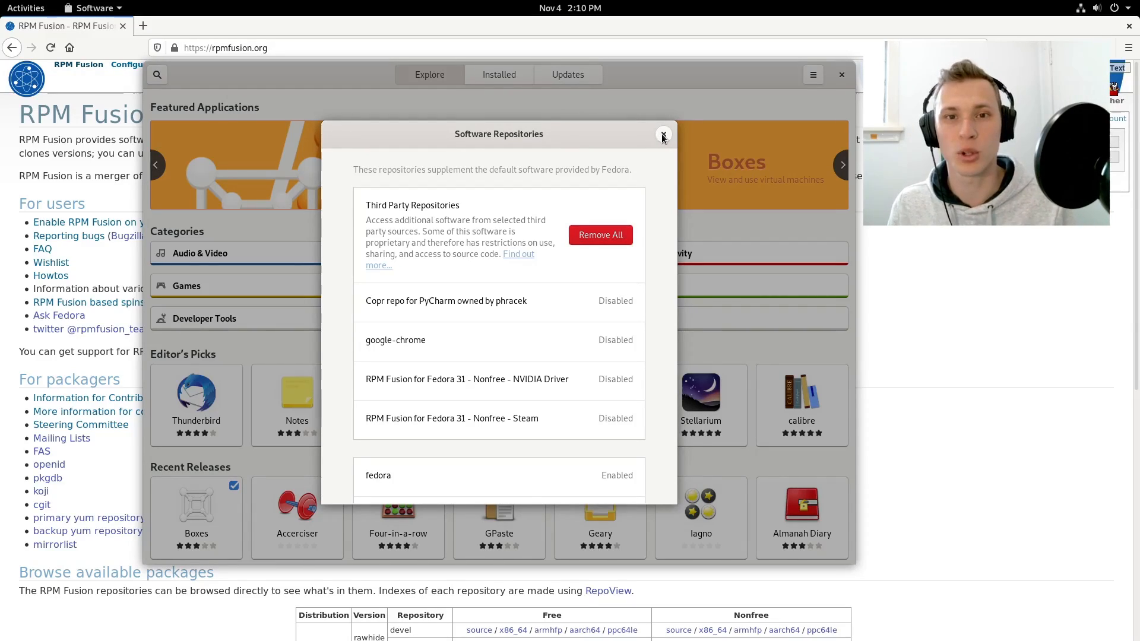
Close the Software Repositories dialog and return to the Explore page.
{"action": "left_click", "coordinate": [663, 135]}
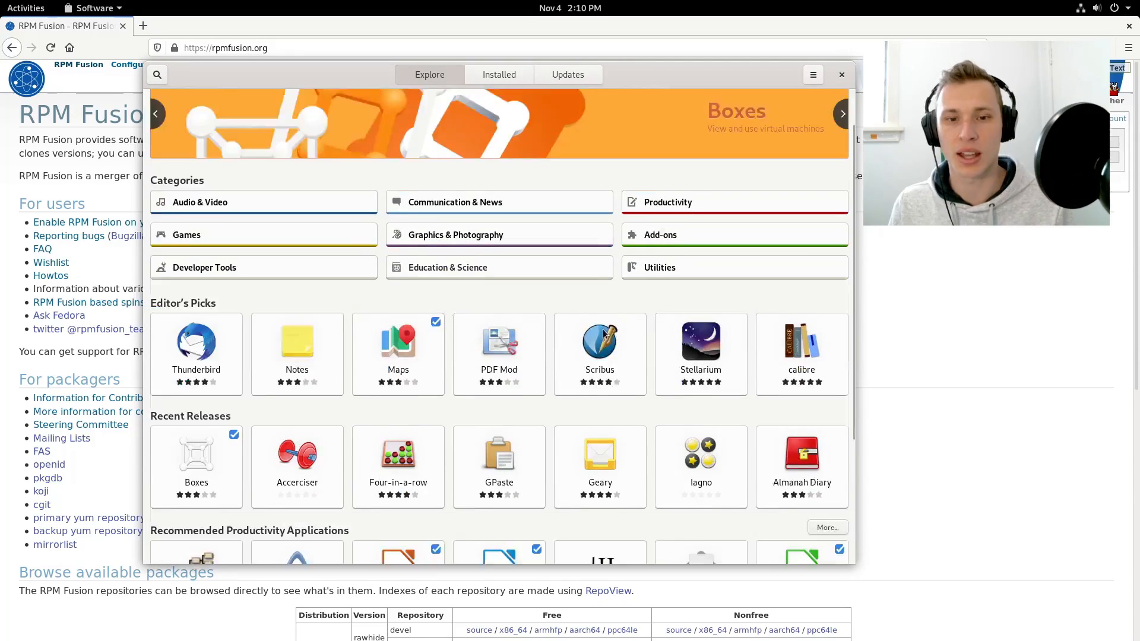
{"action": "scroll", "scroll_direction": "up", "scroll_amount": 3}
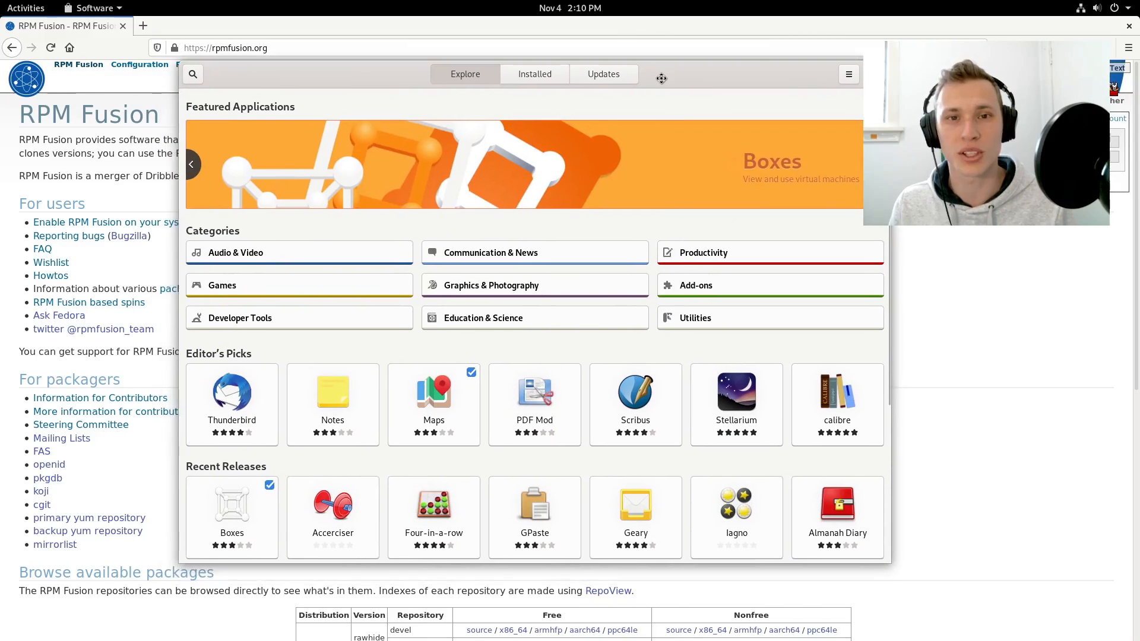
{"action": "mouse_move", "coordinate": [666, 86]}
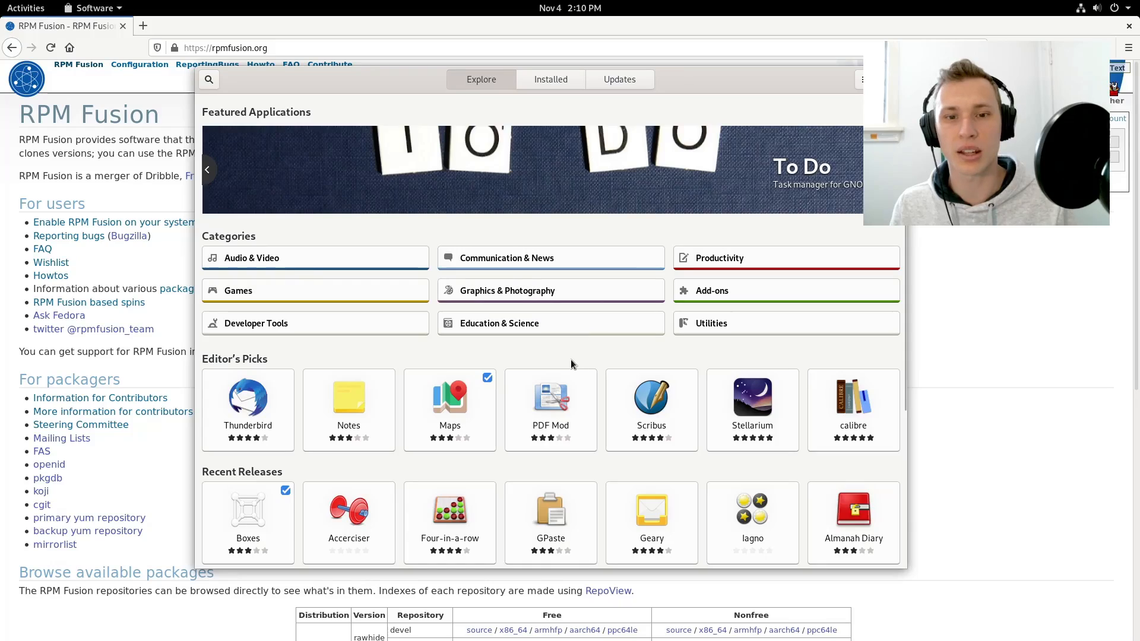
{"action": "mouse_move", "coordinate": [573, 378]}
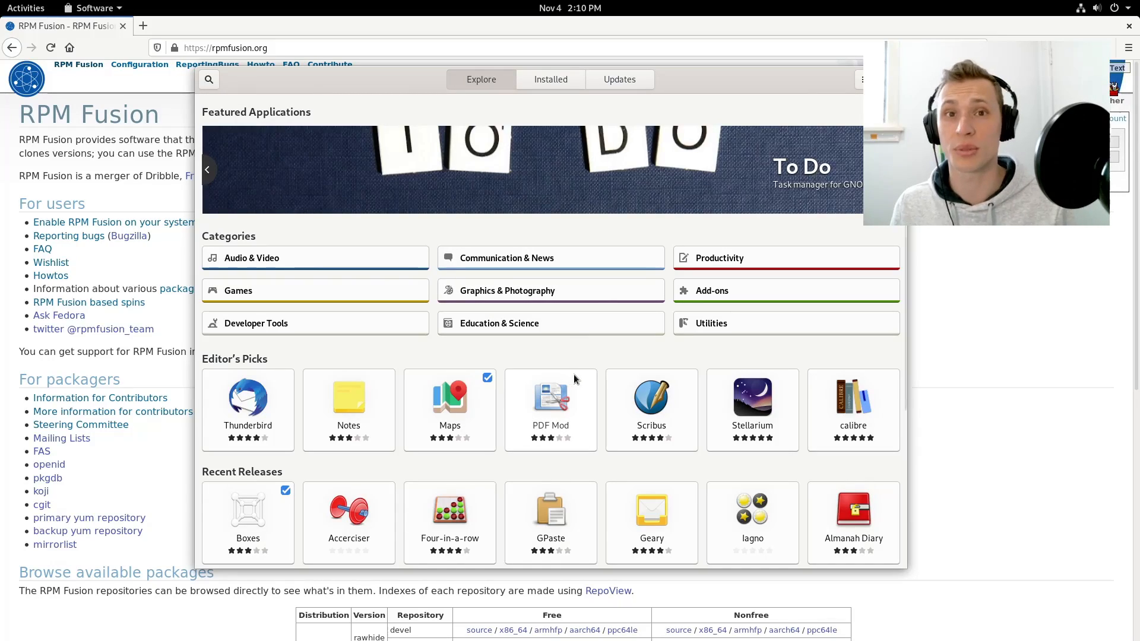
{"action": "mouse_move", "coordinate": [623, 245]}
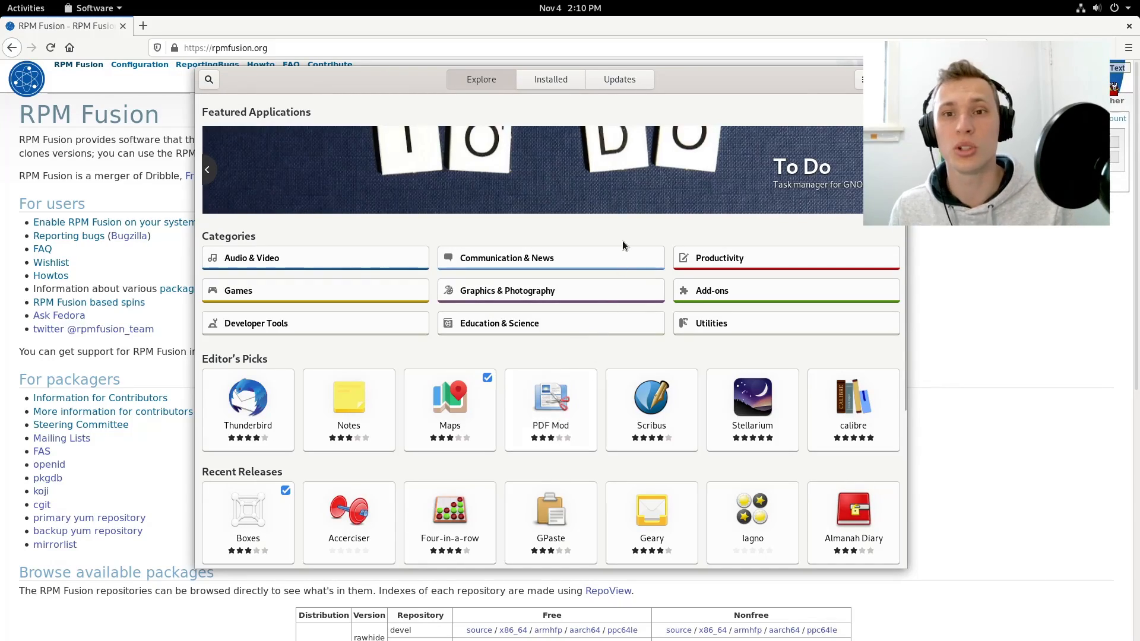